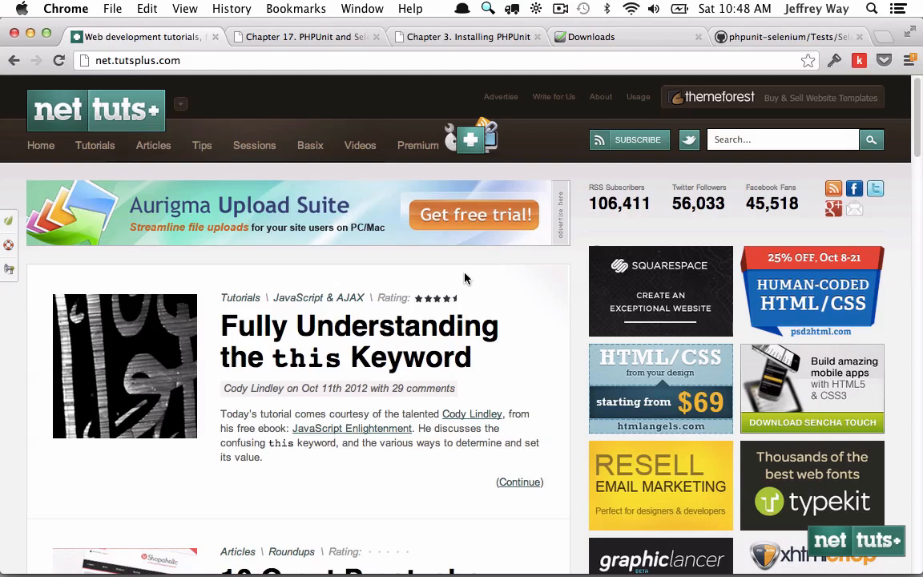
pyautogui.moveTo(363, 109)
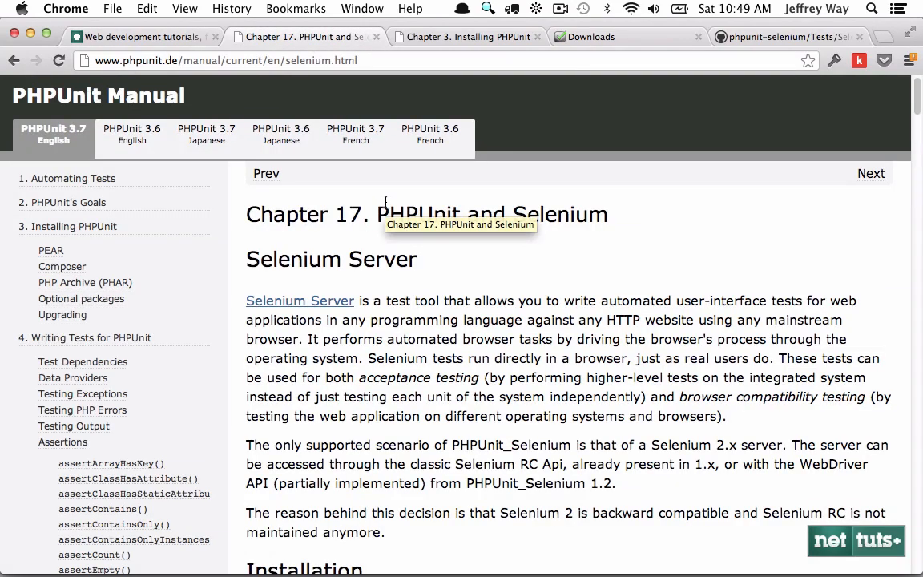
pyautogui.moveTo(516, 322)
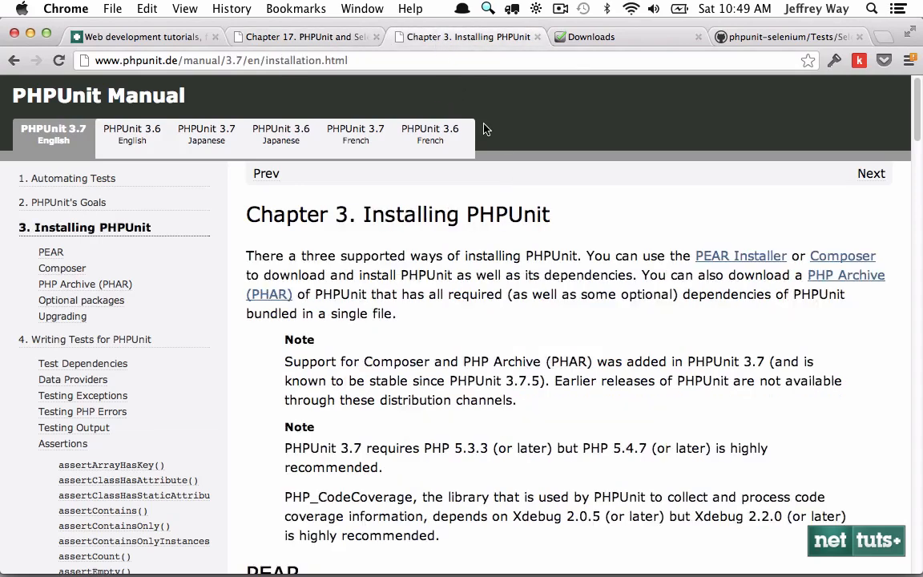
pyautogui.moveTo(459, 249)
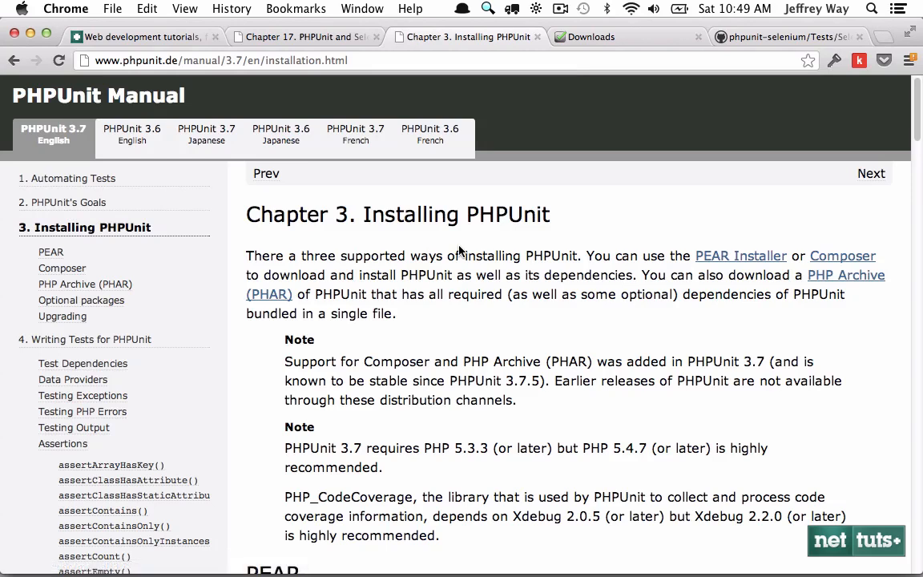
pyautogui.moveTo(458, 250)
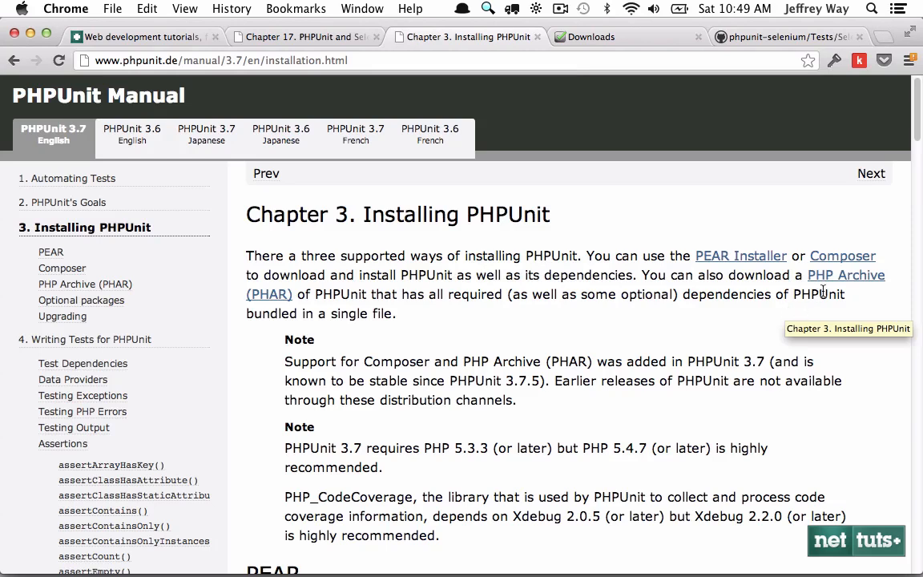
pyautogui.moveTo(788, 311)
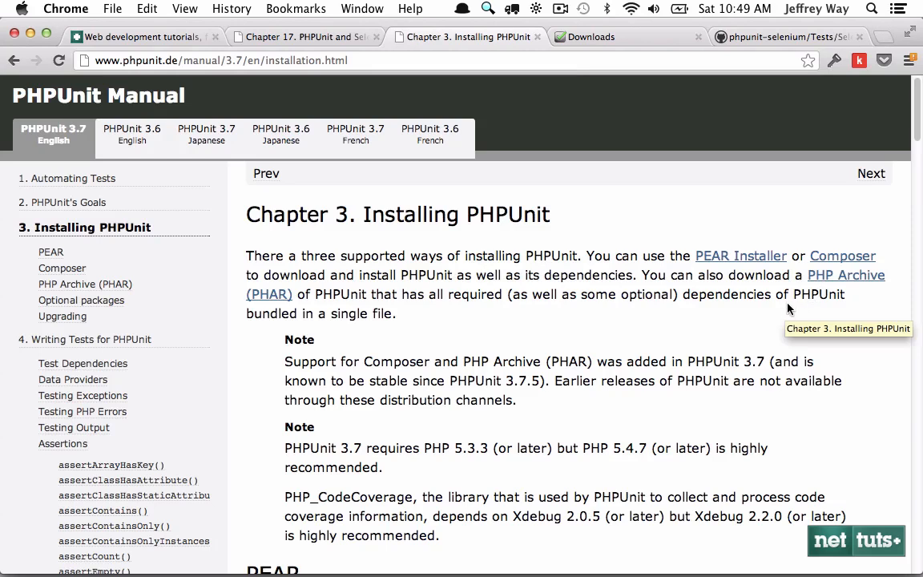
pyautogui.moveTo(488, 276)
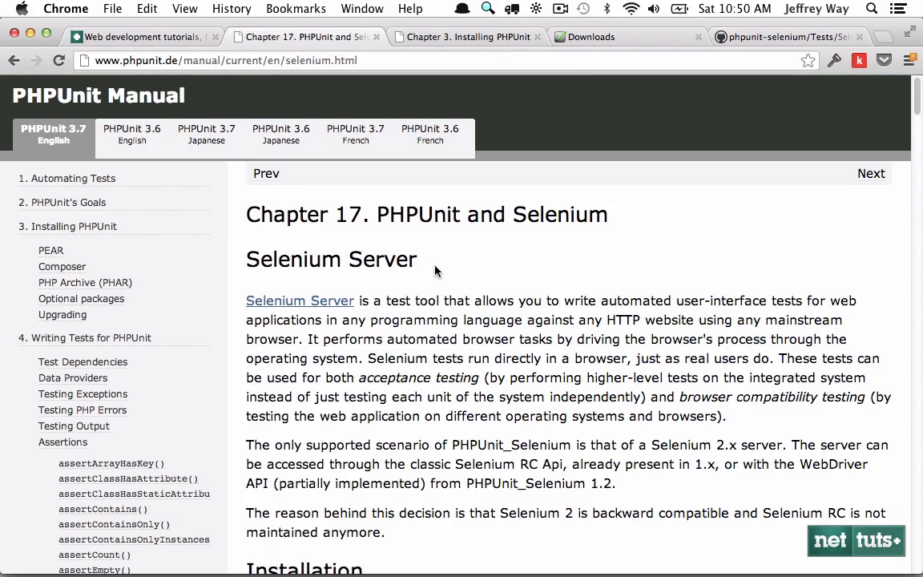
pyautogui.moveTo(436, 271)
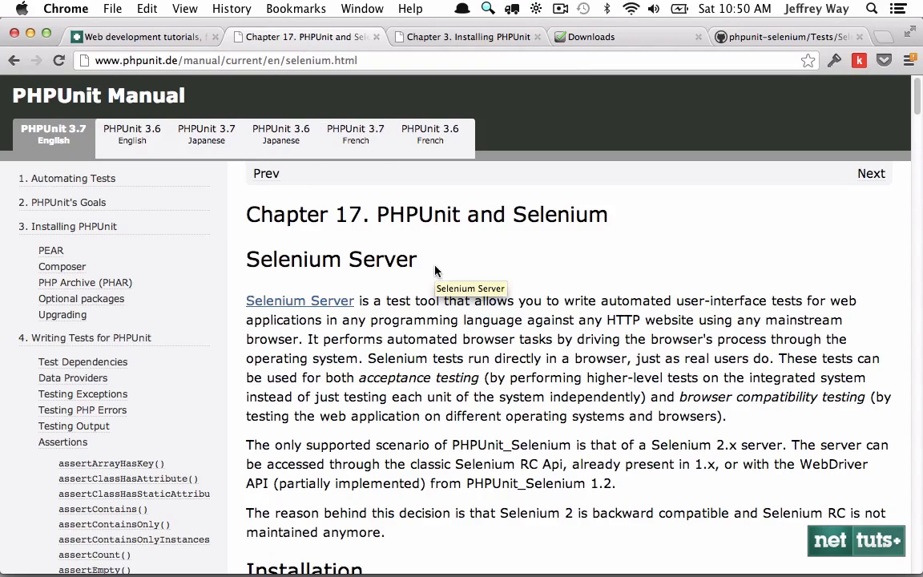
pyautogui.moveTo(173, 332)
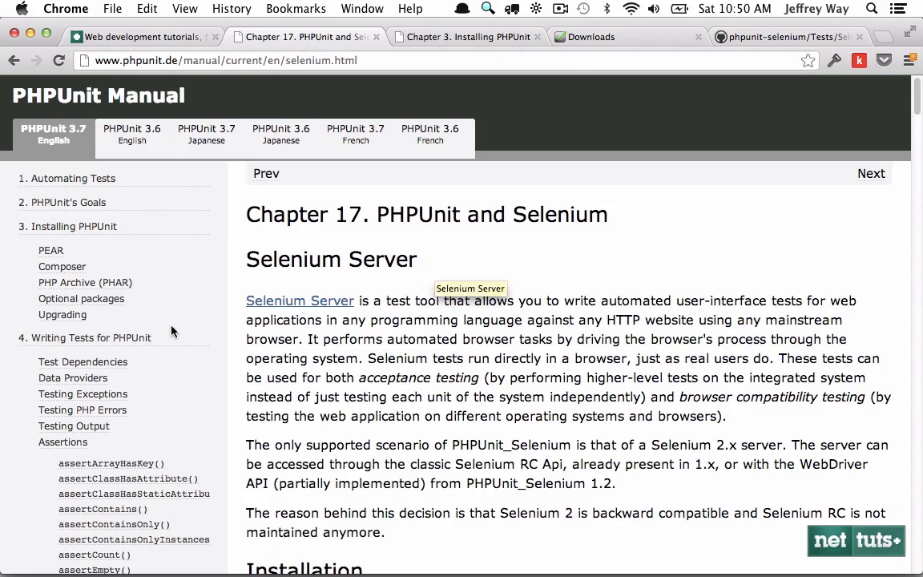
# Scroll the Chapter 17 page down to its Installation section.
pyautogui.scroll(-3)
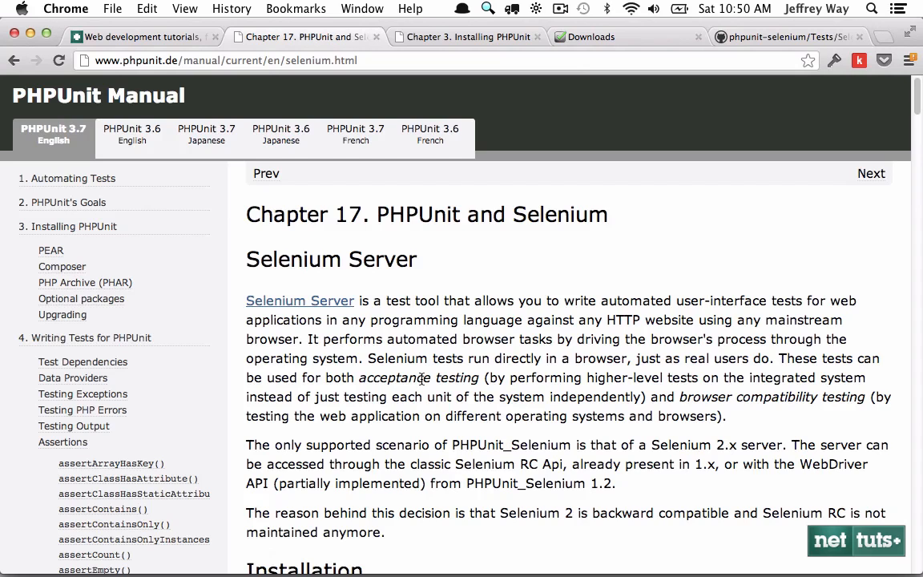
pyautogui.scroll(-3)
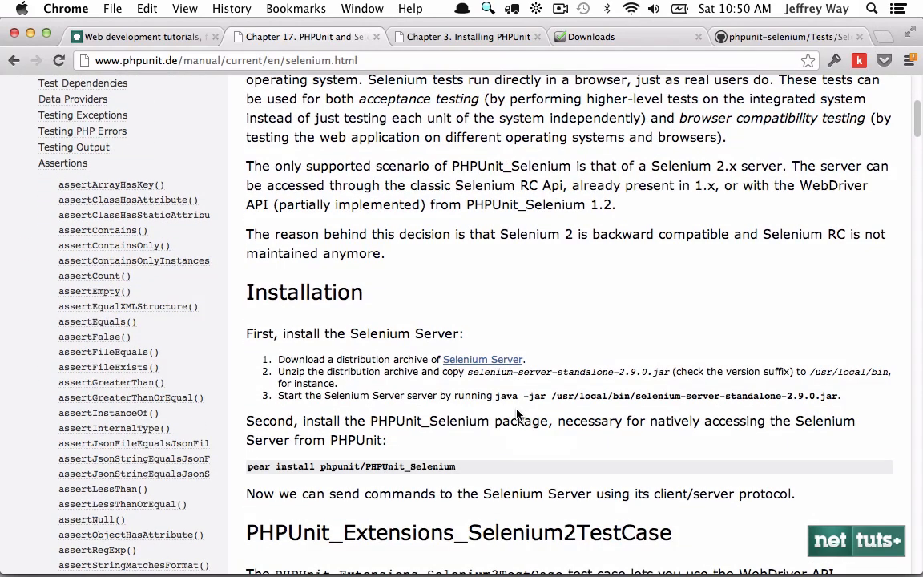
pyautogui.moveTo(494, 332)
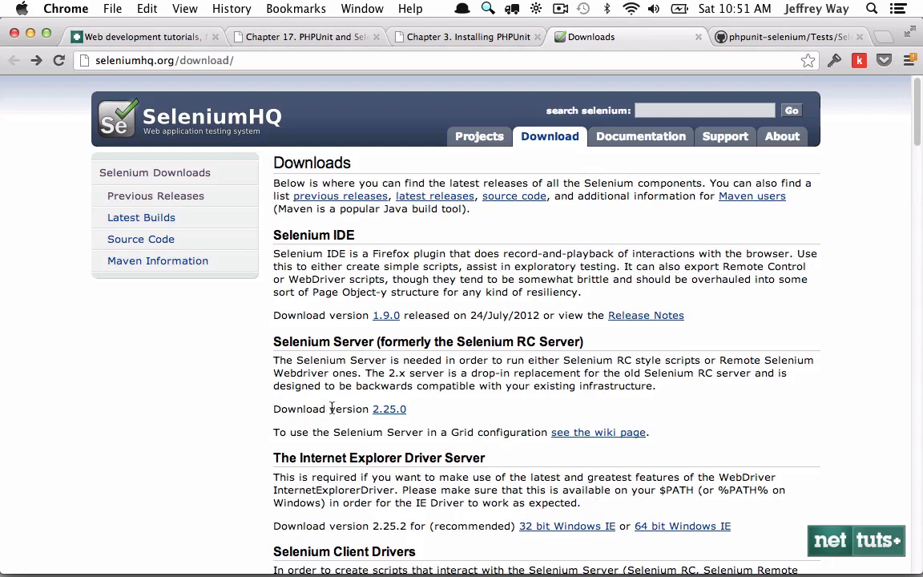
# Move selenium-server-standalone-2.25.0.jar from ~/Desktop into /usr/local/bin.
pyautogui.click(389, 408)
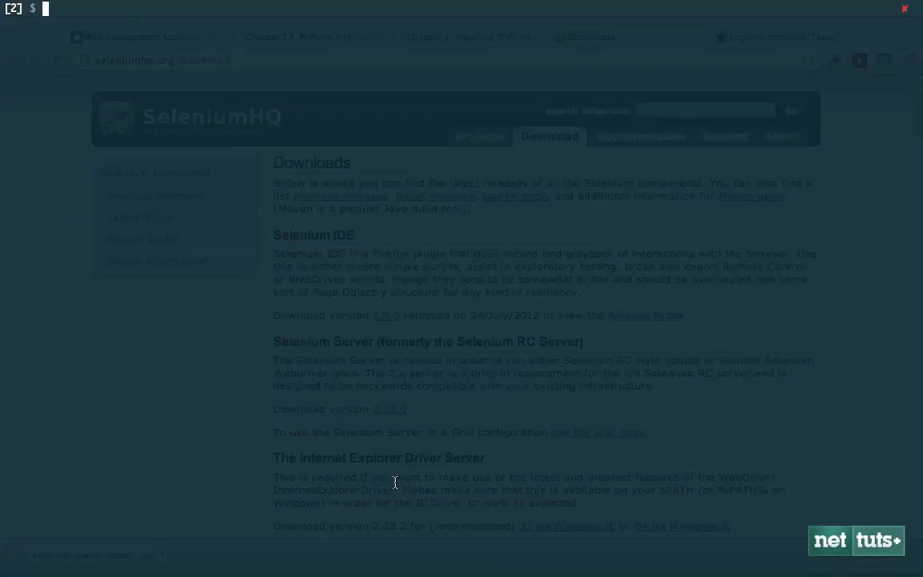
pyautogui.write('cd ~/Desktop')
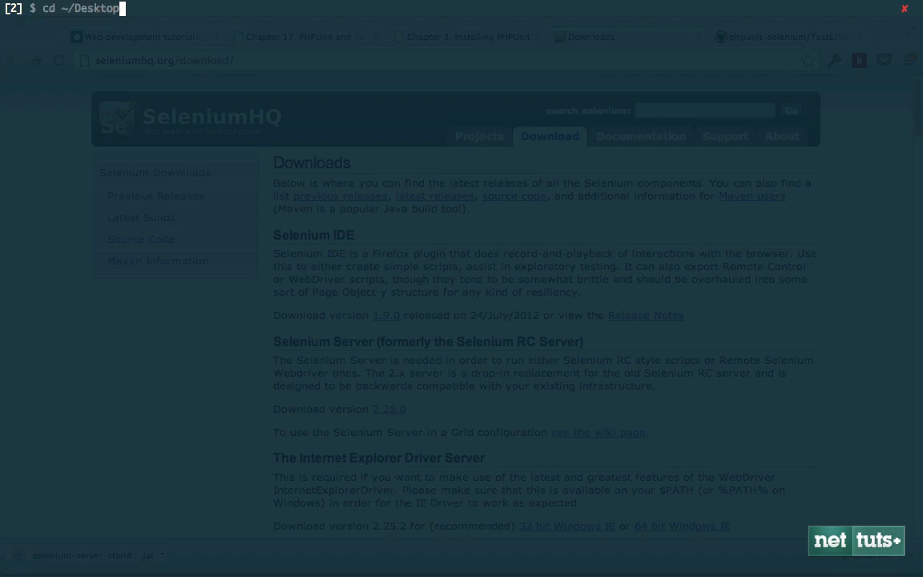
pyautogui.write('mv')
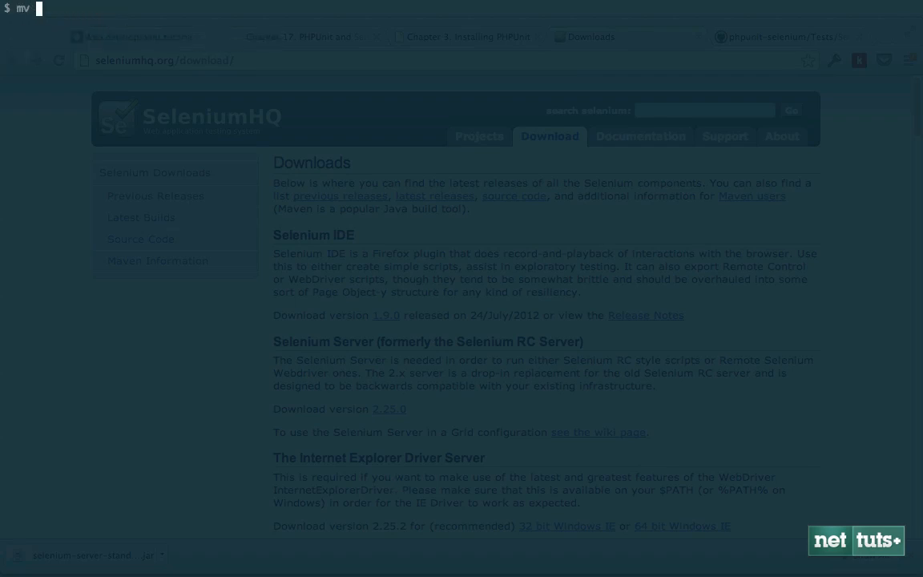
pyautogui.write('selenium-server-standalone-2.25.0.jar')
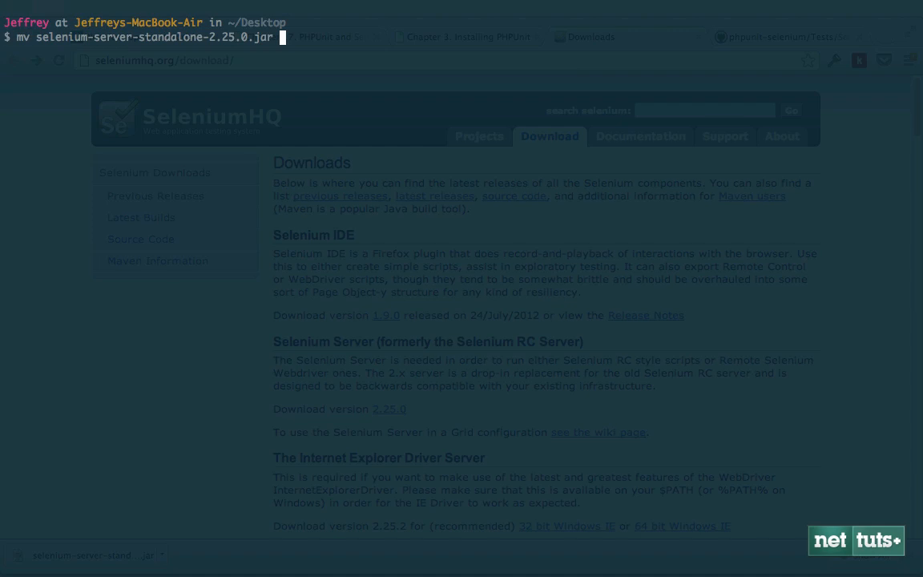
pyautogui.write('/')
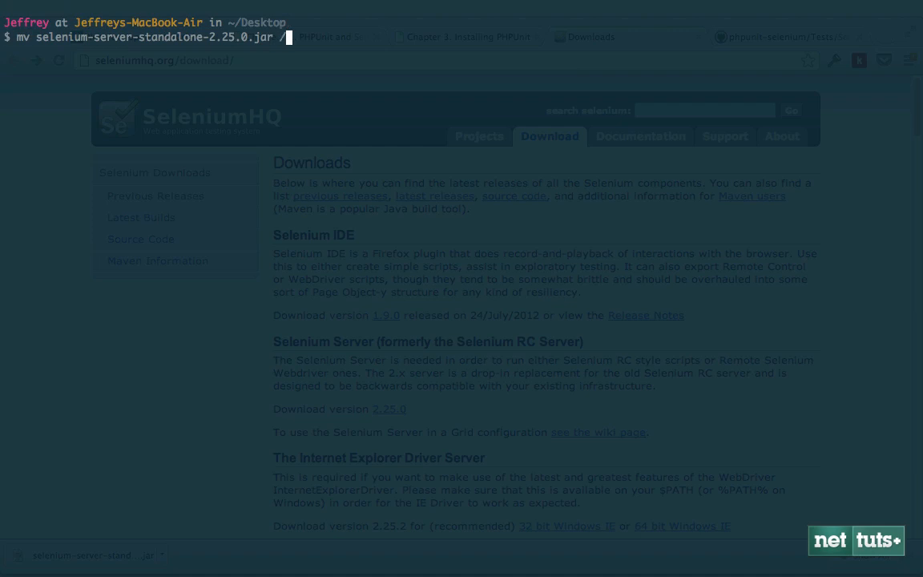
pyautogui.write('usr/local/bin')
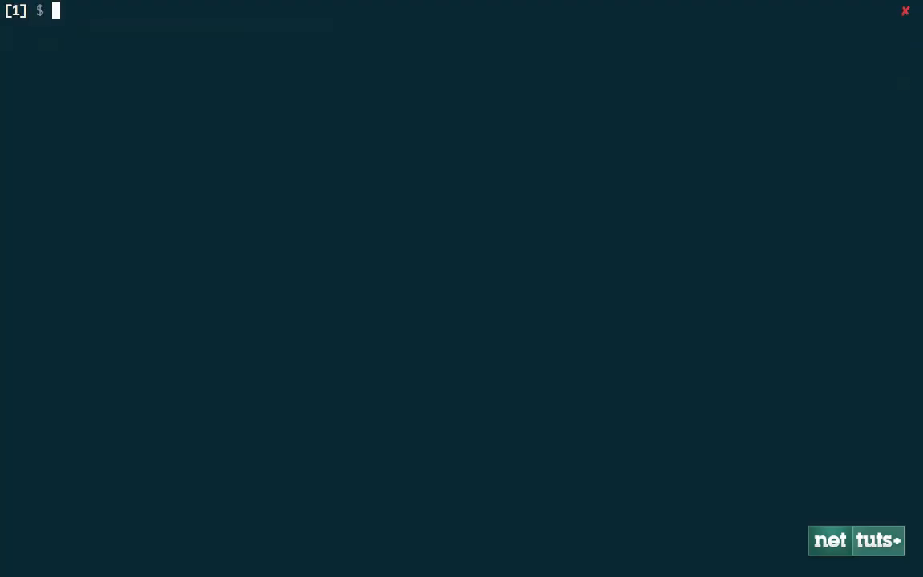
# Launch /usr/local/bin/selenium-server-standalone-2.25.0.jar with java -jar.
pyautogui.write('java -jar')
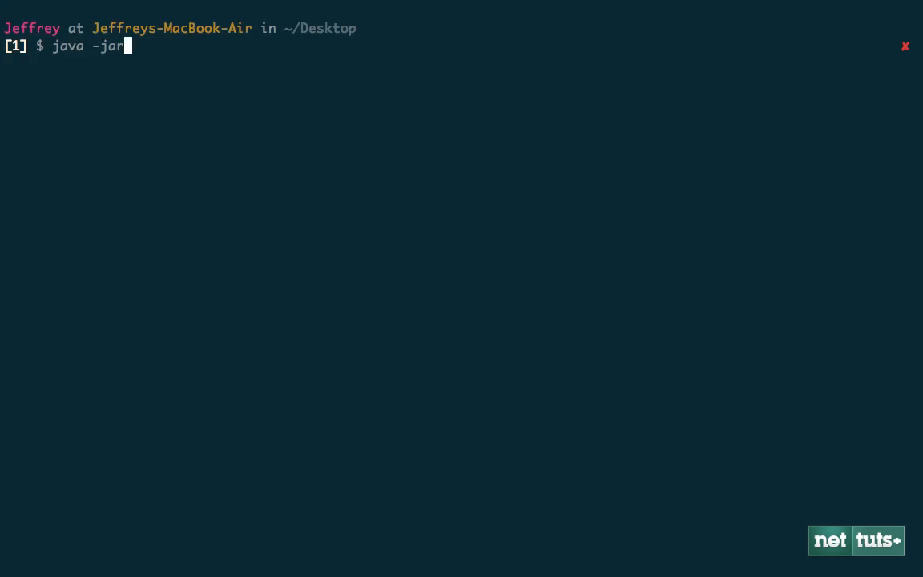
pyautogui.write('/usr/local/')
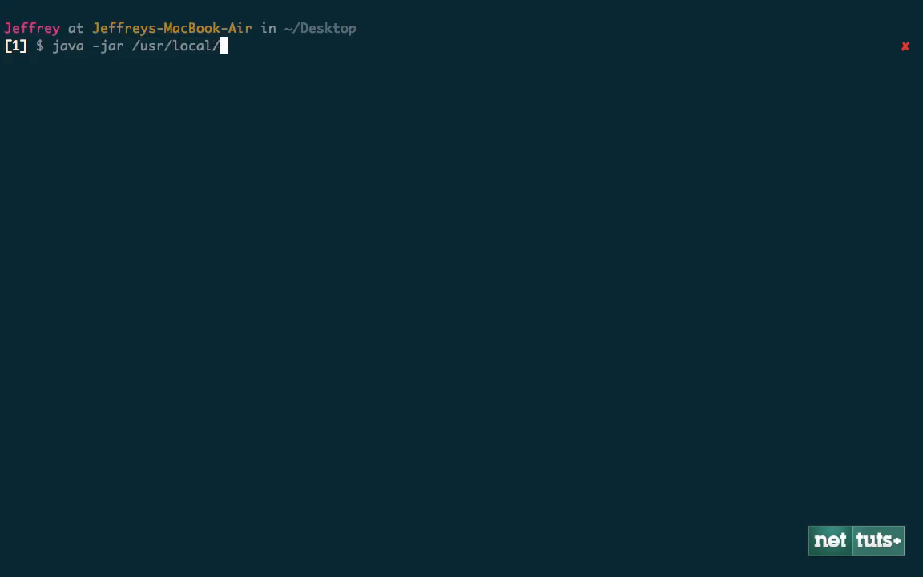
pyautogui.write('bin/selenium-server-standalone-2.25.0.jar')
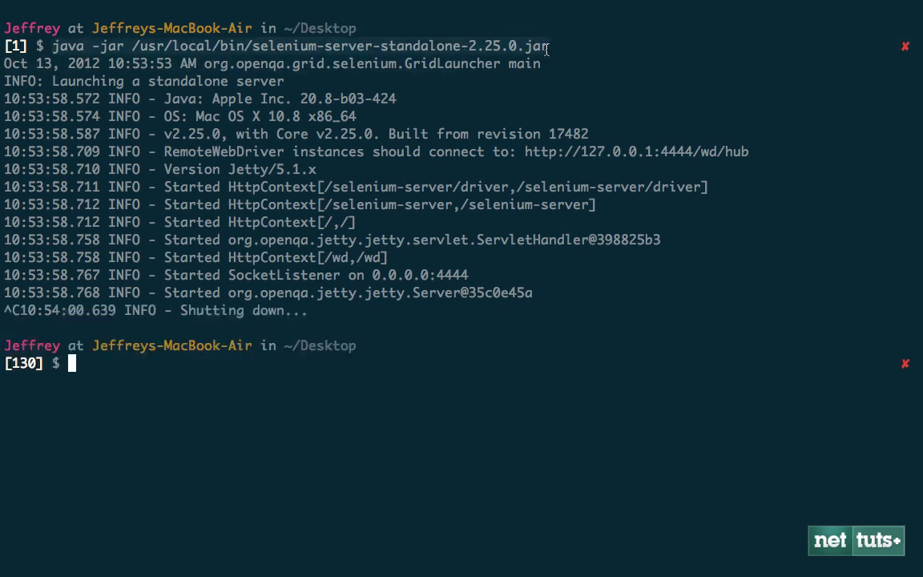
# View the oh-my-zsh configuration in ~/.zshrc with vim.
pyautogui.write('vim ~/.')
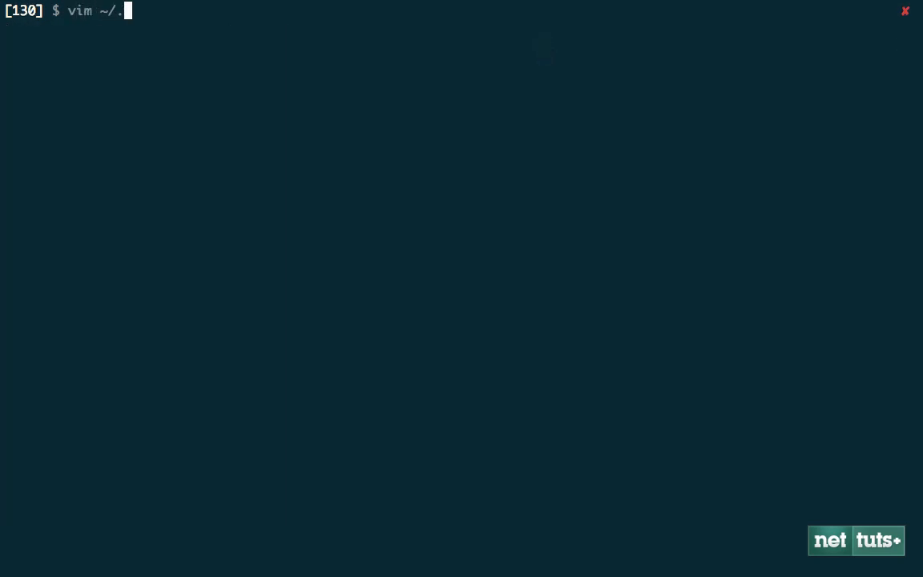
pyautogui.write('zshrc')
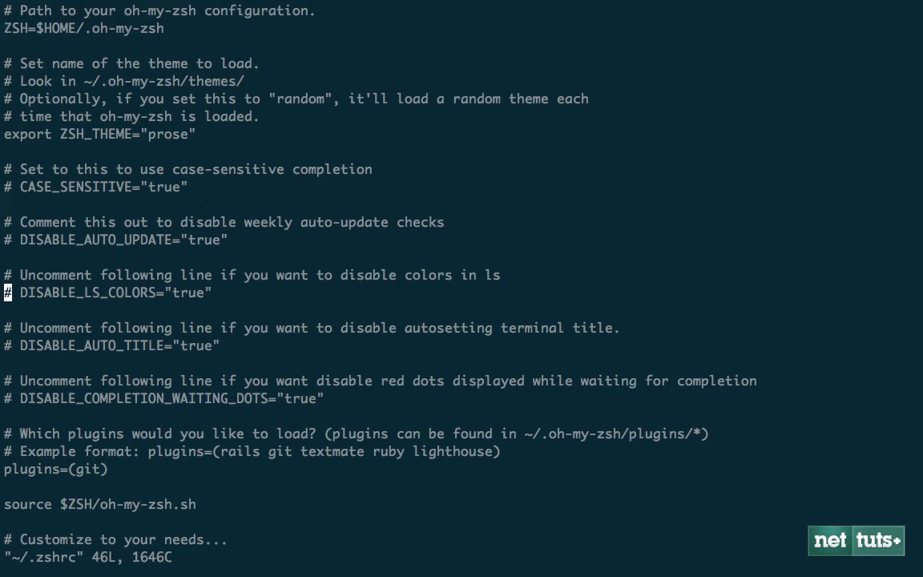
pyautogui.scroll(-3)
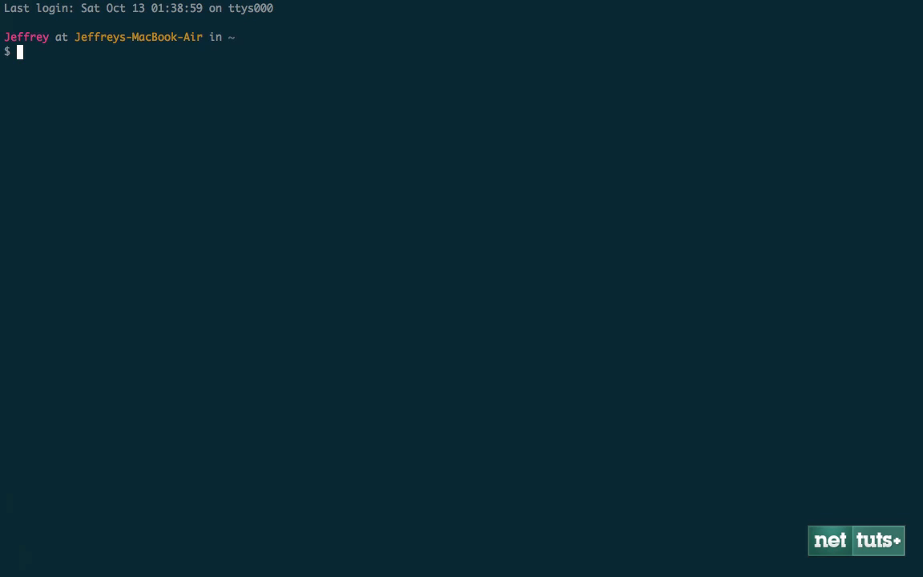
# Find the manual's Selenium page and run pear install phpunit/PHPUnit_Selenium.
pyautogui.write('selenium.html')
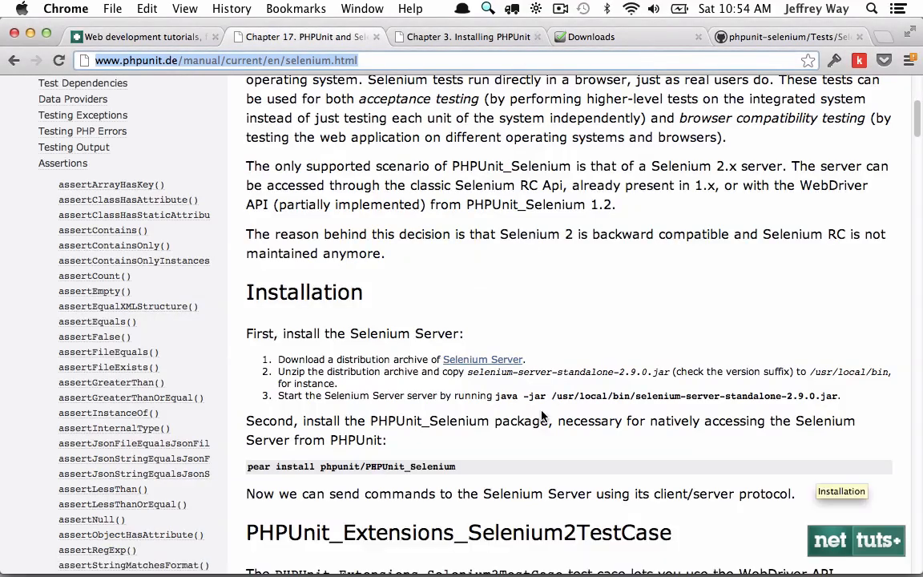
pyautogui.scroll(-3)
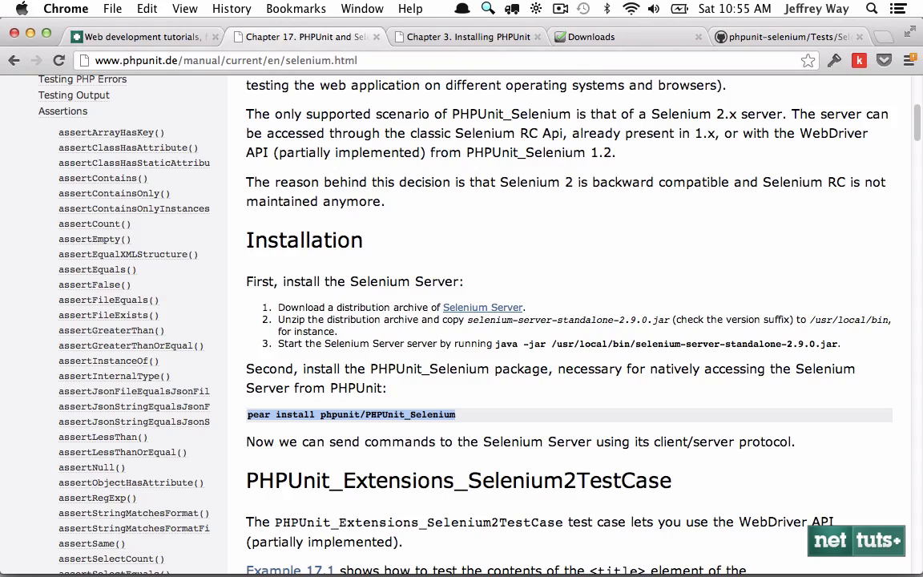
pyautogui.moveTo(287, 343)
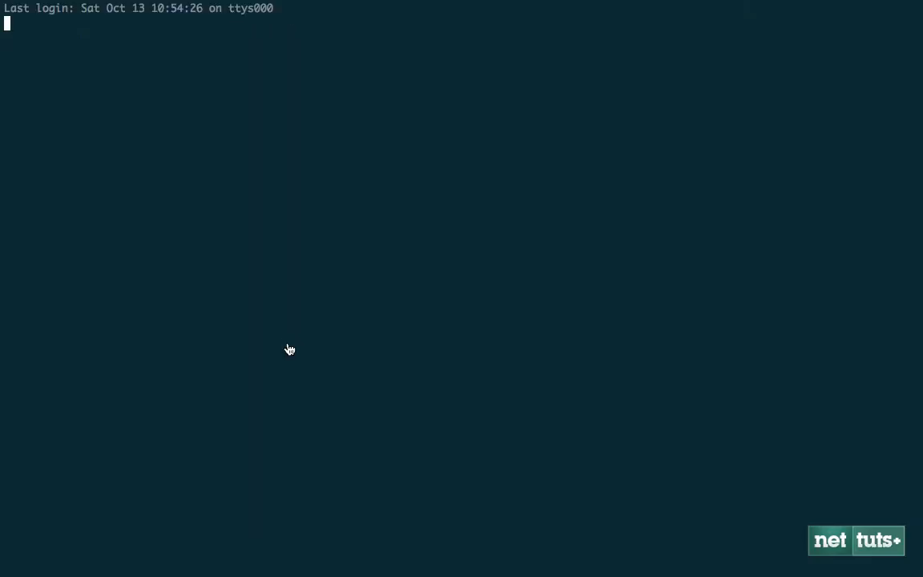
pyautogui.write('pear install phpunit/PHPUnit_Selenium')
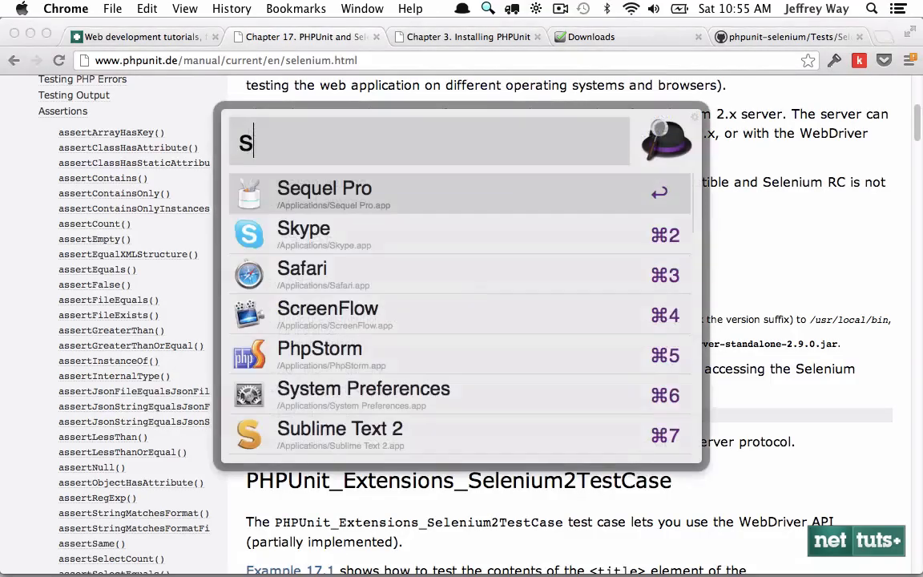
# Bring up testLogin.php in Sublime Text 2 with an opening <?php tag.
pyautogui.click(340, 428)
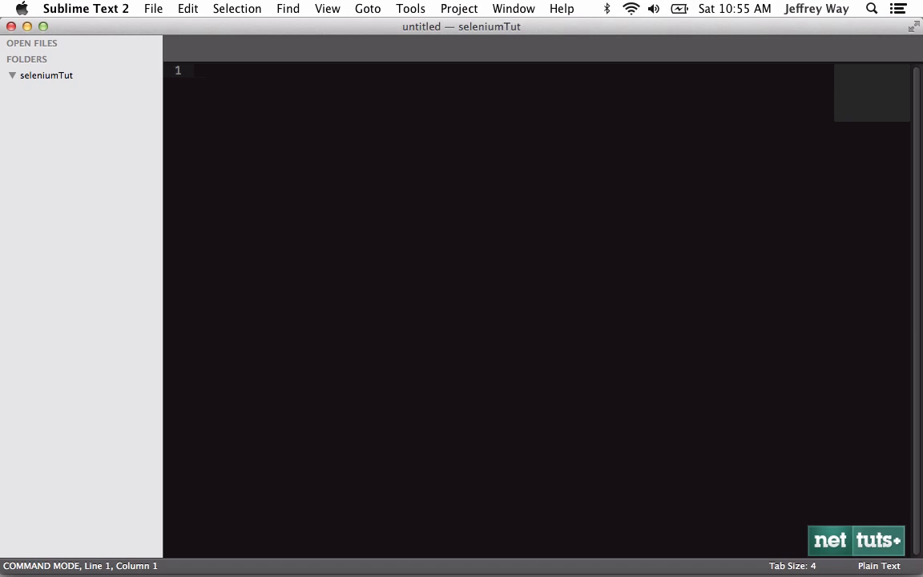
pyautogui.write('testLog')
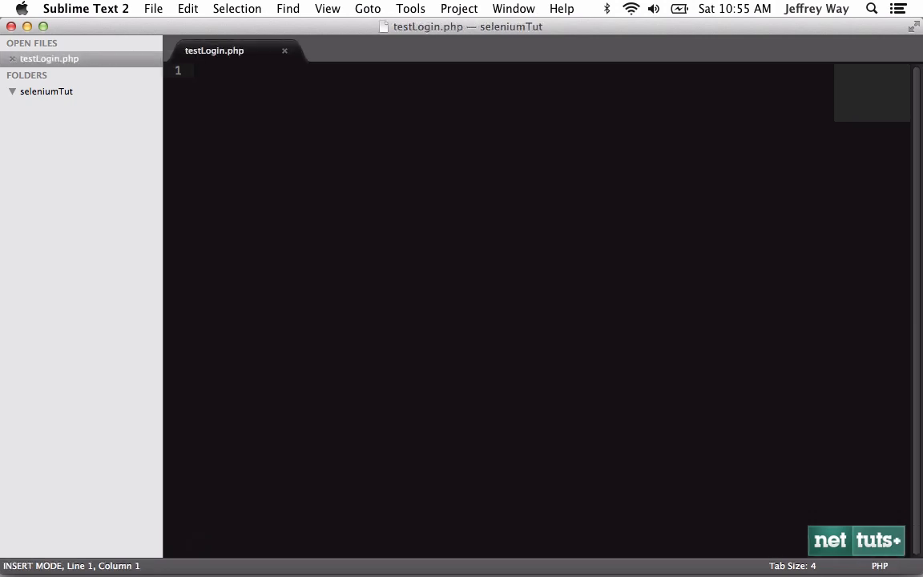
pyautogui.write('<?php')
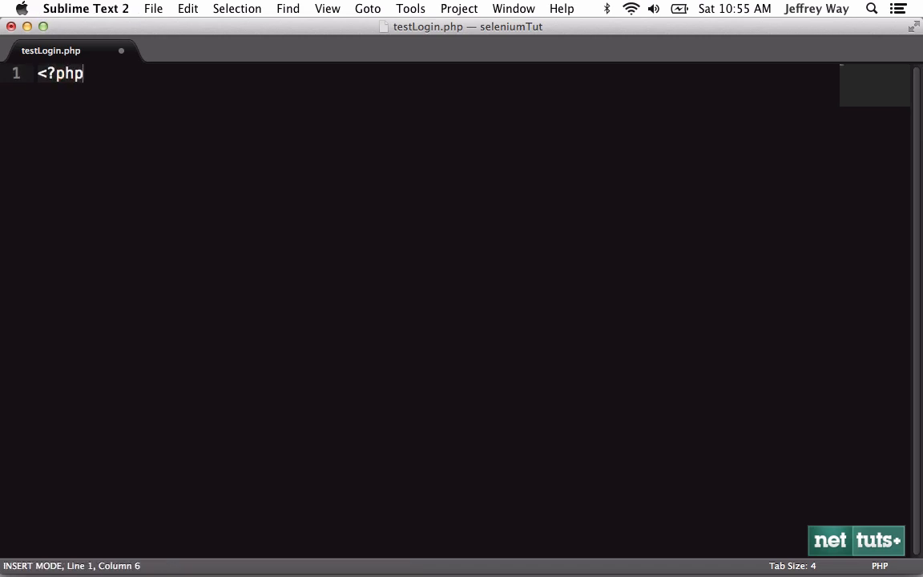
pyautogui.press('enter')
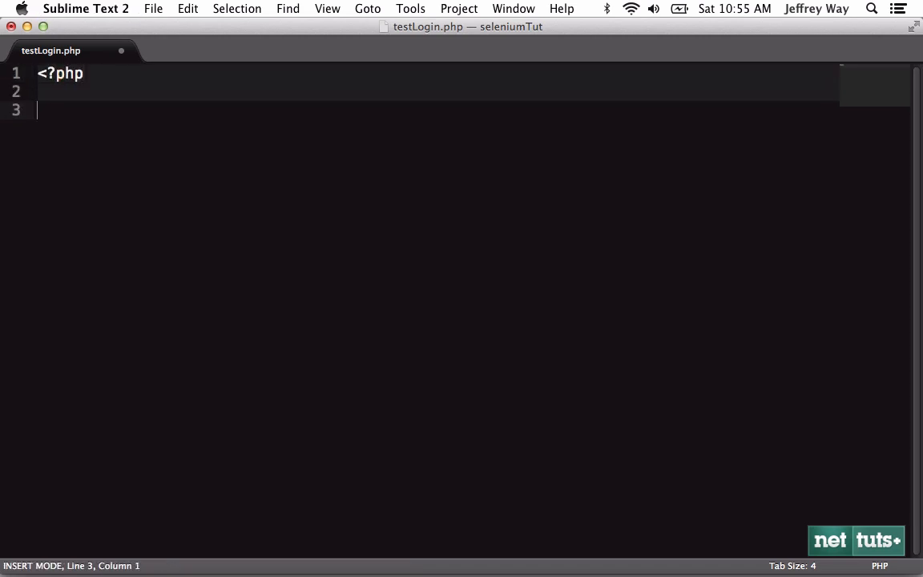
# Declare class TestLogin extends PHPUnit_Extensions_Selenium2TestCase.
pyautogui.write('class TestLogin e')
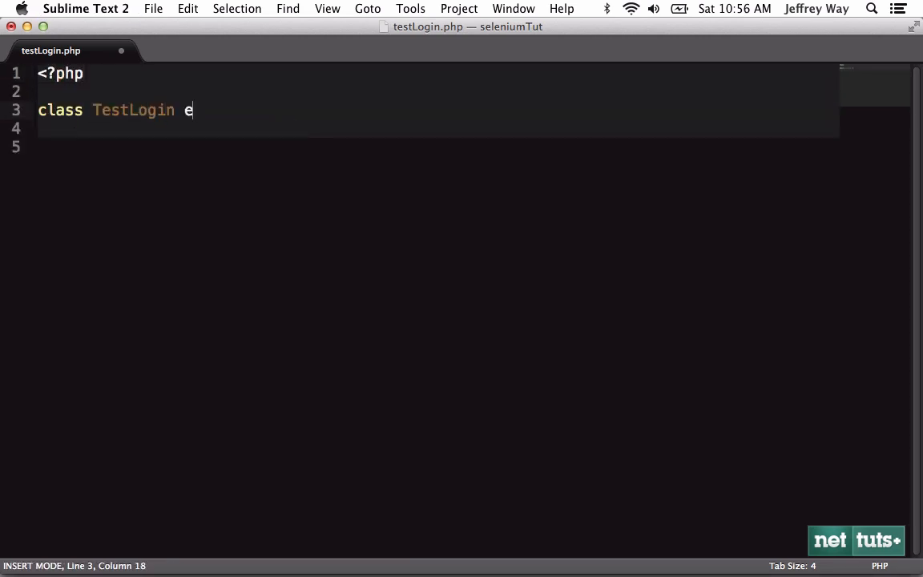
pyautogui.write('xtends PHPUnit_Extensions-')
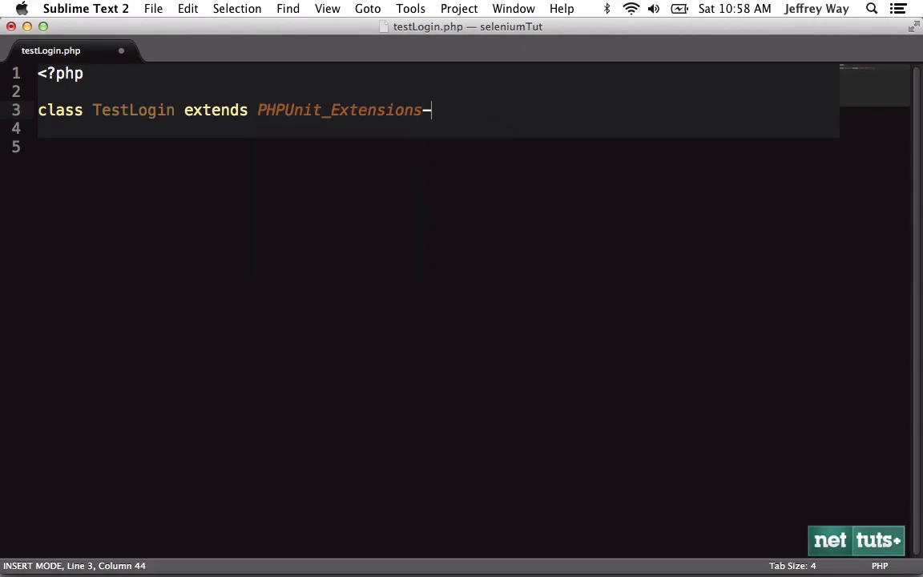
pyautogui.write('_Sele')
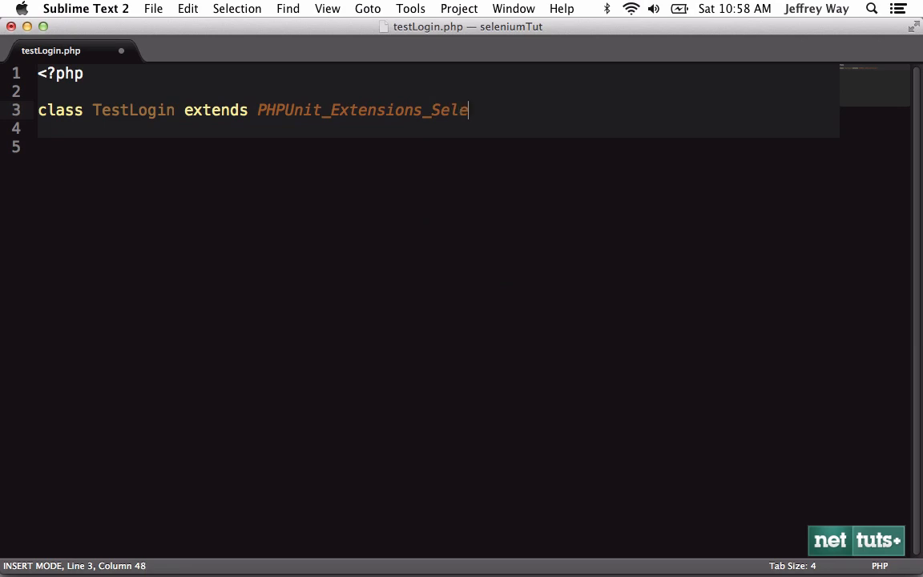
pyautogui.write('nium2TestCase')
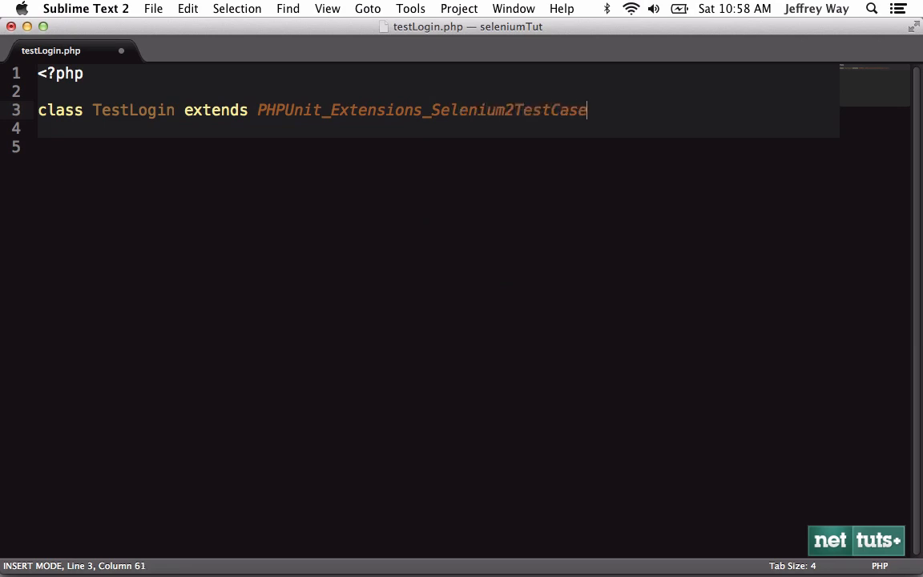
pyautogui.write('{')
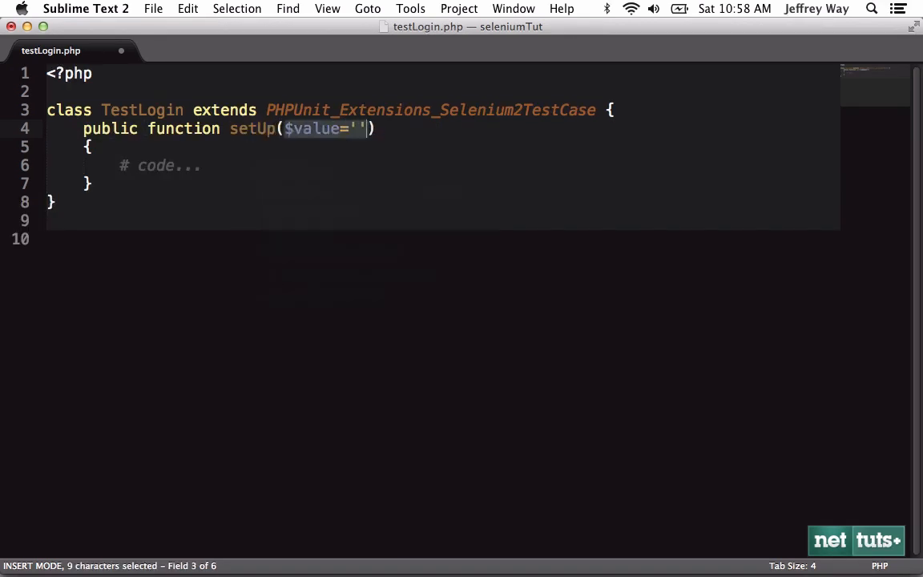
# In setUp set host localhost, port 4444 and browser firefox via $this setters.
pyautogui.press('Delete')
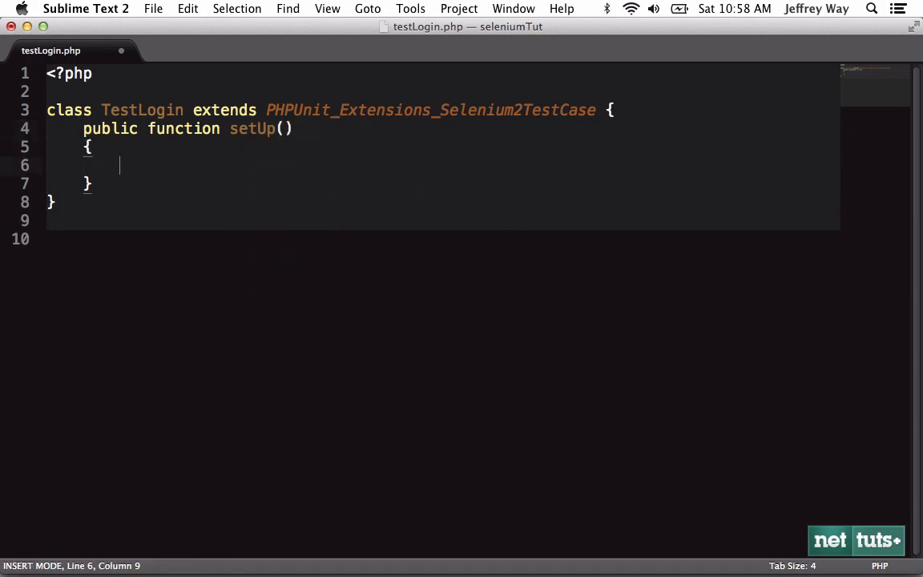
pyautogui.write('$this->s')
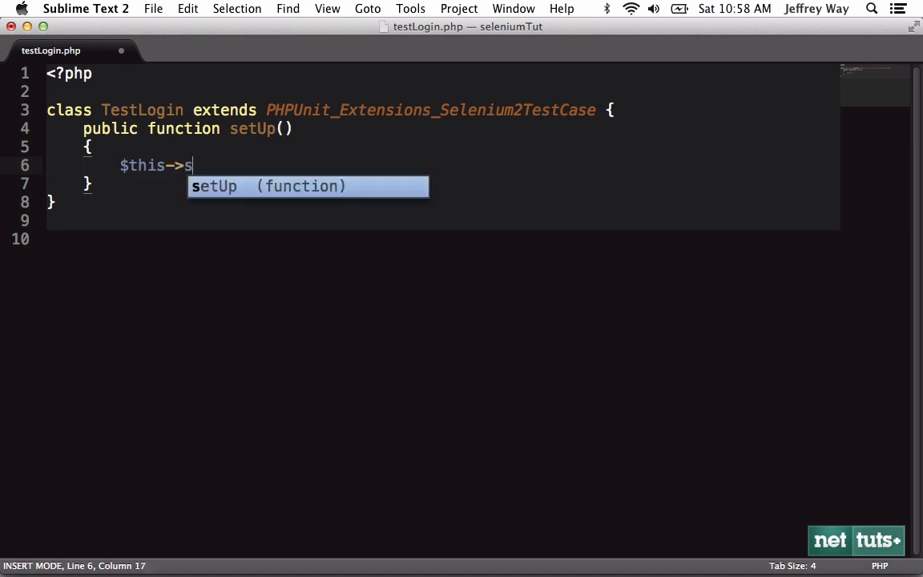
pyautogui.write("etHost('localhost');")
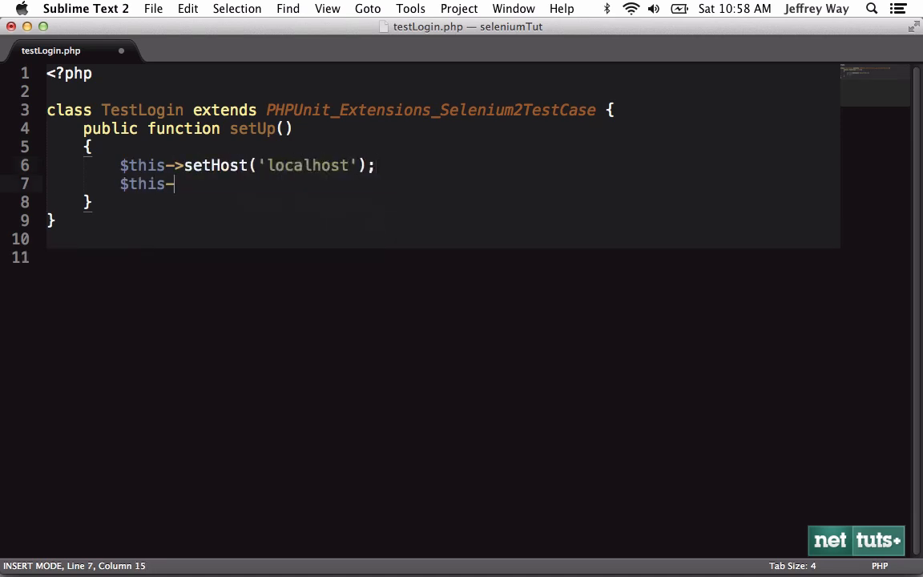
pyautogui.write("->setPort('4')")
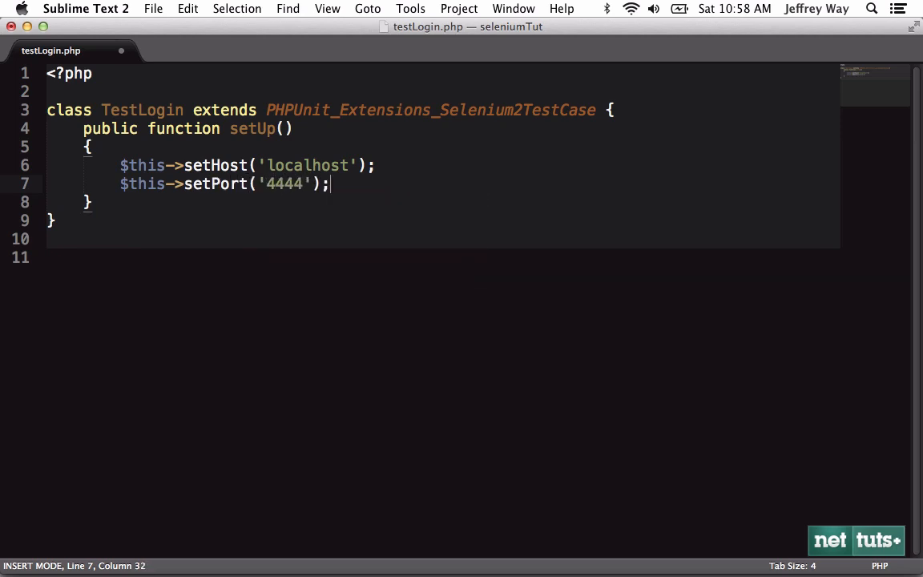
pyautogui.write('$this->set')
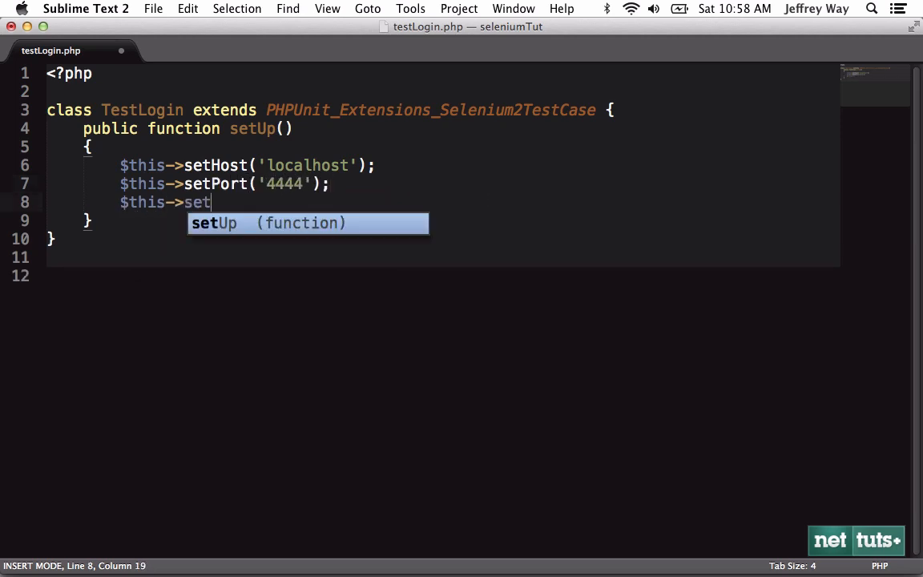
pyautogui.write("Browser('')")
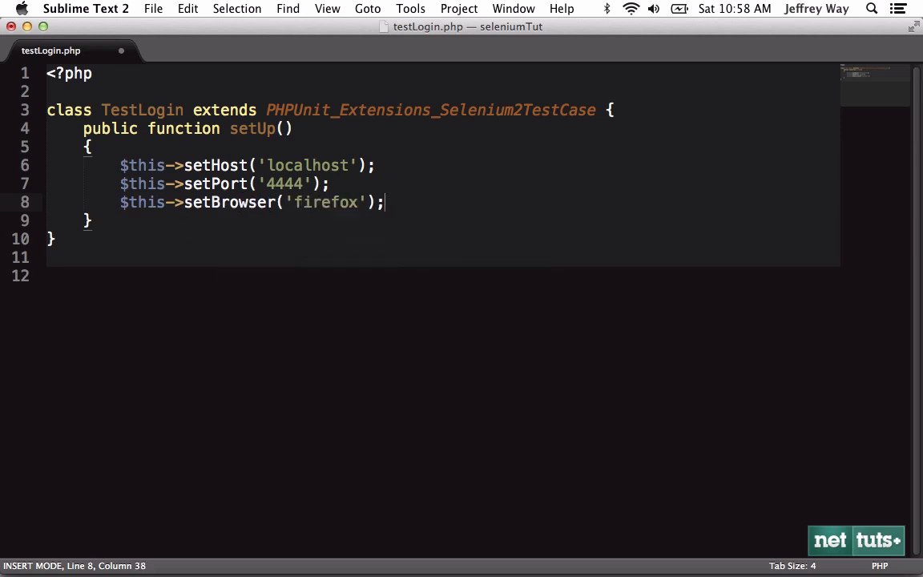
pyautogui.press('enter')
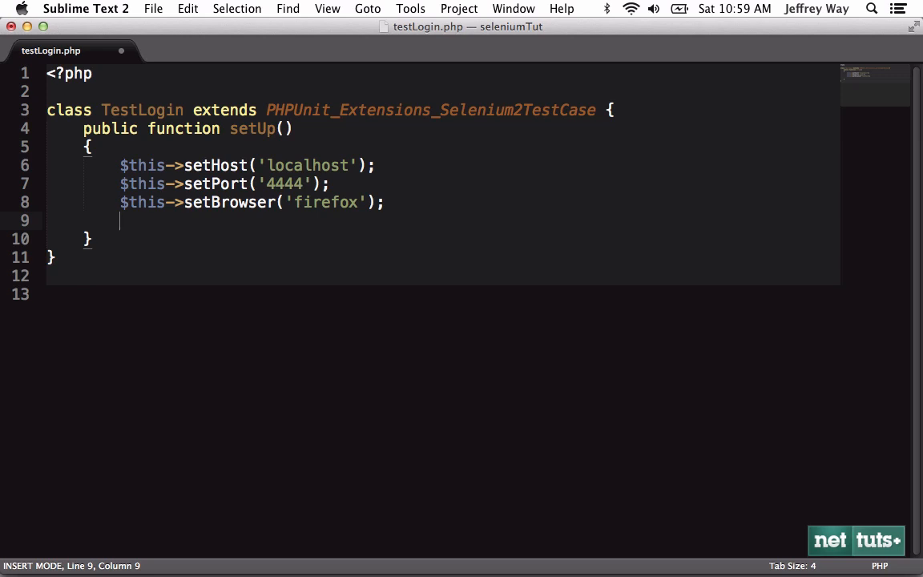
pyautogui.write('$this->setBro')
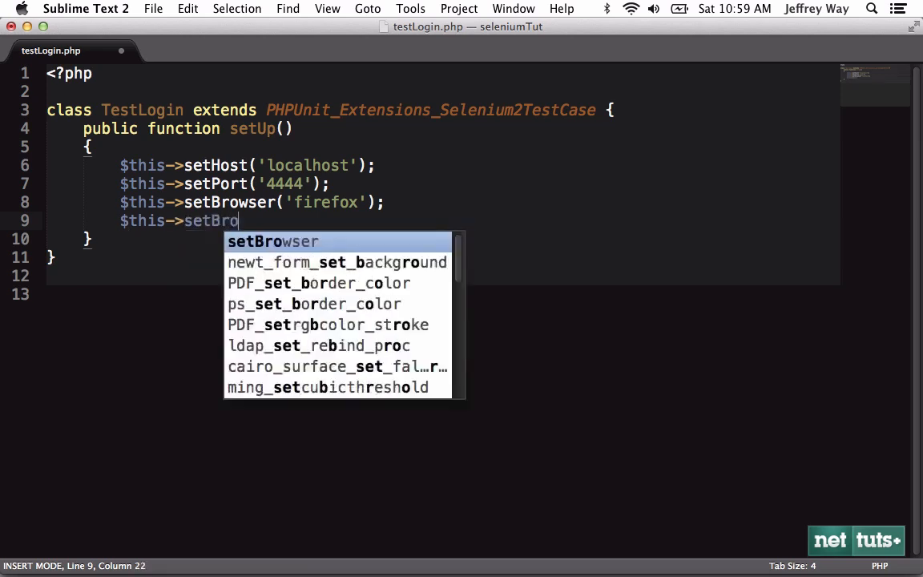
pyautogui.write("wserUrl('htt")
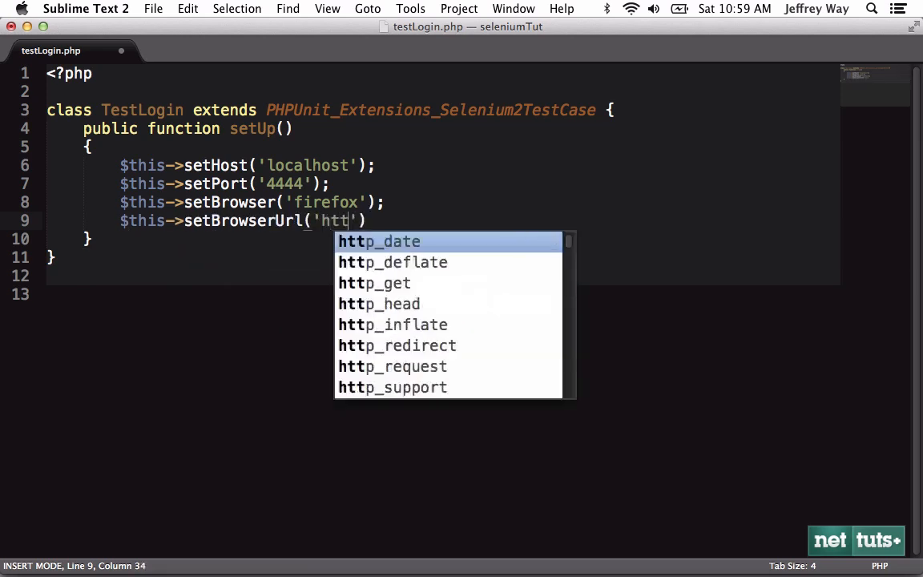
pyautogui.write('://localhost.com')
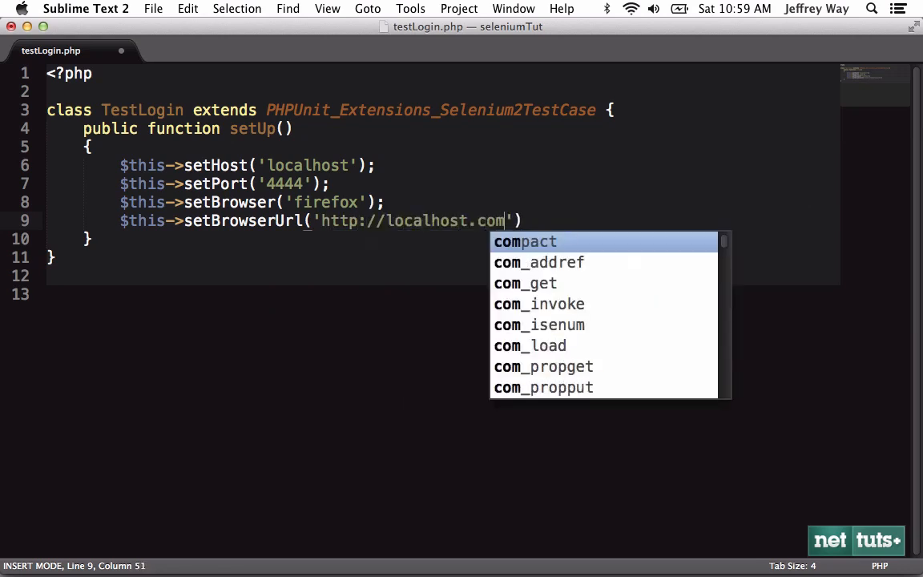
pyautogui.write('/')
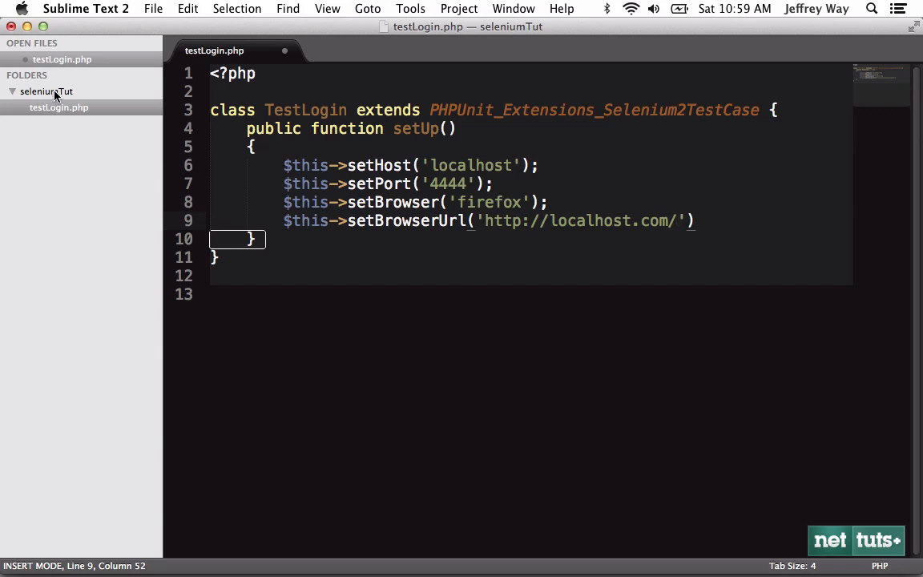
pyautogui.write('selen')
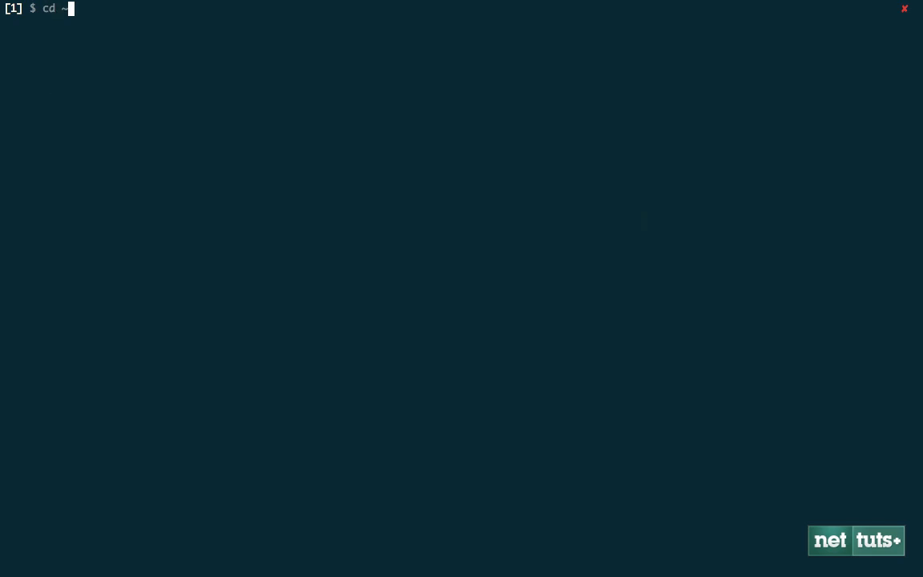
# From ~/Sites/seleniumTut run phpunit testLogin.php.
pyautogui.write('Sites/s')
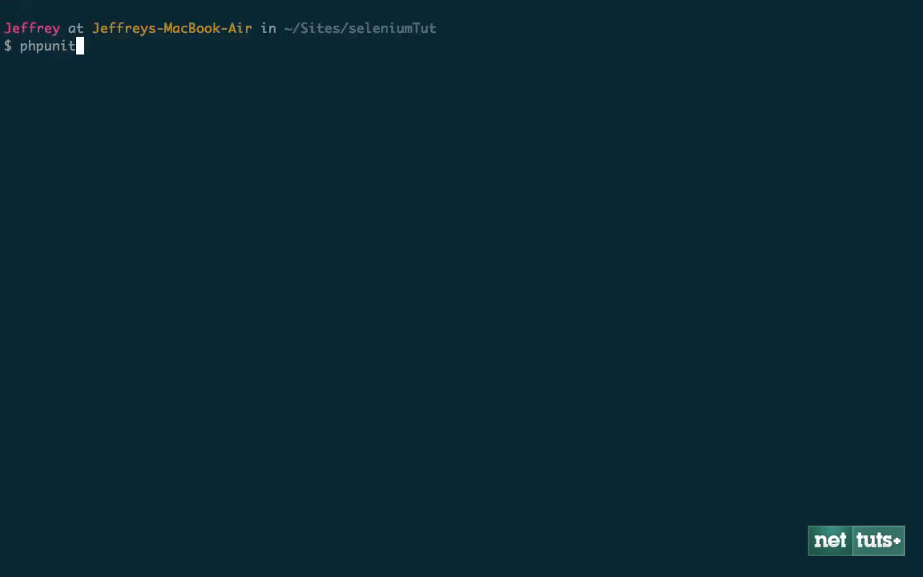
pyautogui.write('testLogin.php')
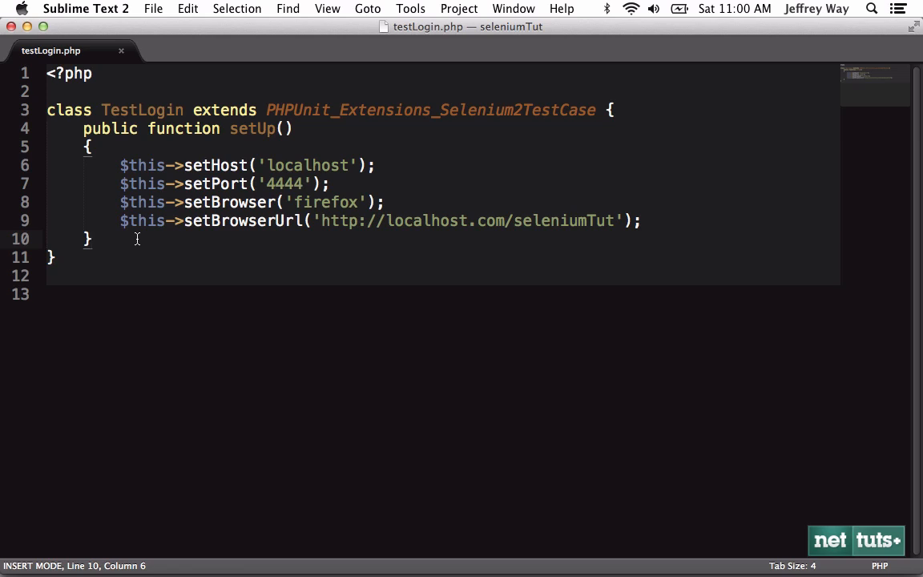
# Write testHasLoginForm loading index.php and finding the username and password fields byName.
pyautogui.write('f')
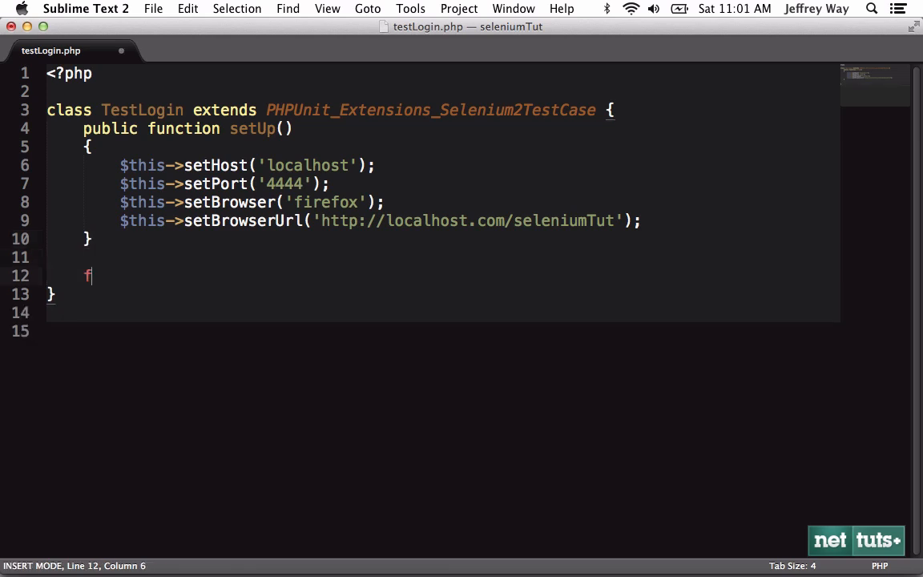
pyautogui.press('tab')
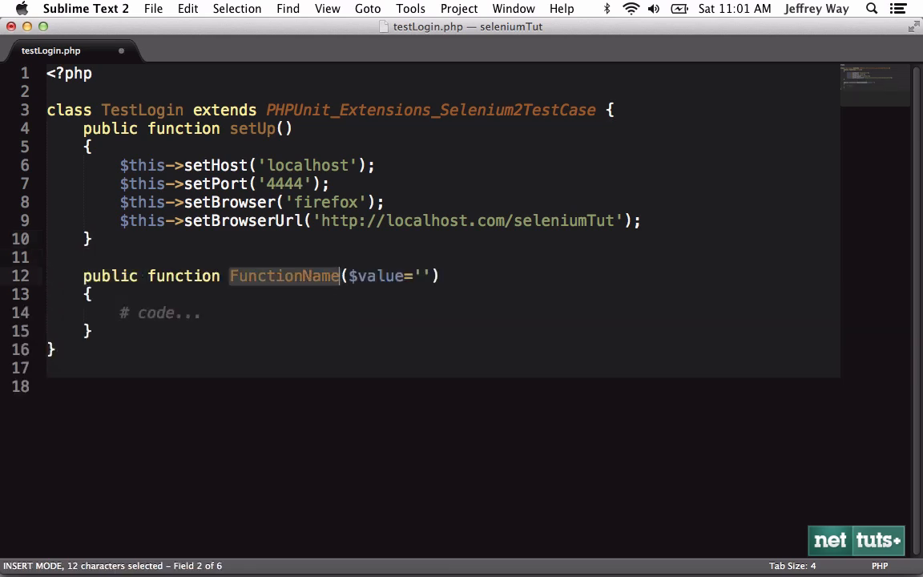
pyautogui.write('testHasLoginFor')
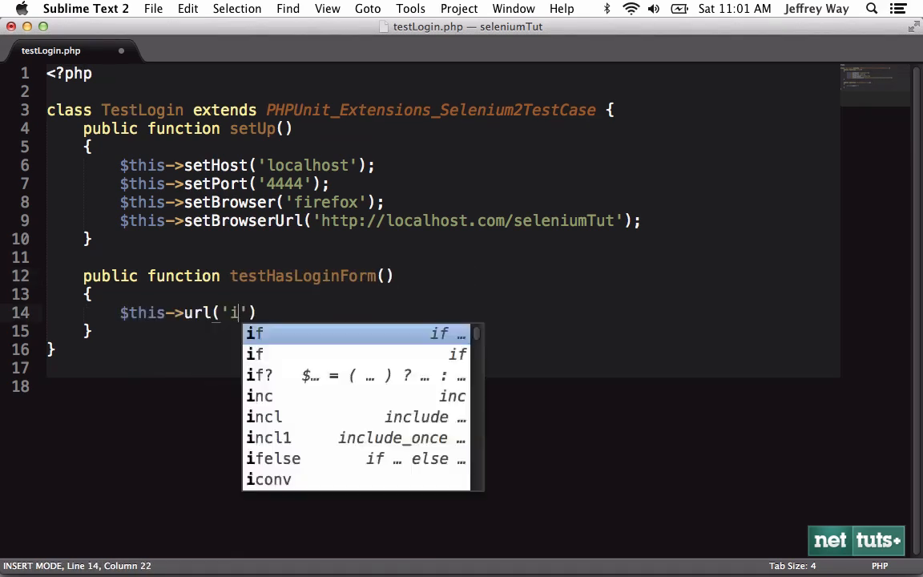
pyautogui.write('ndex.php')
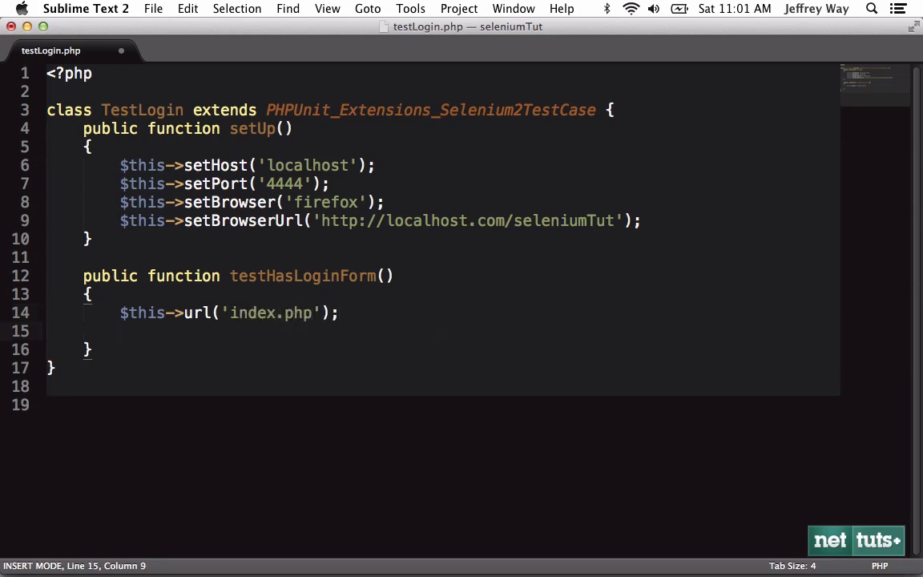
pyautogui.write('$this')
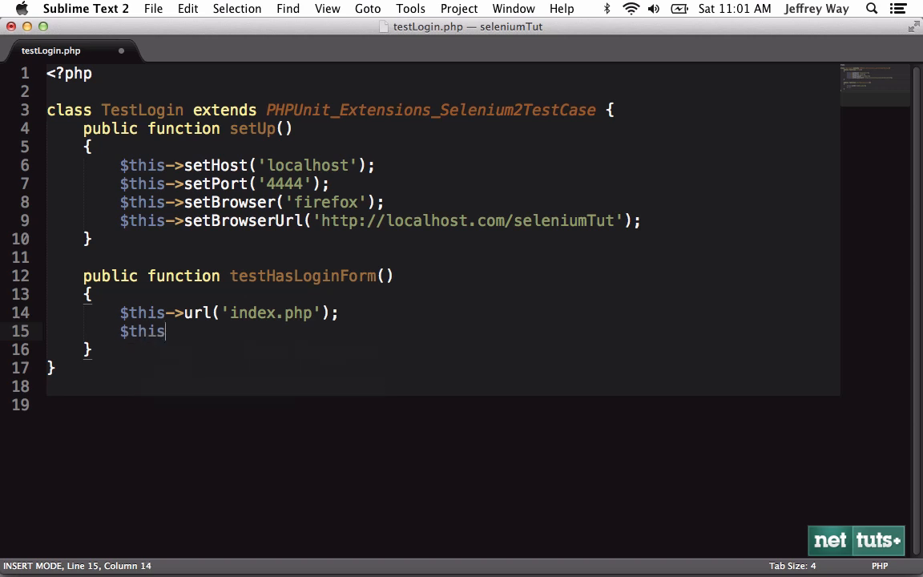
pyautogui.write('->')
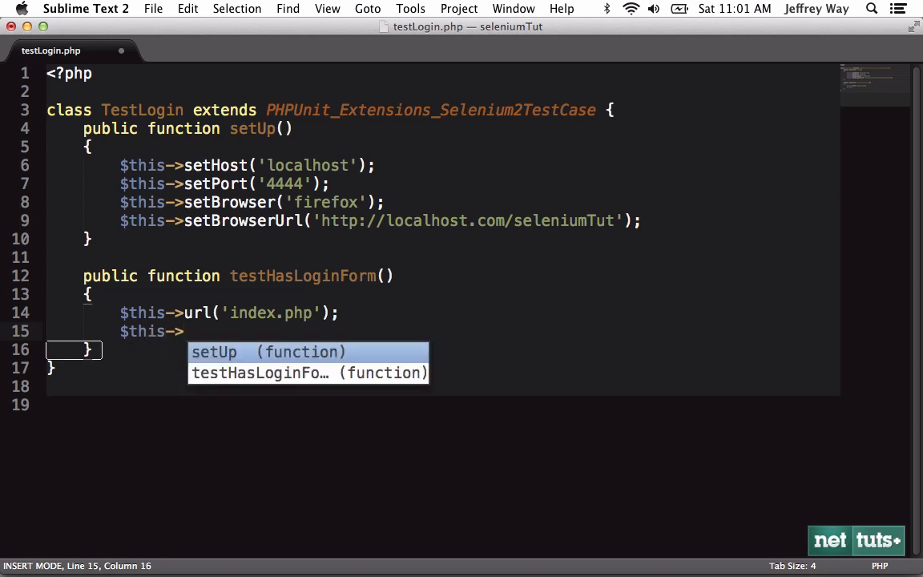
pyautogui.write("byName('')")
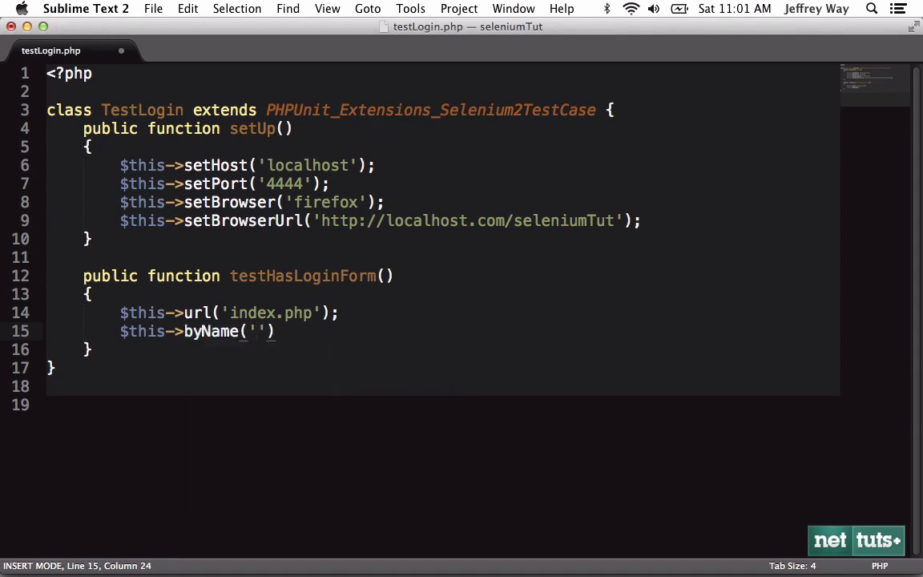
pyautogui.write('username')
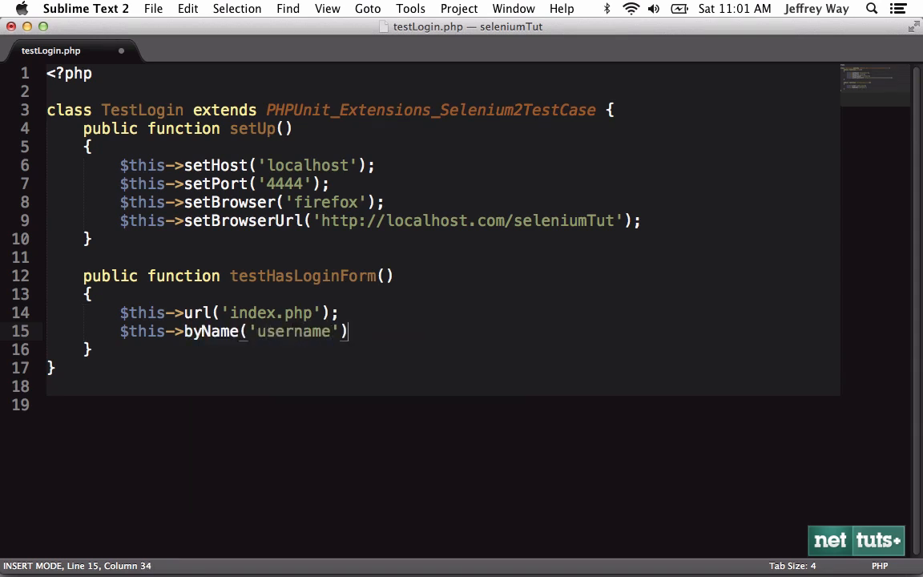
pyautogui.press('Escape')
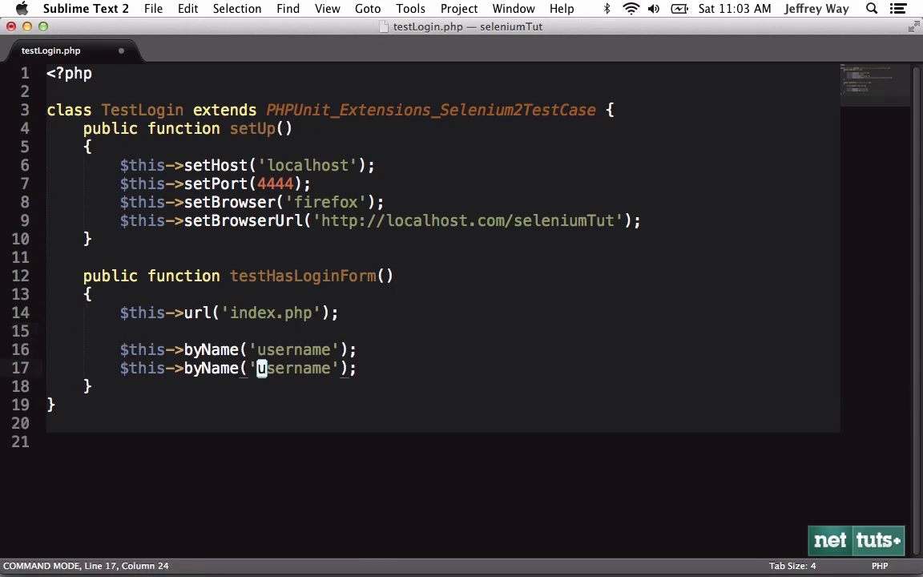
pyautogui.write('password')
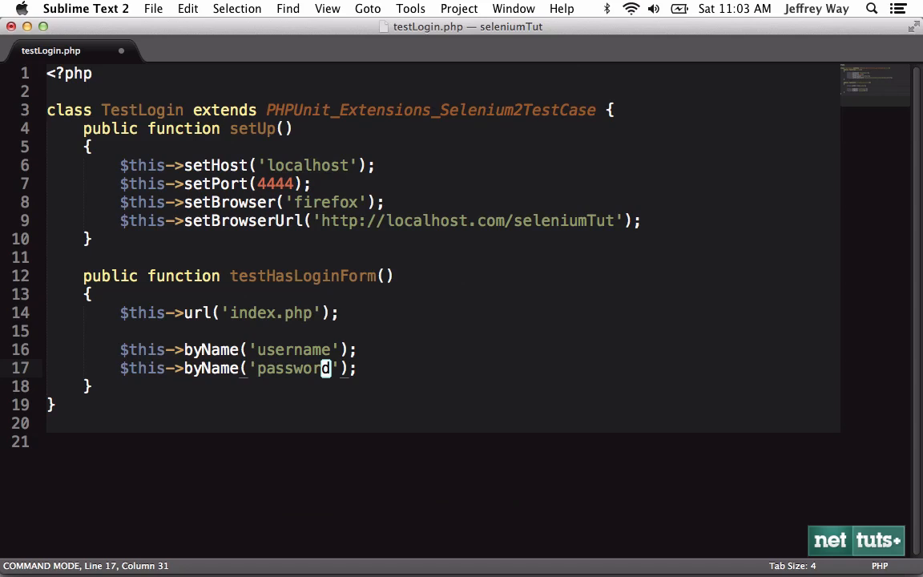
# Assert the username field's value equals an empty string with assertEquals.
pyautogui.write('$username =')
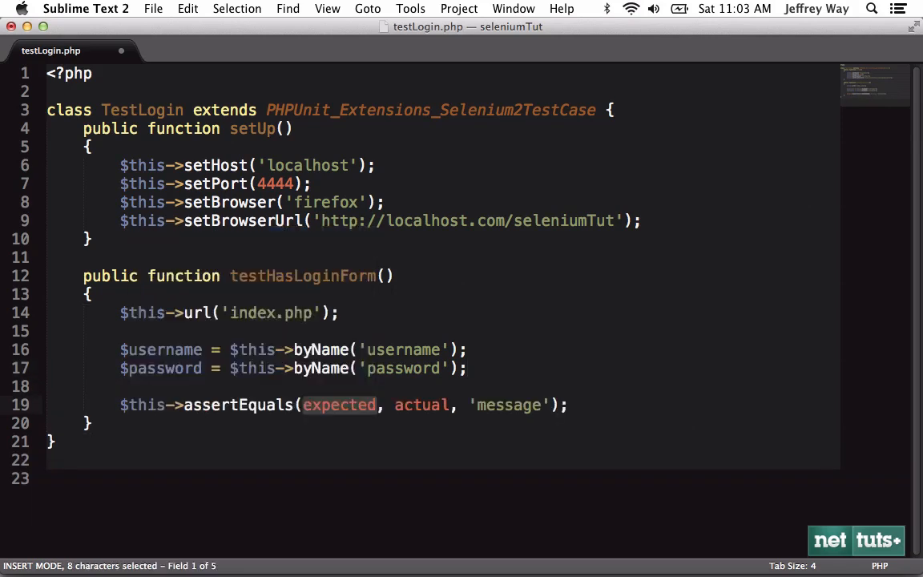
pyautogui.write("''")
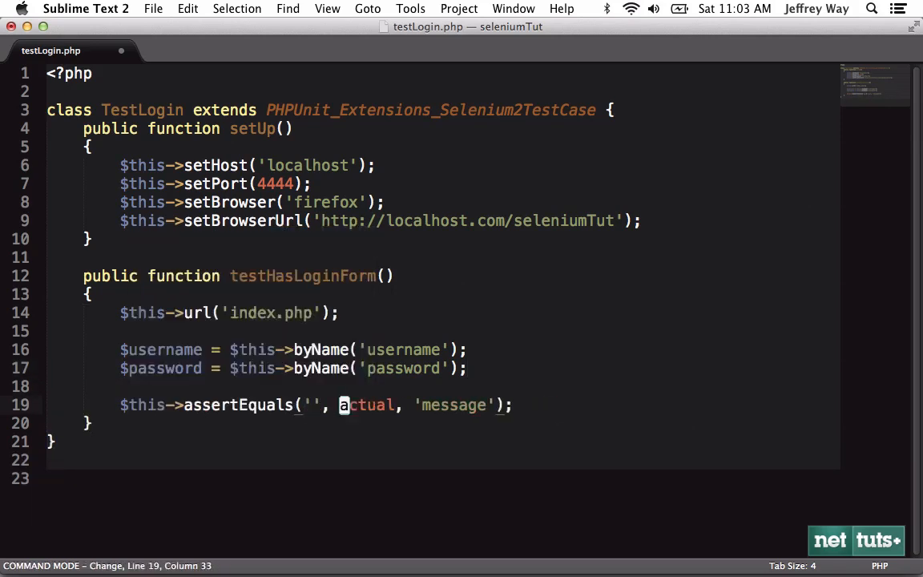
pyautogui.write('$username')
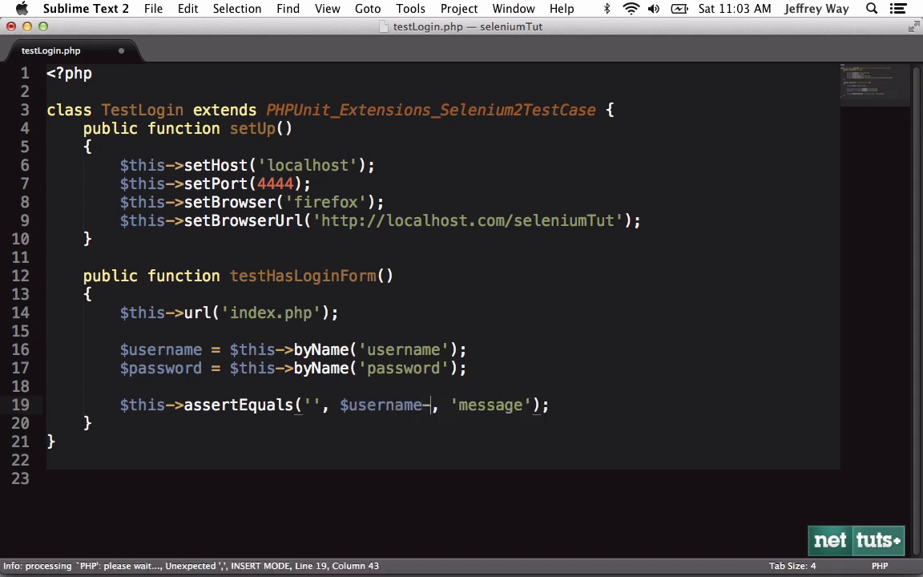
pyautogui.write('->value()')
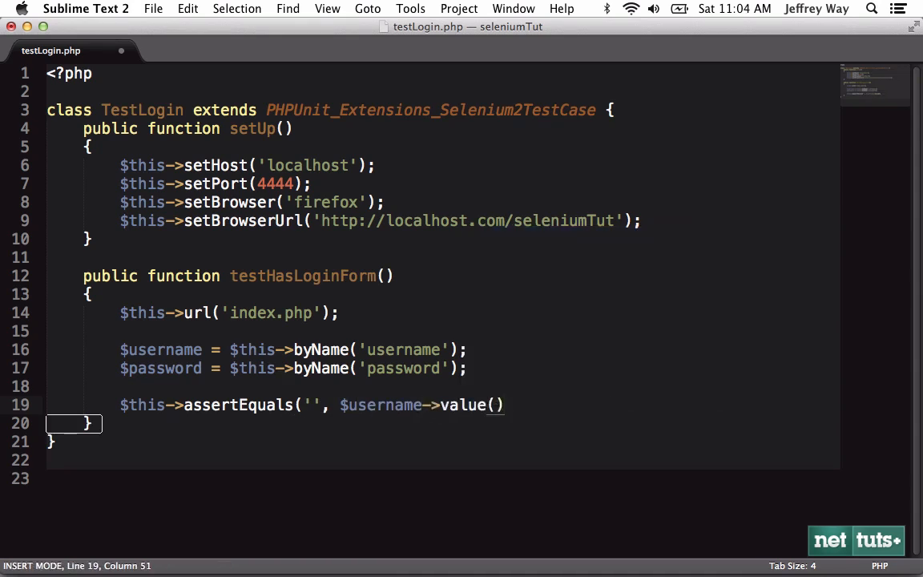
pyautogui.write(');')
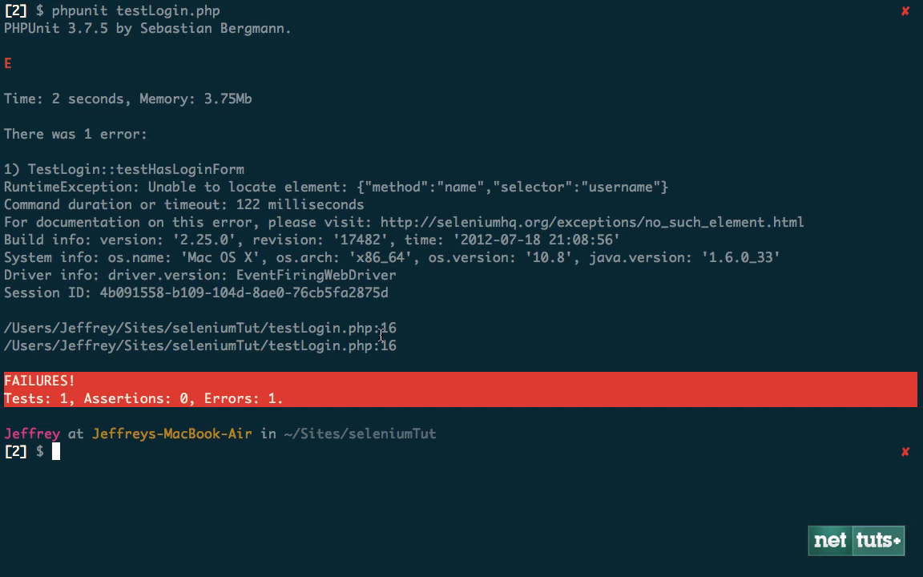
pyautogui.moveTo(387, 388)
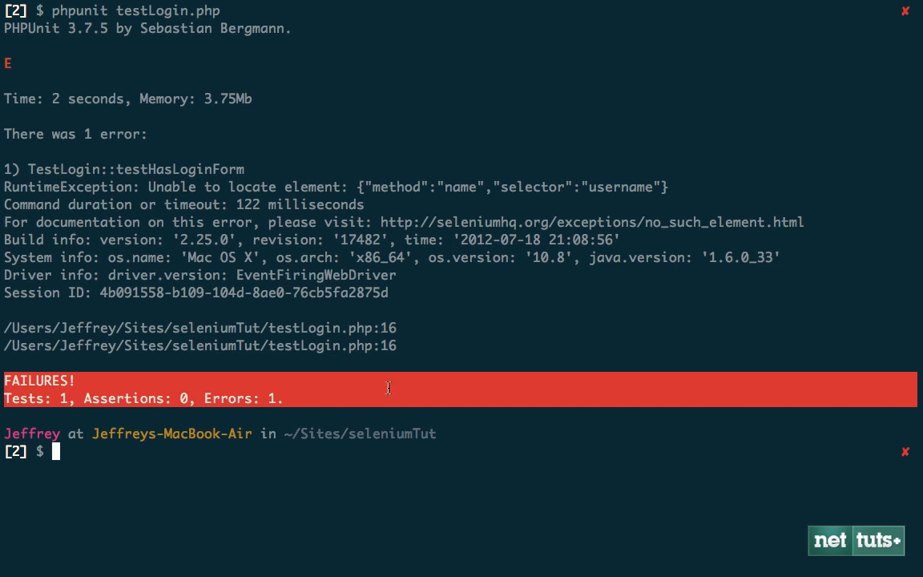
pyautogui.moveTo(289, 189)
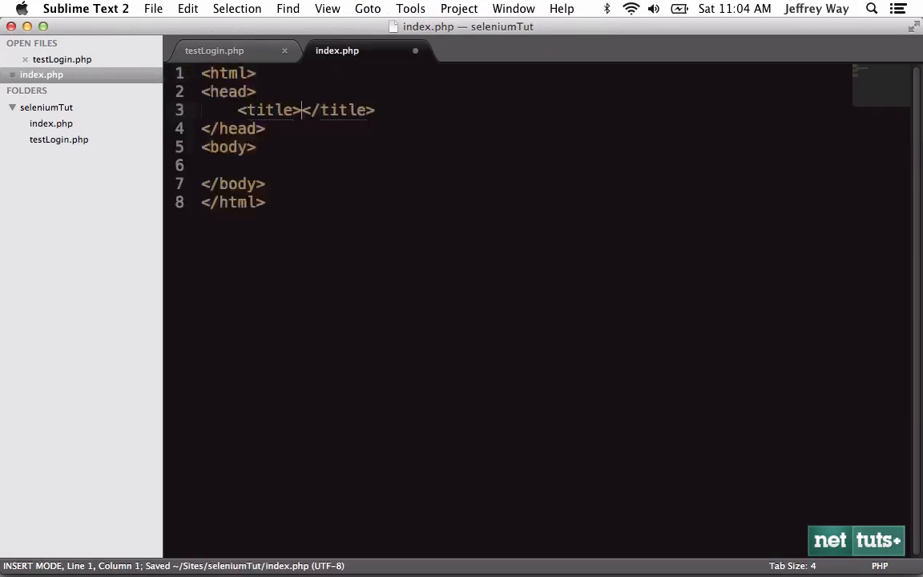
# In index.php add <!doctype html> and a form with a username text input (name and id username).
pyautogui.write('<!doctype html>')
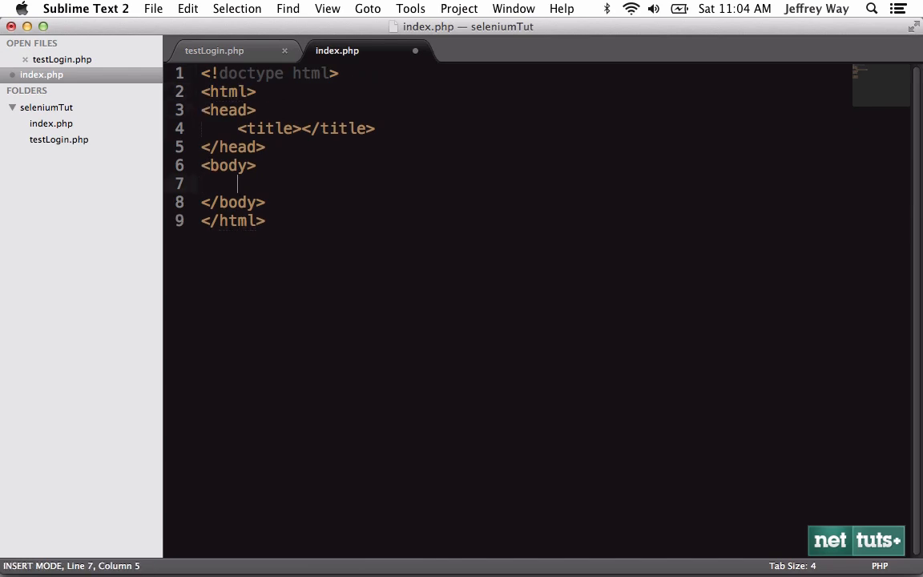
pyautogui.write('<form action="">')
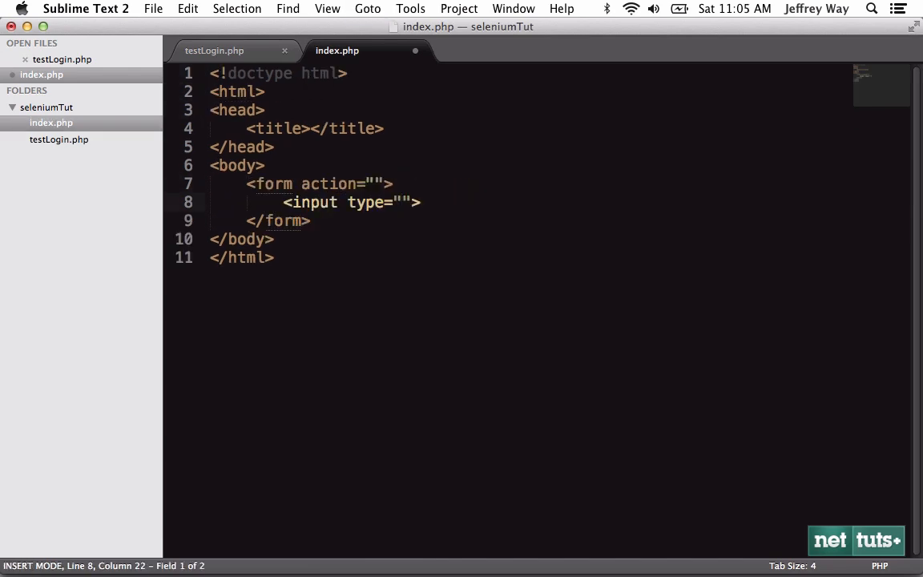
pyautogui.write('text" name="usrn')
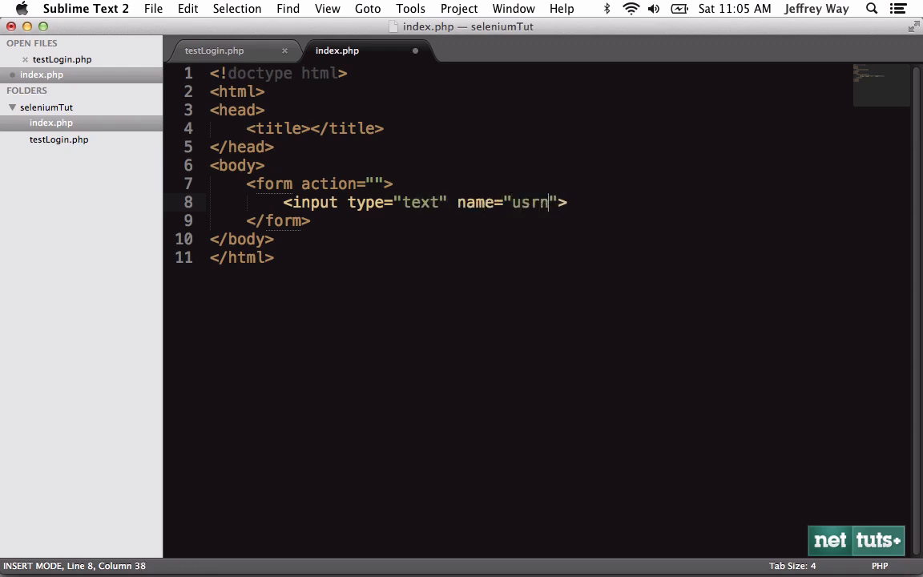
pyautogui.write('ame')
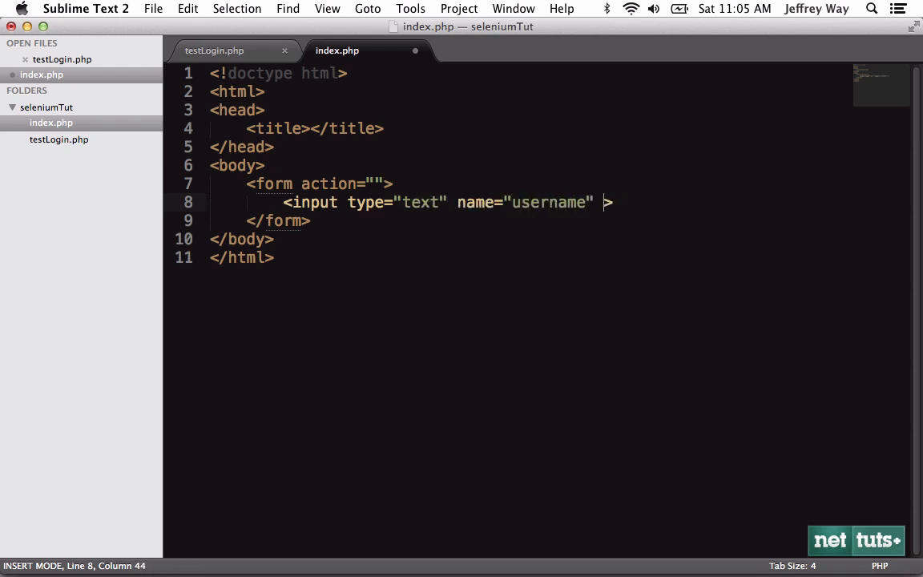
pyautogui.write('id="username"')
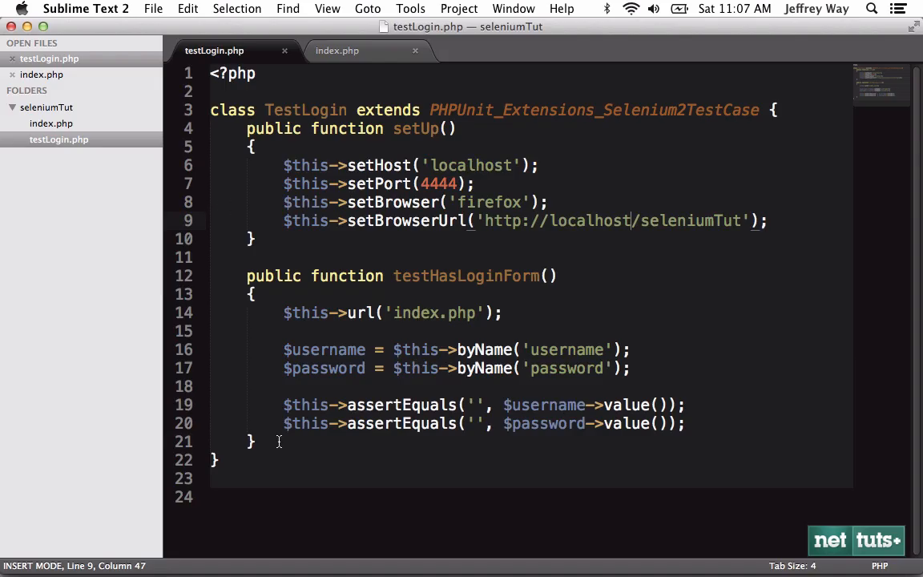
# Write testLoginFormSubmitsToAdmin reading byCssSelector('form')->attribute('action') and asserting admin.php.
pyautogui.write('fun')
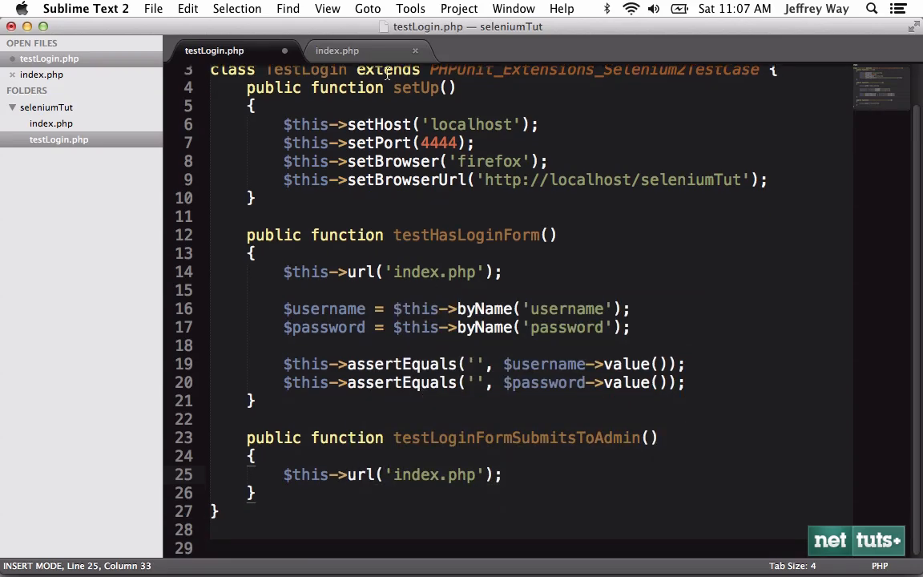
pyautogui.moveTo(403, 240)
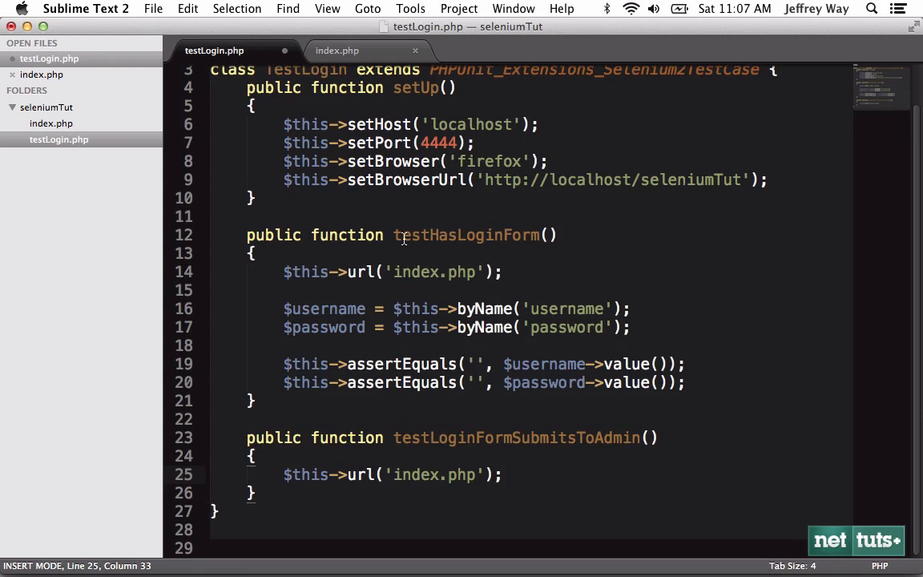
pyautogui.write('$t')
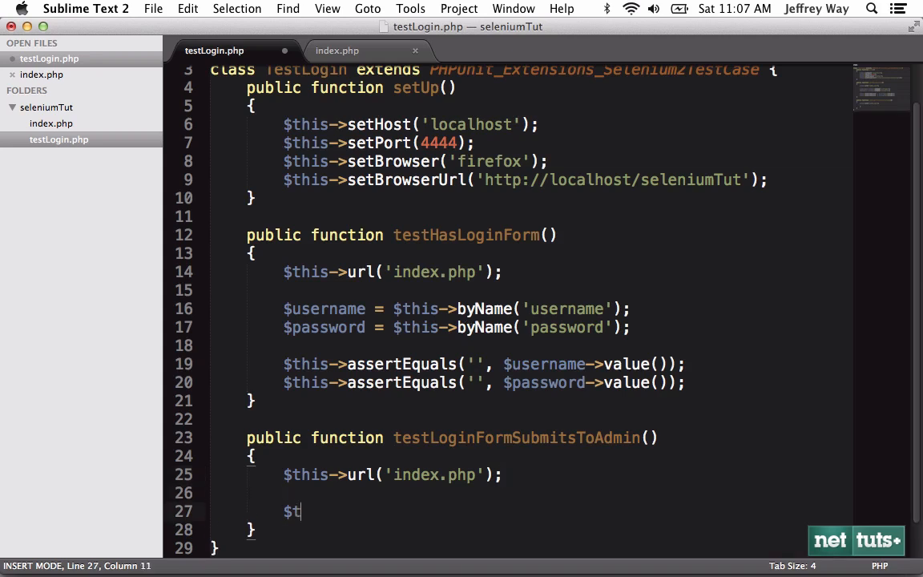
pyautogui.write('his->')
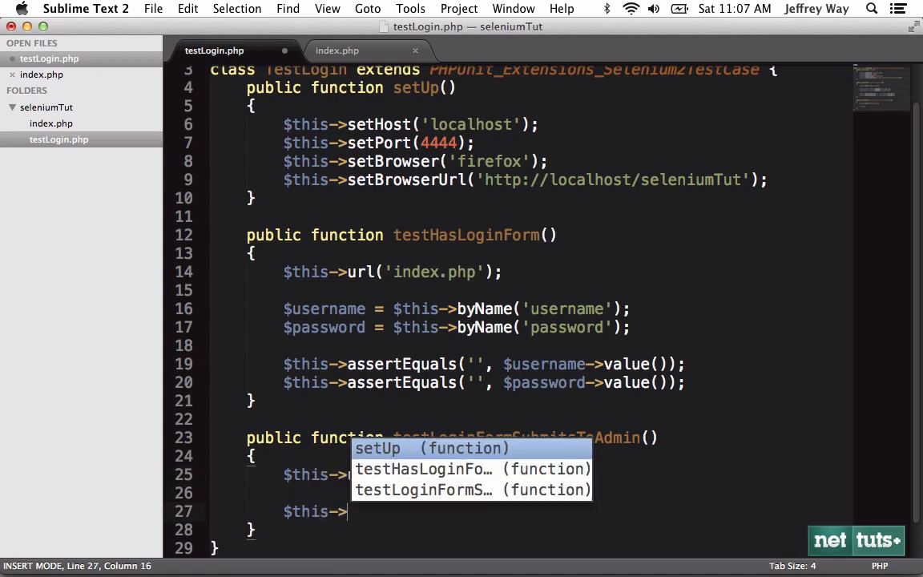
pyautogui.write('byCssS')
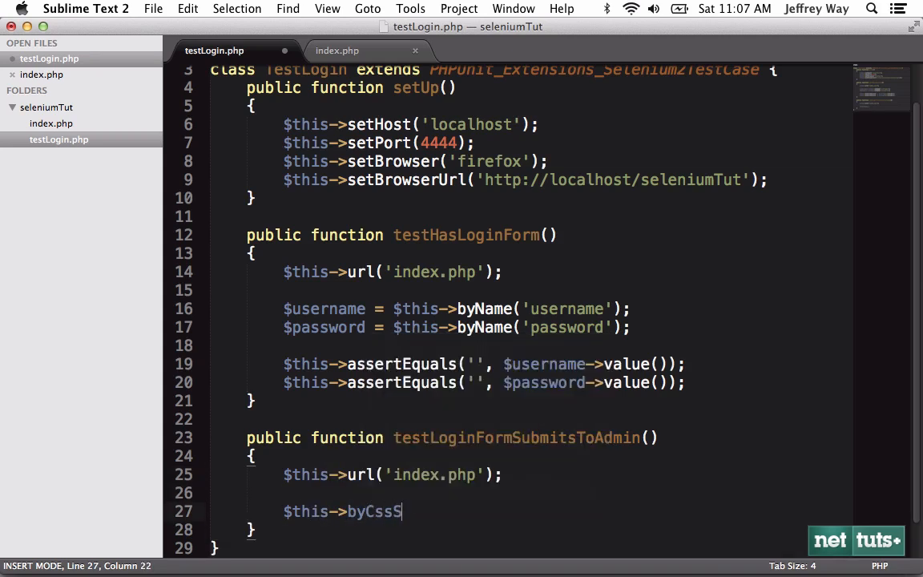
pyautogui.write('elector')
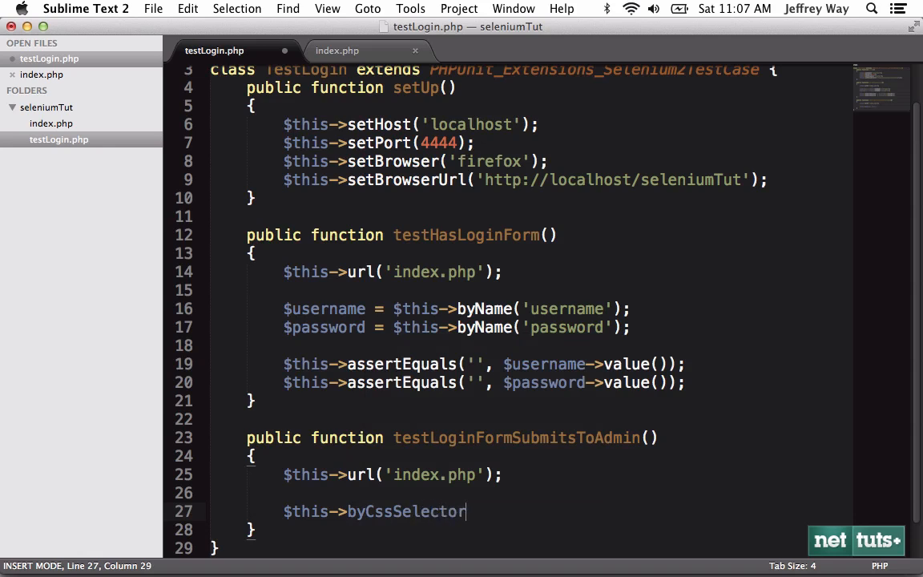
pyautogui.write("('form')")
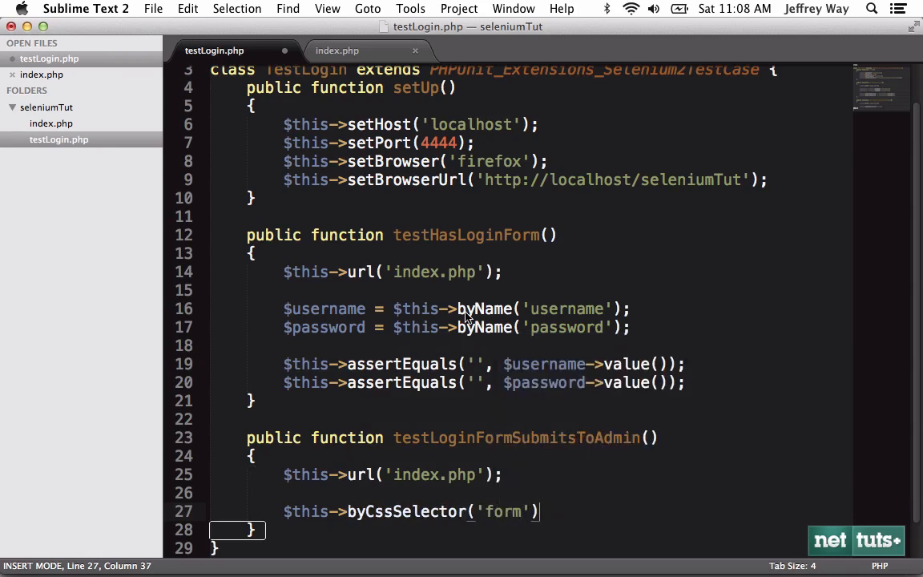
pyautogui.write("->attriute('action');")
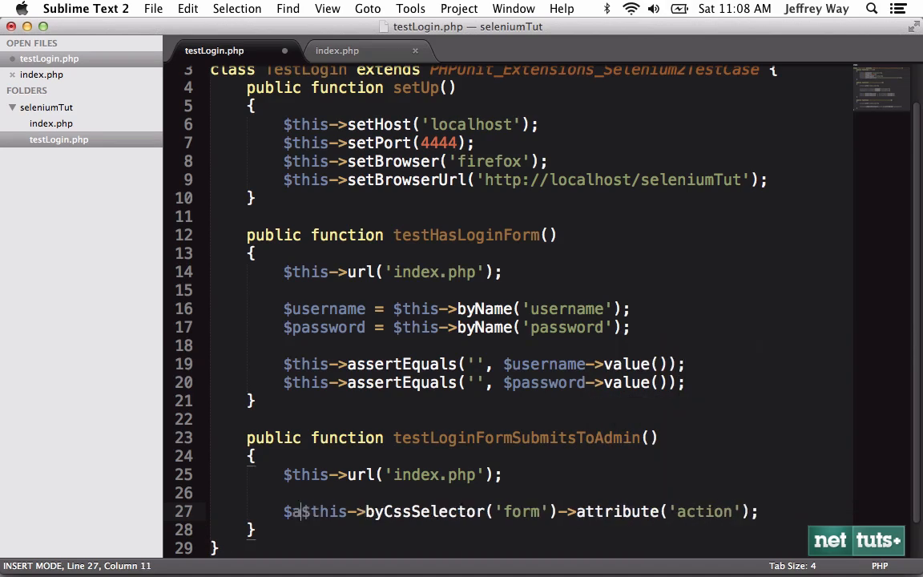
pyautogui.write('as')
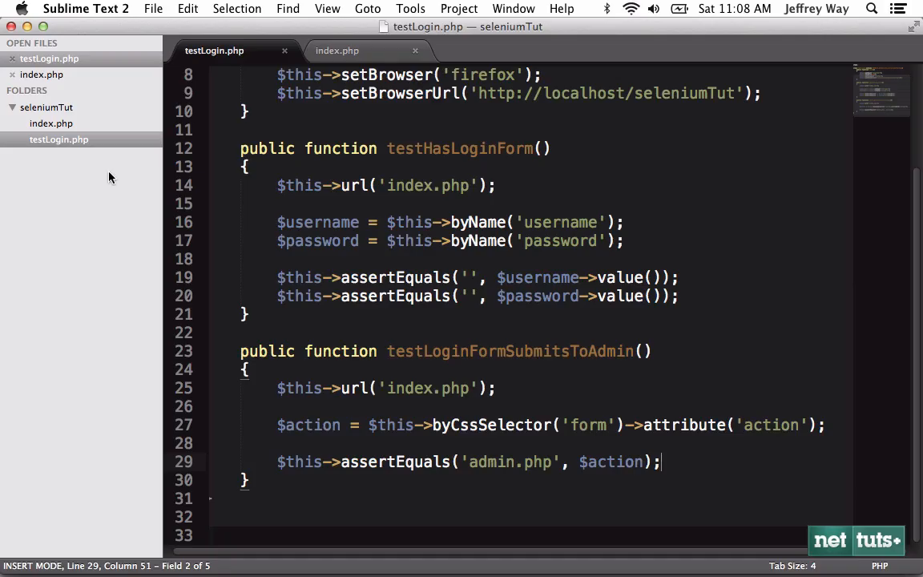
# Set index.php's form action to admin.php and fill username and password fields via byName in the test.
pyautogui.click(336, 50)
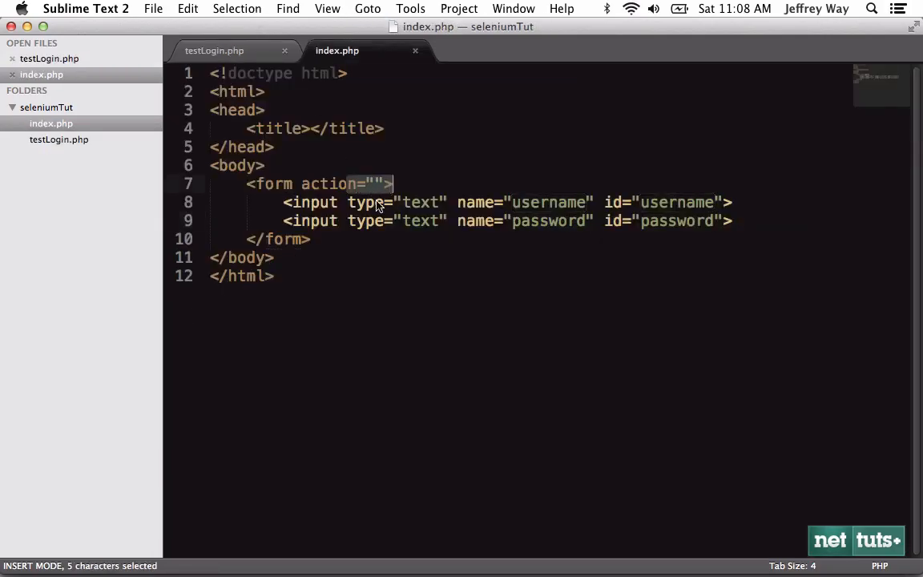
pyautogui.write('admin.ph')
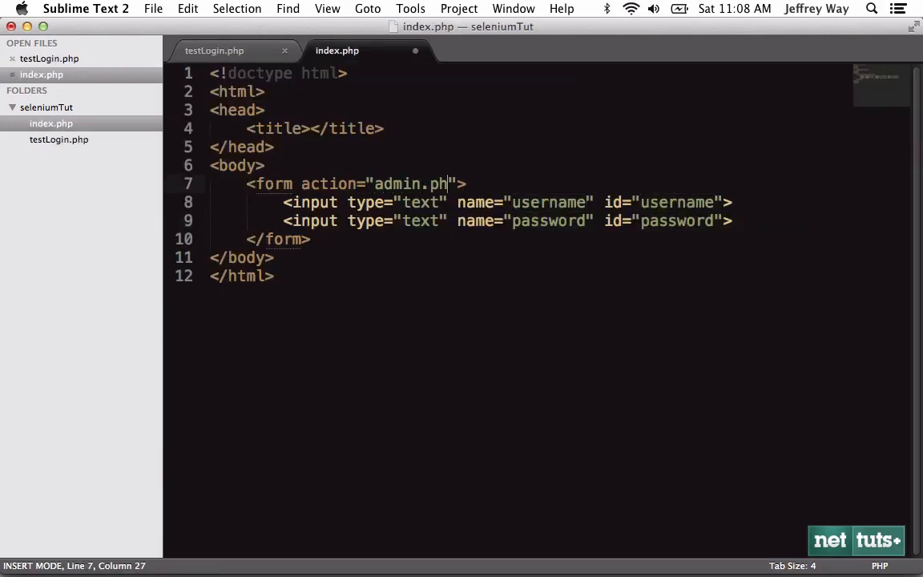
pyautogui.click(215, 50)
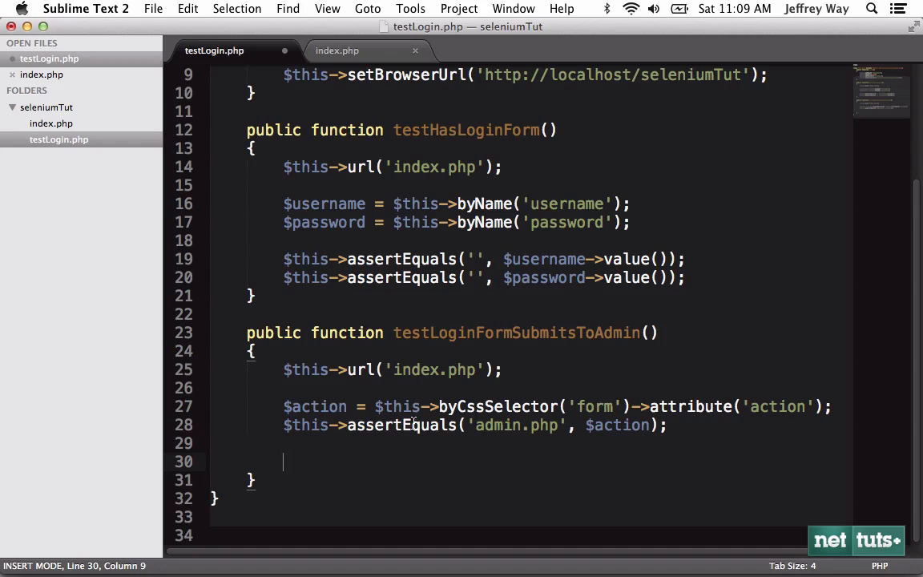
pyautogui.write('$')
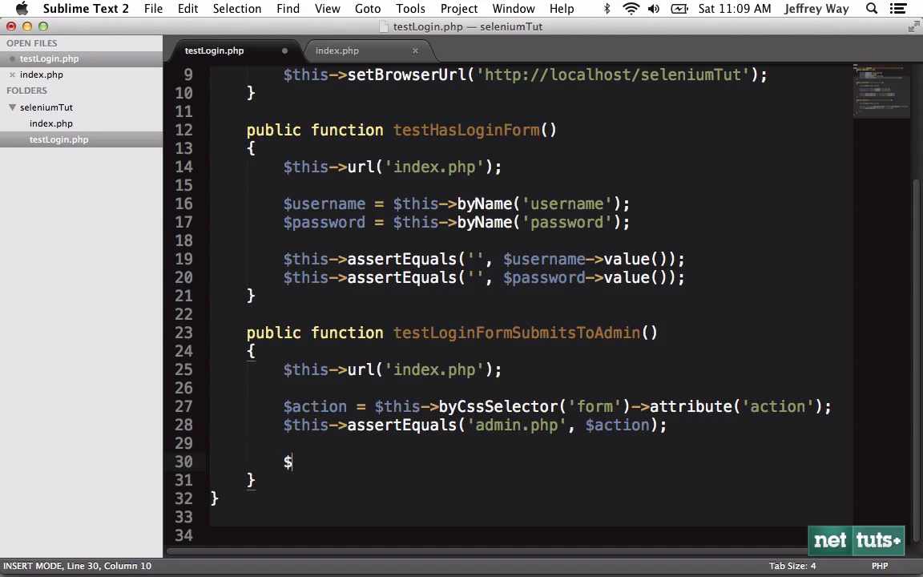
pyautogui.write('this->byNam')
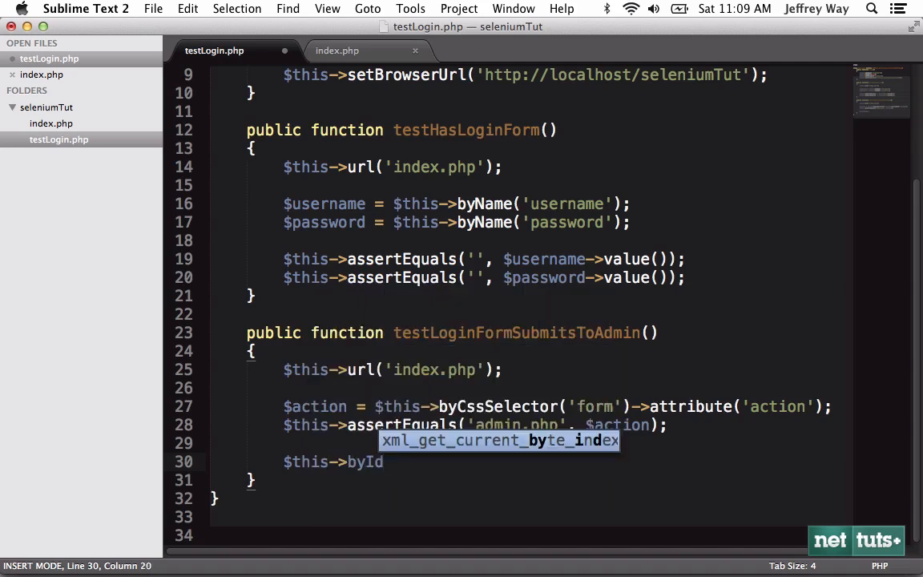
pyautogui.write("username')->value('jeff_way');")
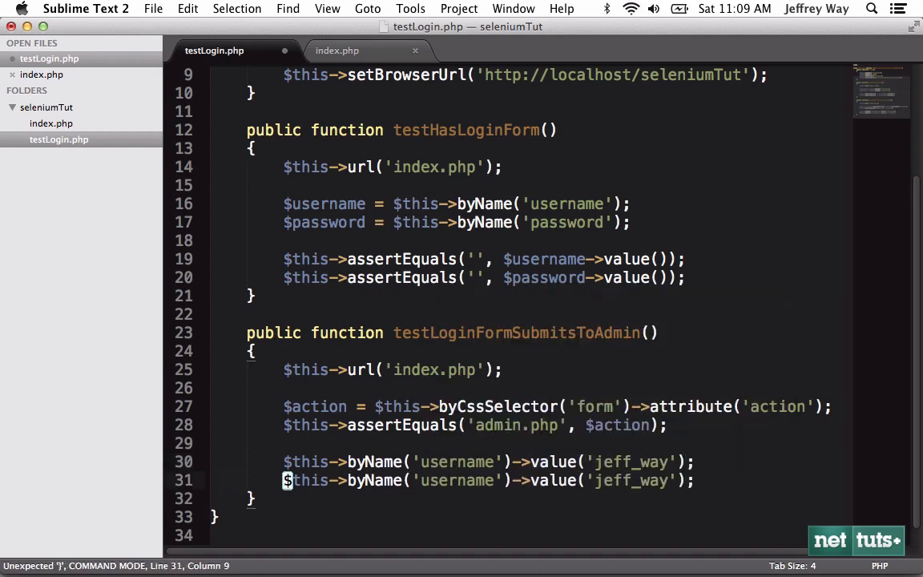
pyautogui.write('password')
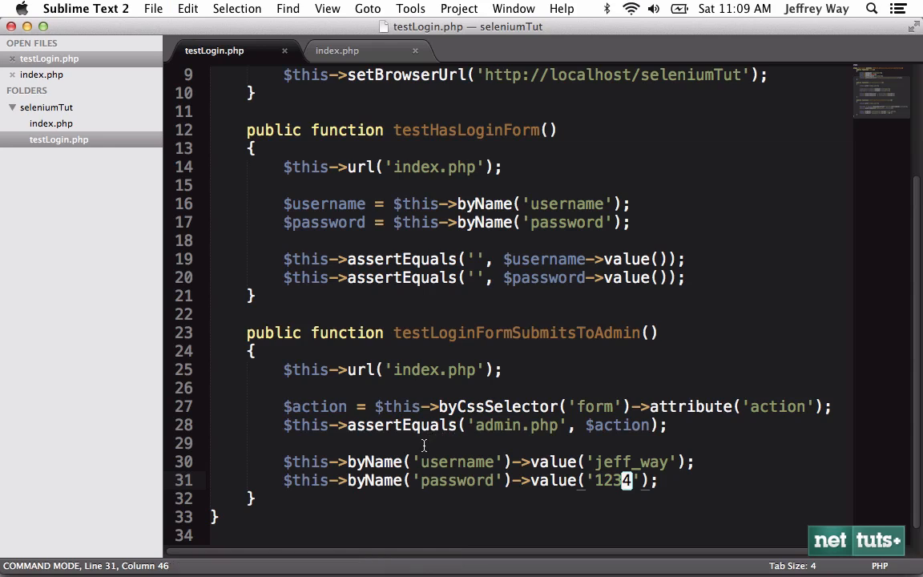
# Add a Login submit input to index.php and begin clicking it from the test via byCssSelector.
pyautogui.click(337, 49)
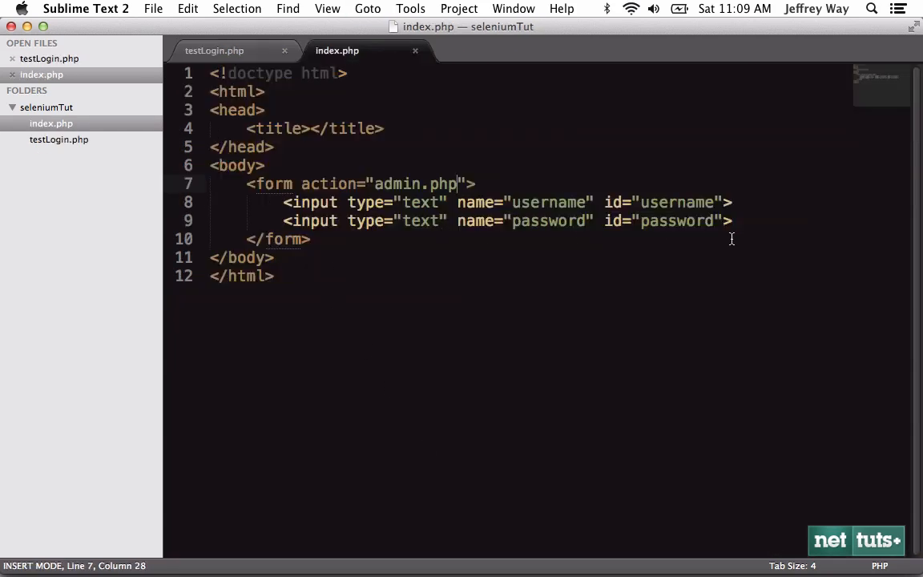
pyautogui.write('<input typ')
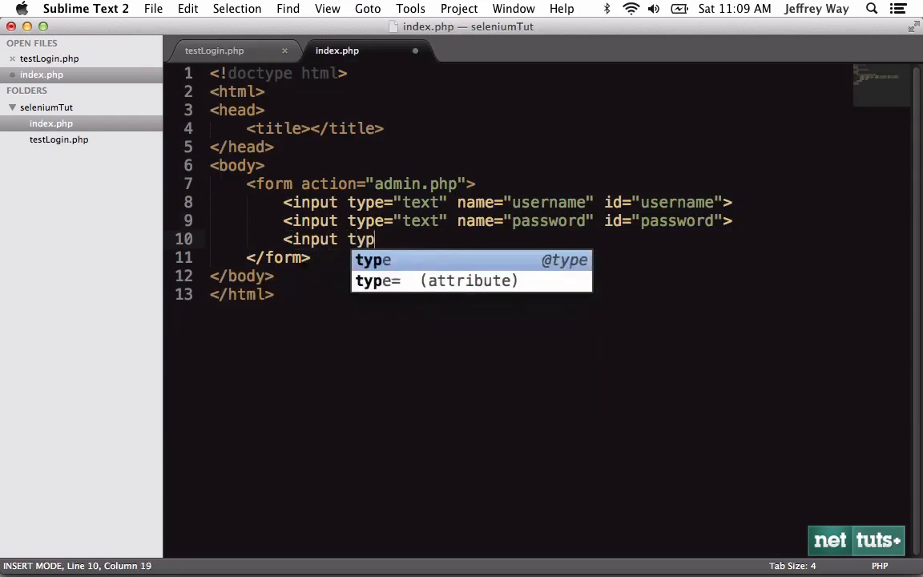
pyautogui.write('e="submit" value+')
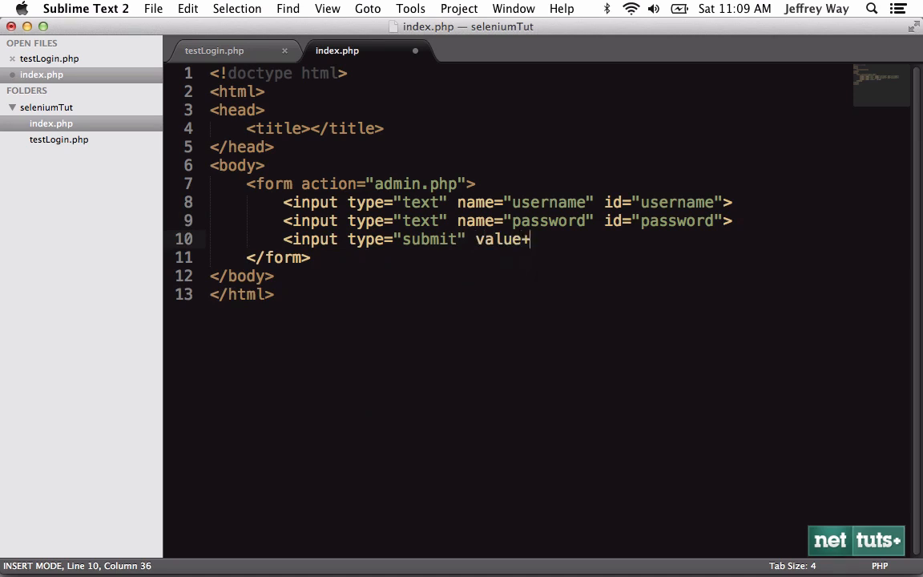
pyautogui.write('="Login">')
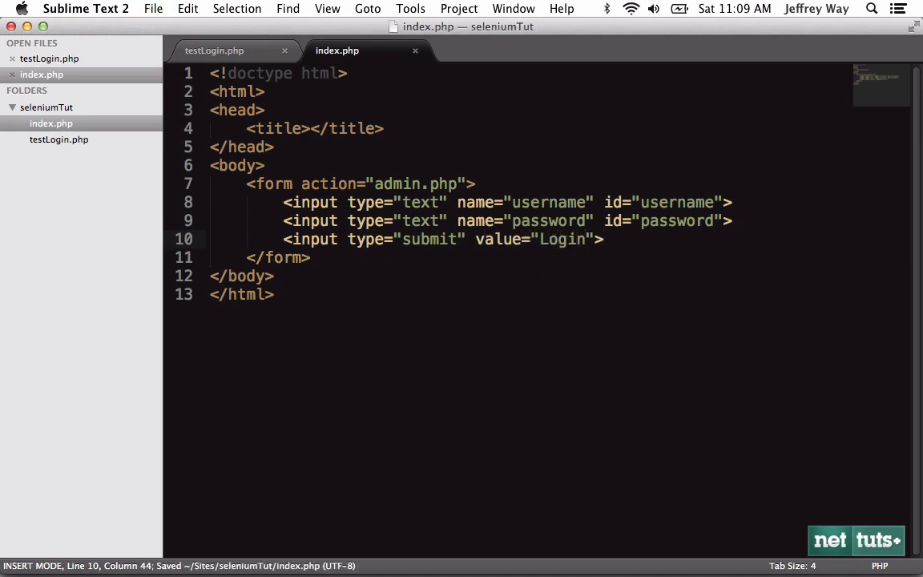
pyautogui.moveTo(284, 239); pyautogui.dragTo(521, 238)
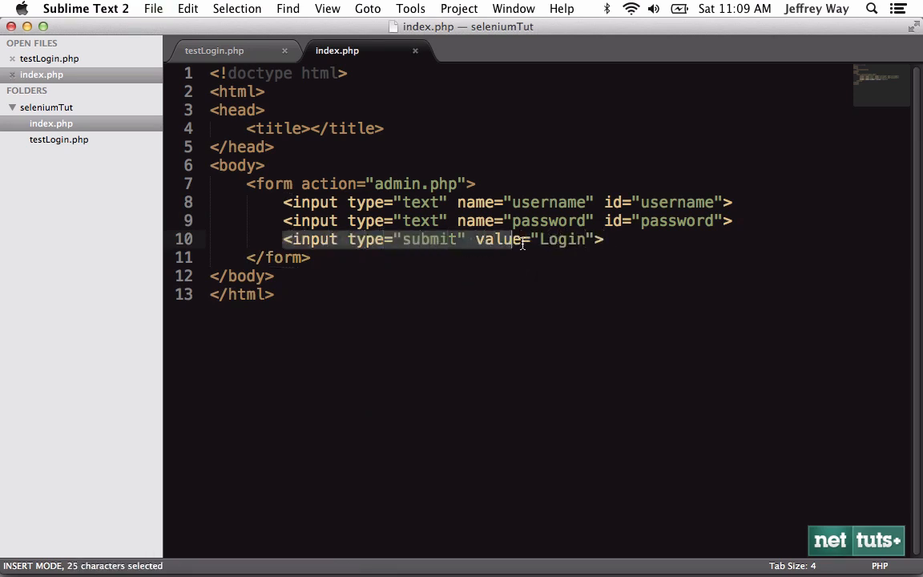
pyautogui.click(215, 50)
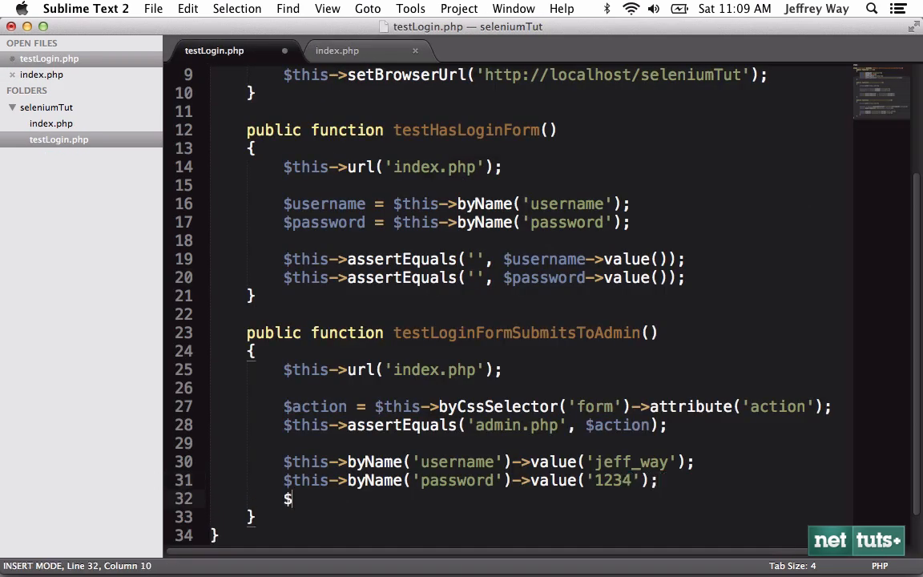
pyautogui.write('this->clickOn')
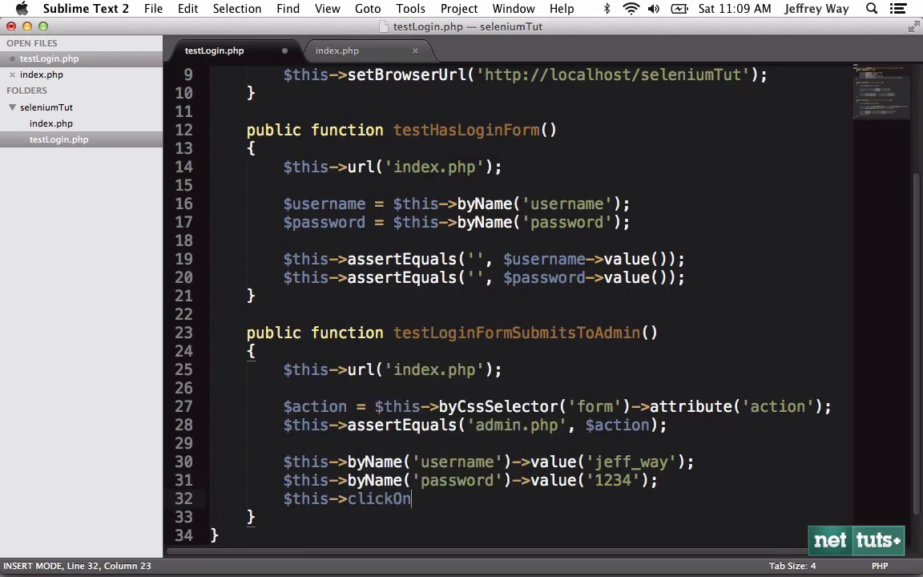
pyautogui.write('Element')
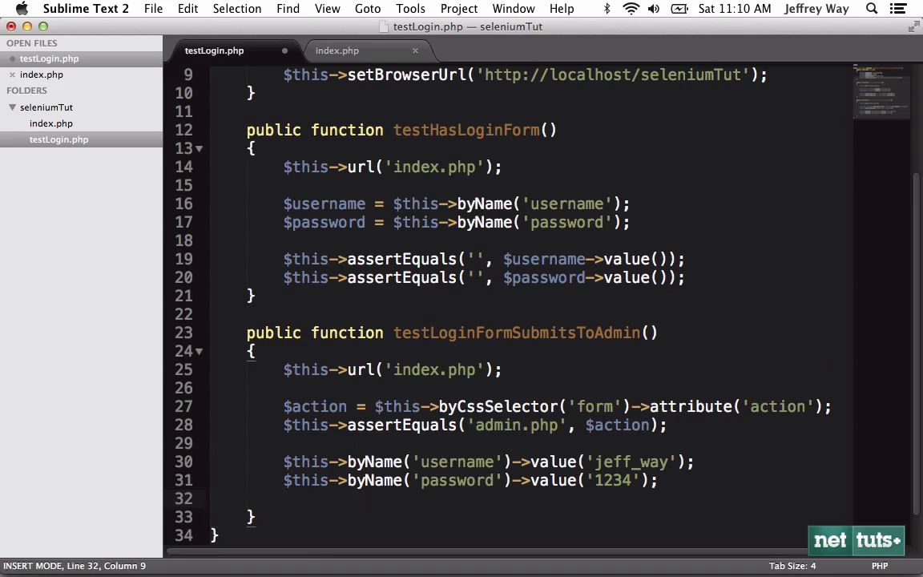
pyautogui.write('byCss')
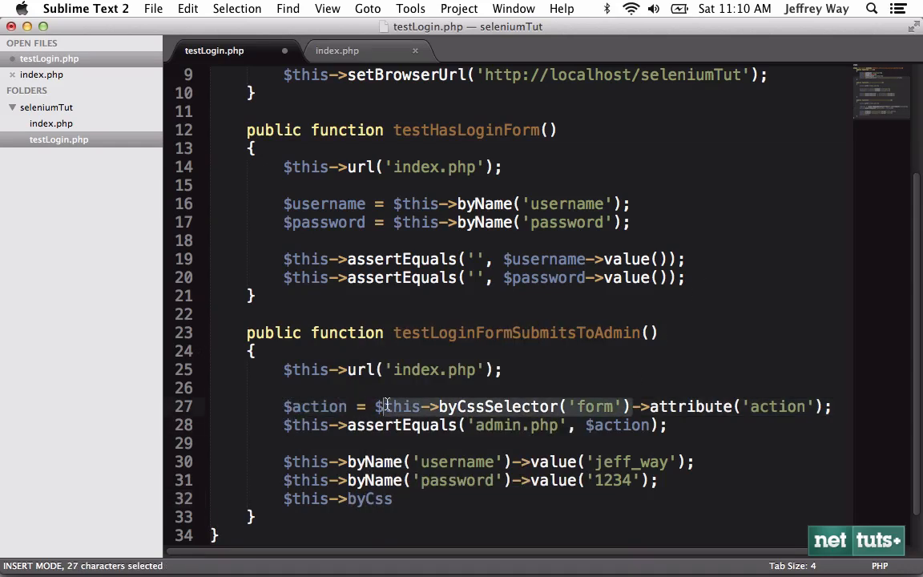
# Store the form in $form, read its action attribute, and call $form->submit() after the values.
pyautogui.write('$f')
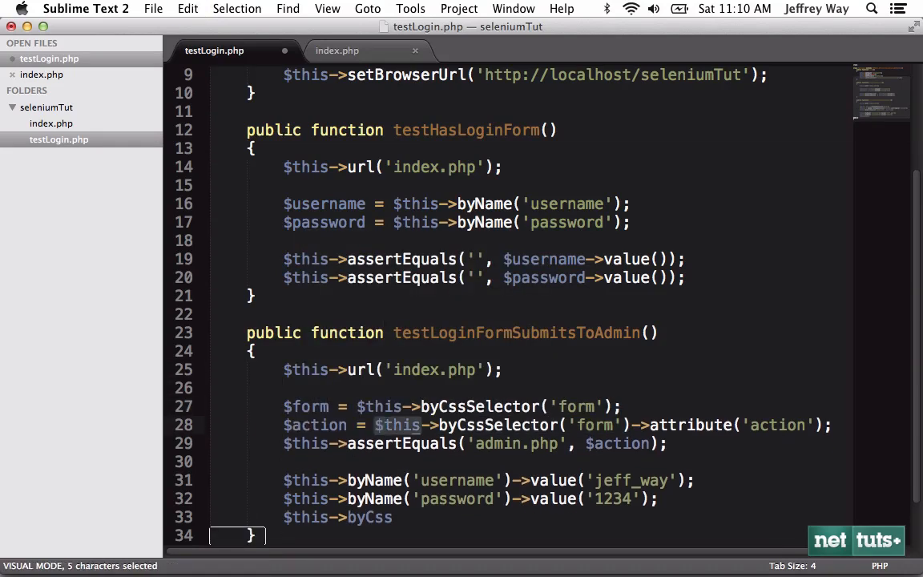
pyautogui.press('delete')
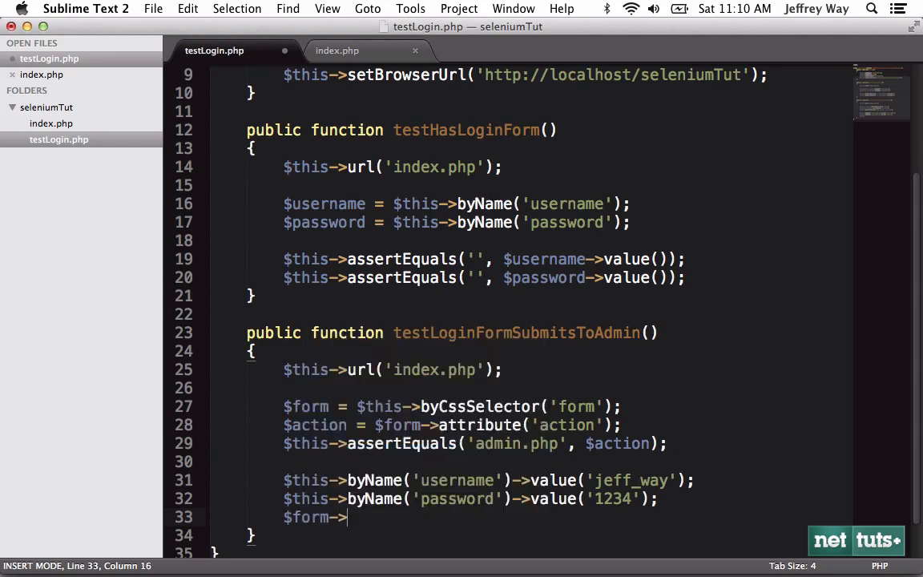
pyautogui.write('submit();')
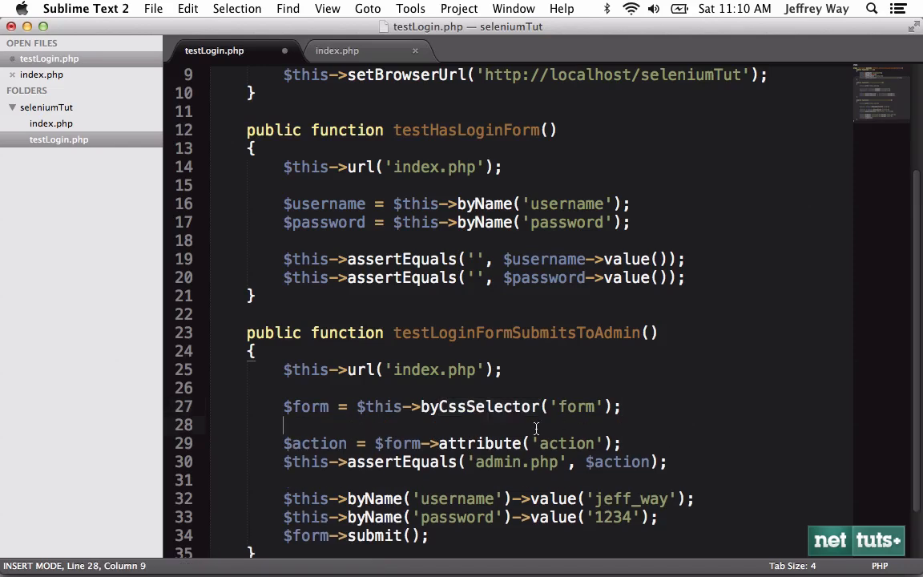
pyautogui.scroll(-3)
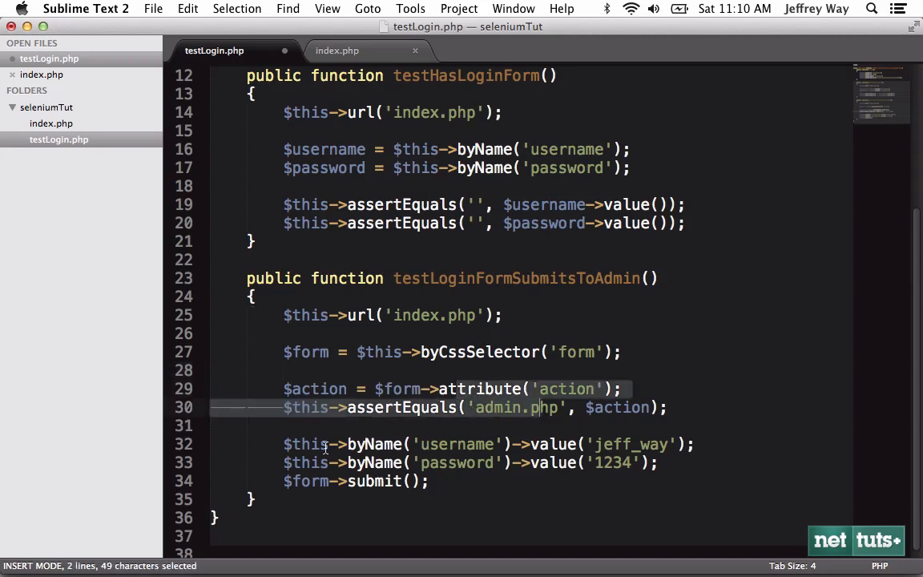
pyautogui.click(429, 481)
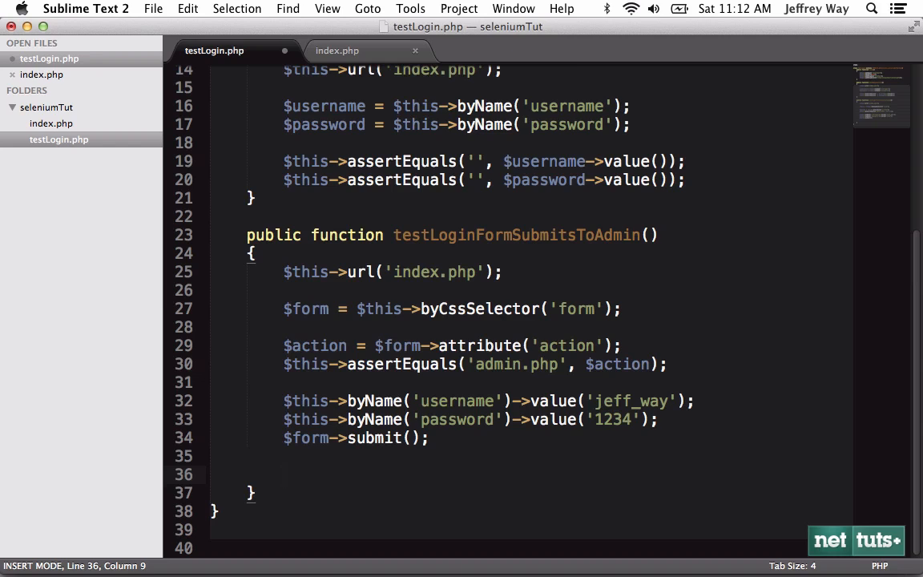
# Grab the h1 text as $welcome, assert it equals 'Welcome, jeff_way', and start admin.php.
pyautogui.write('$this->')
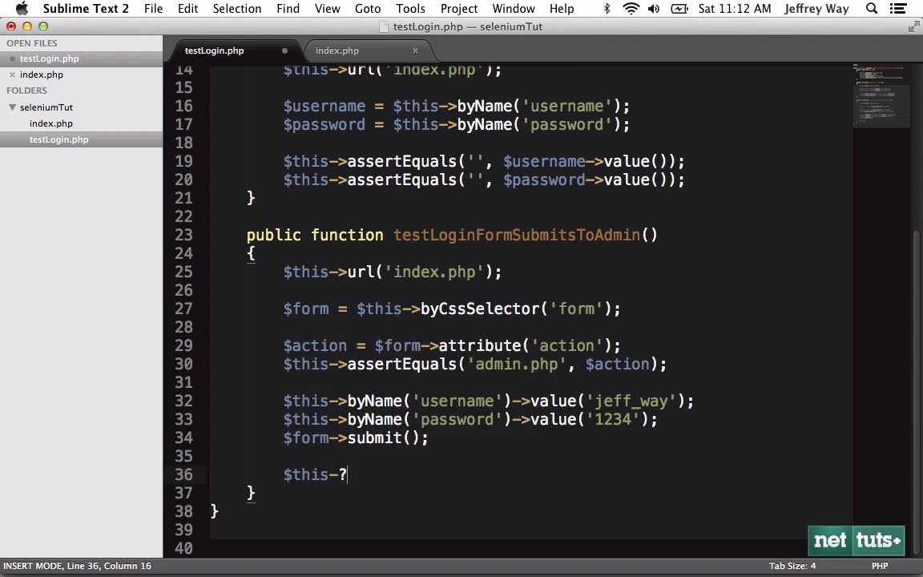
pyautogui.write("byCssSelector('h1')->text();")
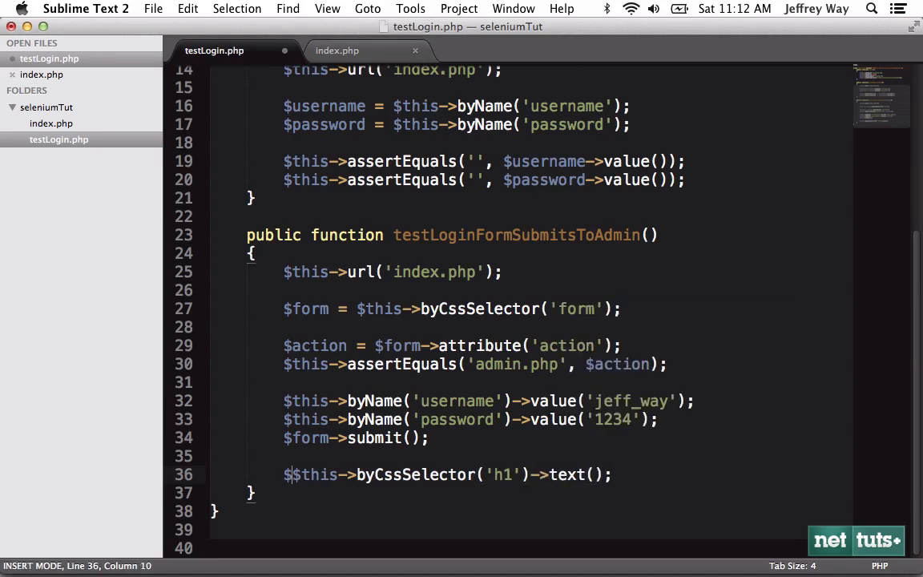
pyautogui.write('as')
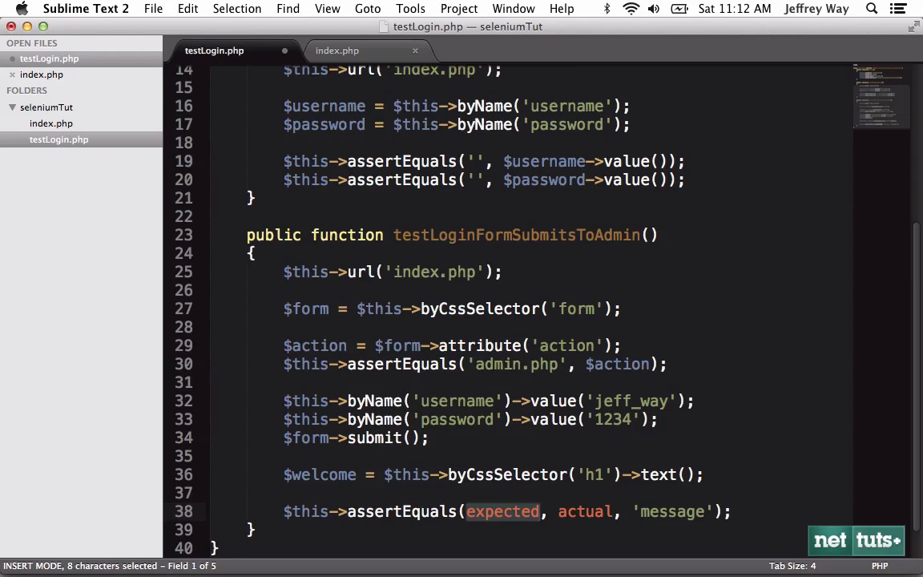
pyautogui.write("Welcome, jeff_way'")
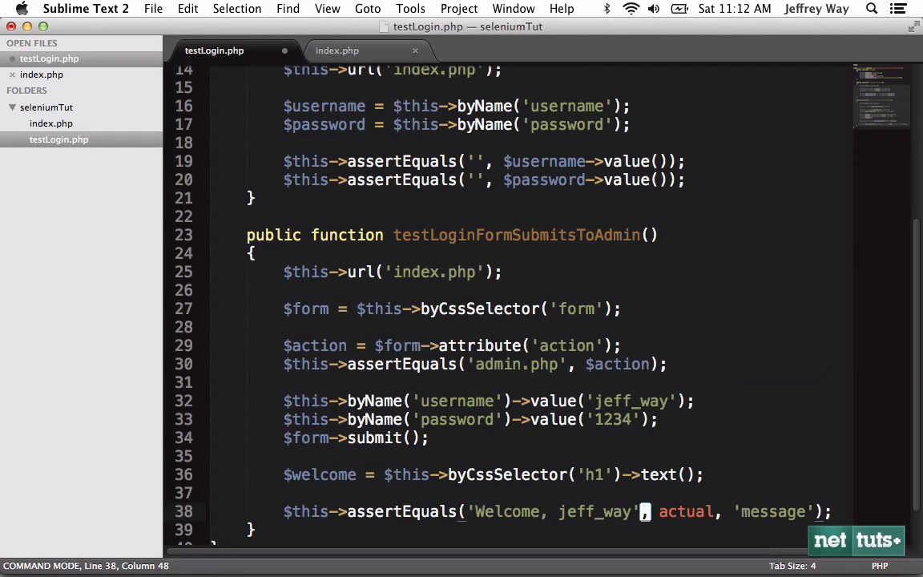
pyautogui.write('$welco')
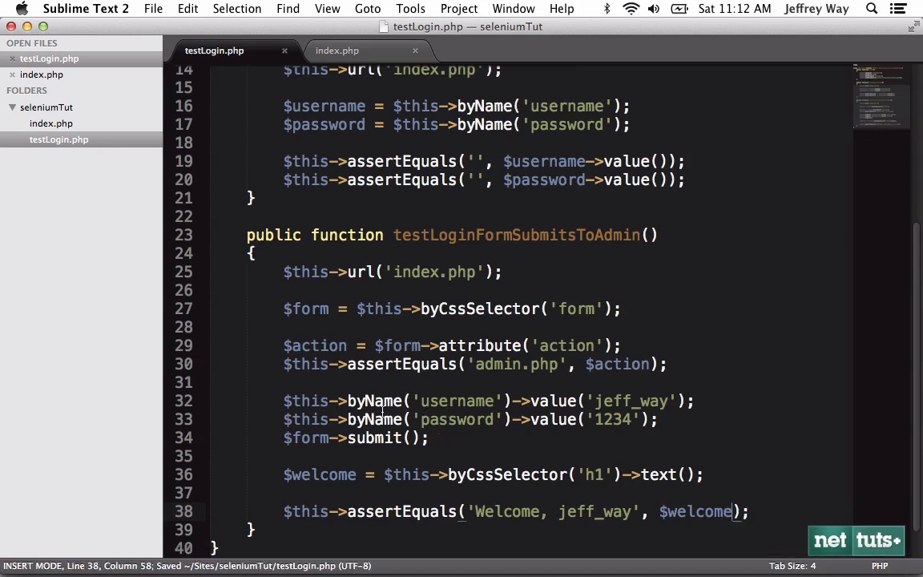
pyautogui.moveTo(468, 460)
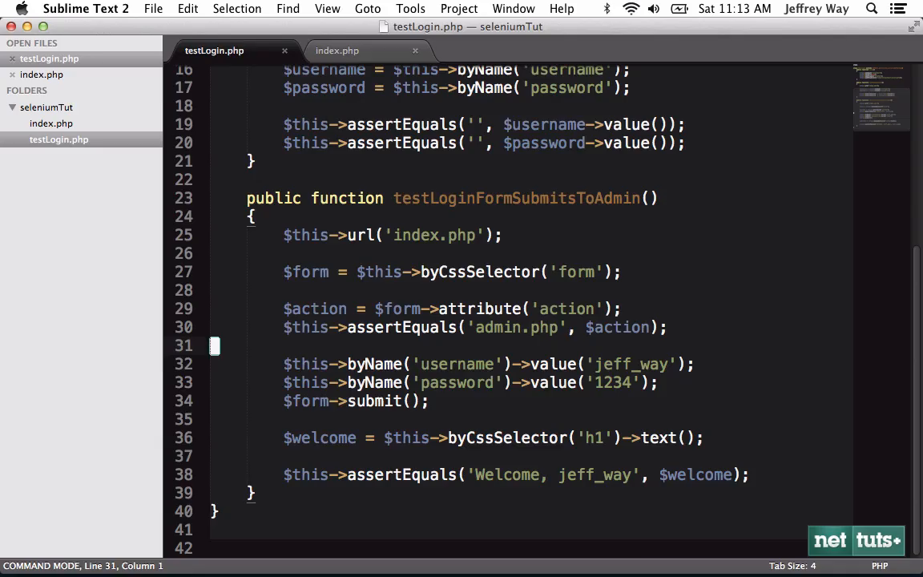
pyautogui.write('admin.ph')
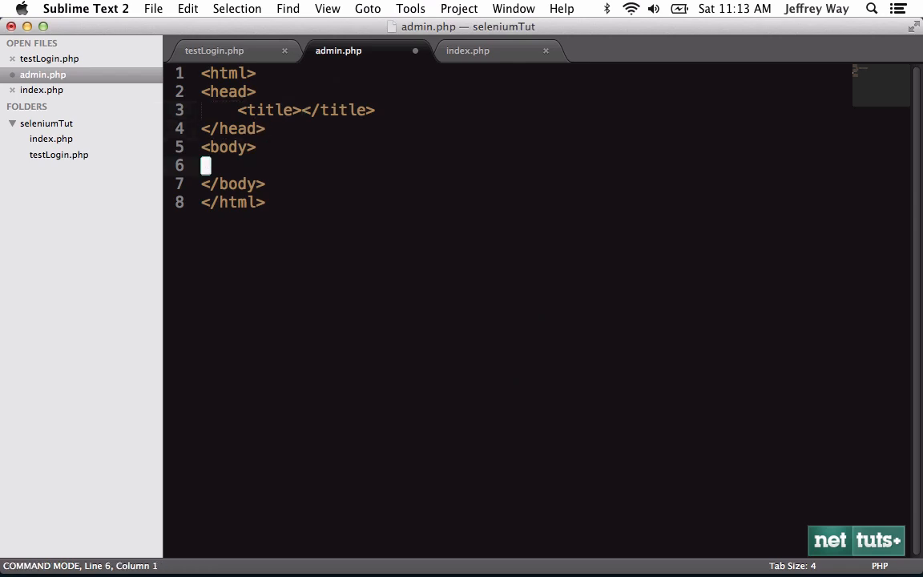
# Give admin.php's body an <h1>Welcome, jeff_way</h1> heading.
pyautogui.write('<h1>Welcome, jeff_way</h1>')
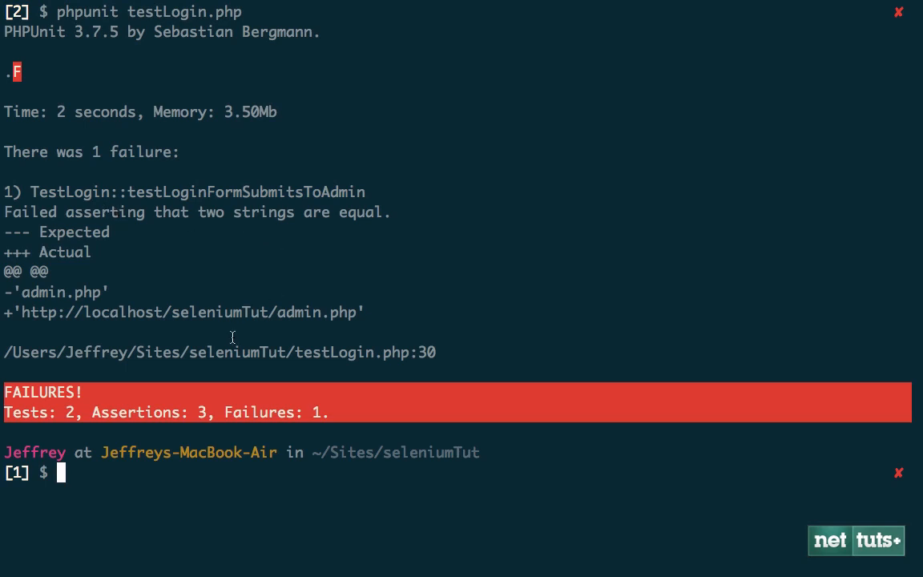
pyautogui.moveTo(59, 309)
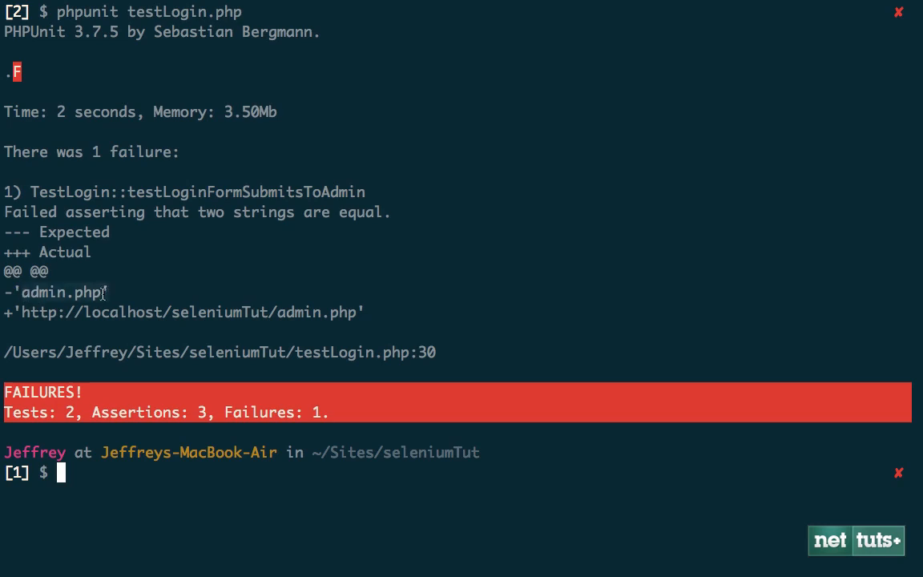
pyautogui.moveTo(36, 297)
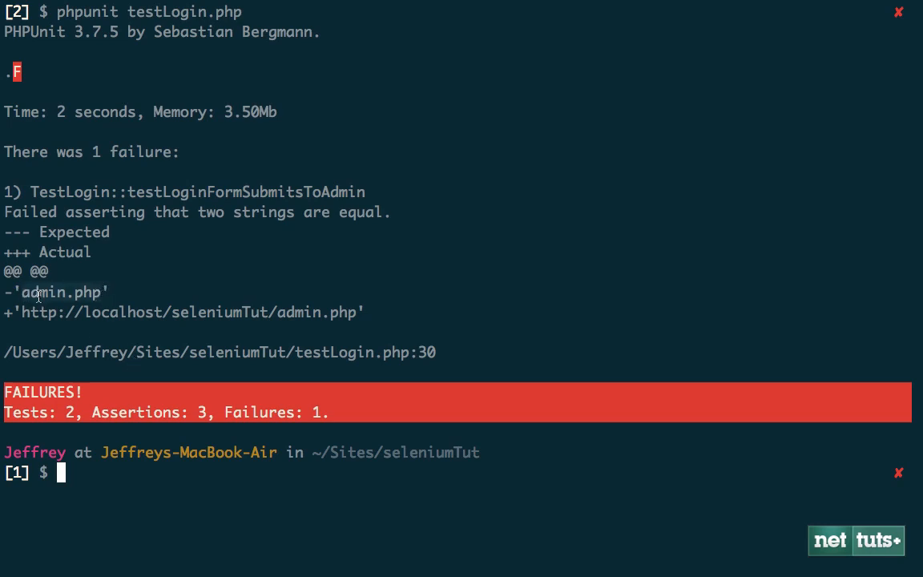
pyautogui.moveTo(93, 313)
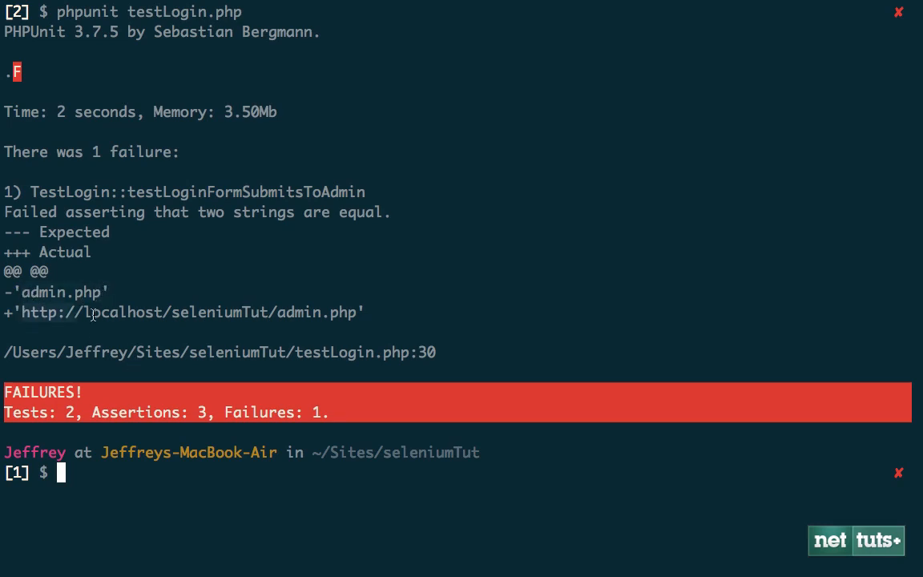
pyautogui.moveTo(269, 301)
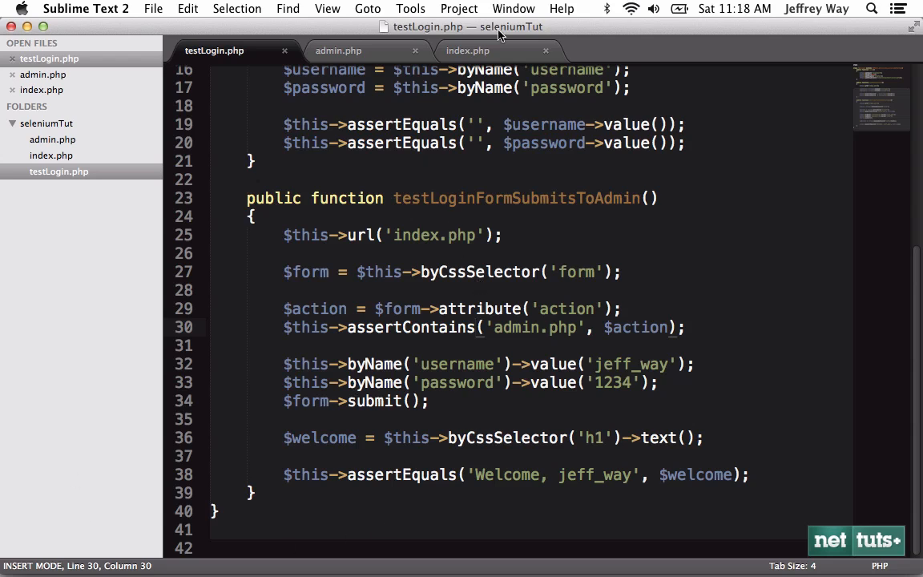
# Bring up the index.php tab to review the login form markup.
pyautogui.click(468, 49)
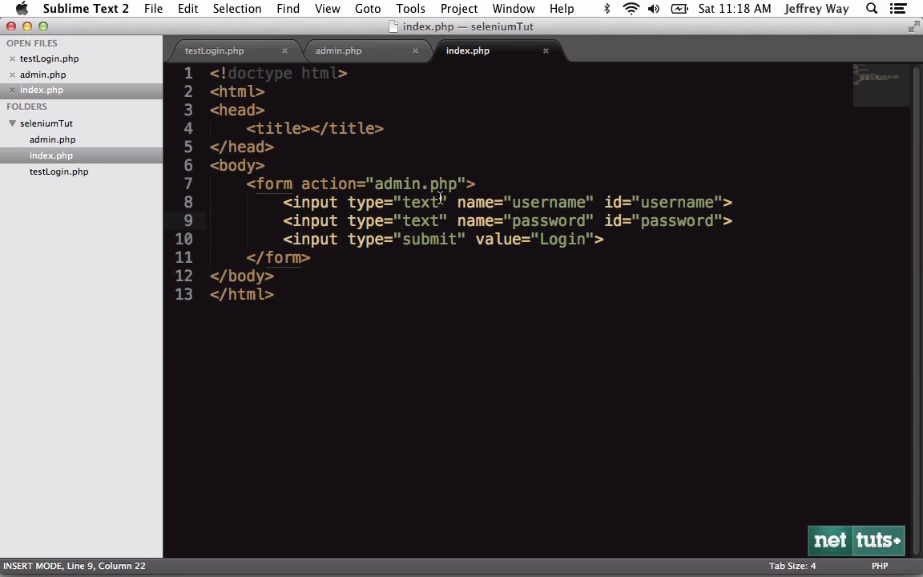
pyautogui.click(338, 49)
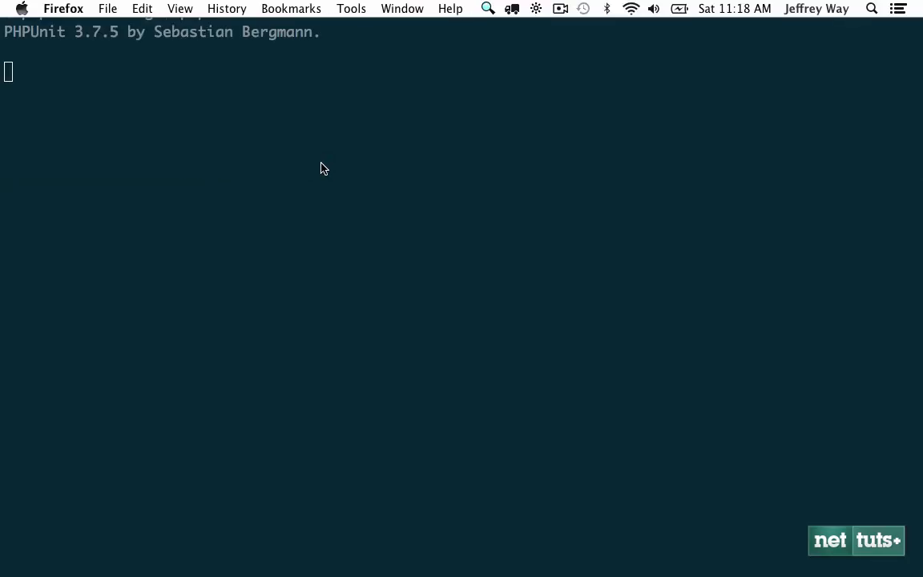
# Rerun phpunit testLogin.php to see the heading mismatch failure.
pyautogui.write('.F')
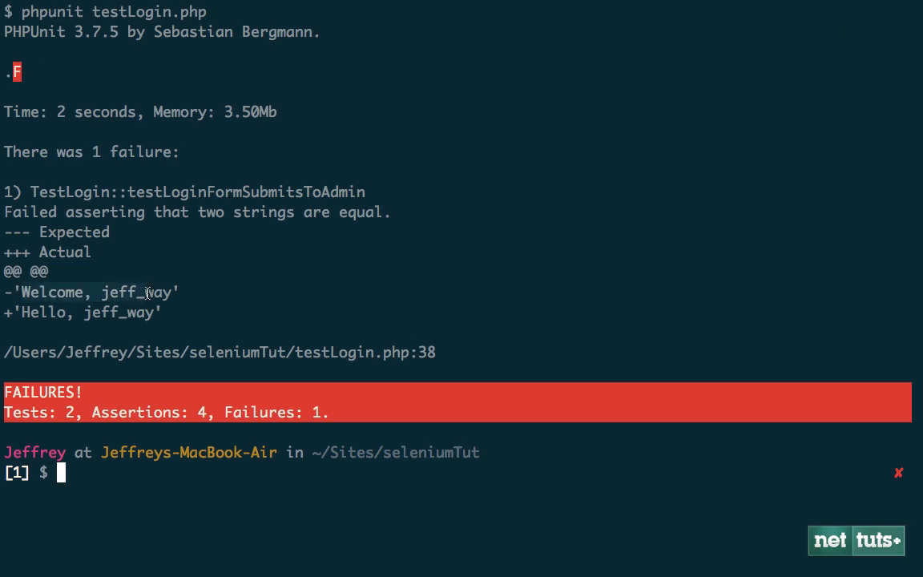
pyautogui.moveTo(149, 296)
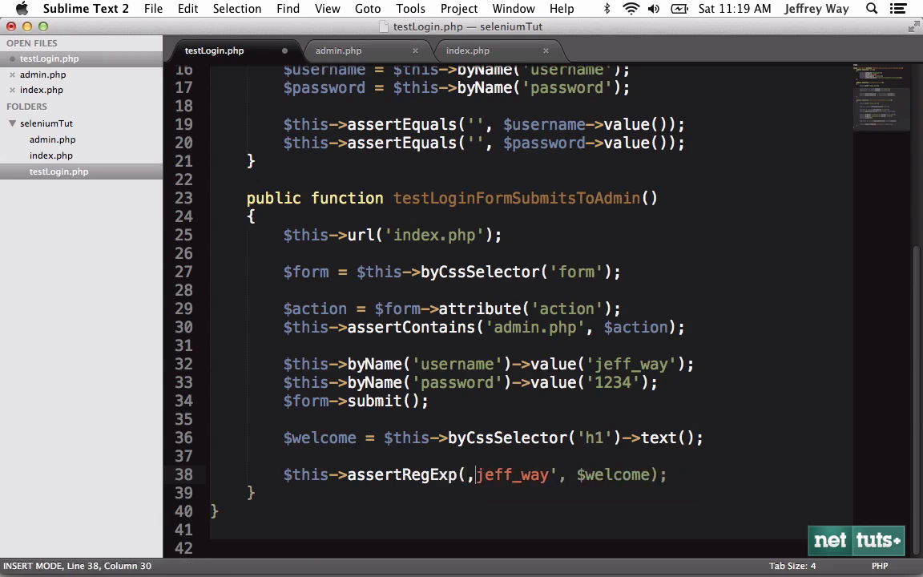
# Replace the welcome assertEquals with assertRegExp('/jeff_way/i', $welcome) and start a new test function.
pyautogui.write('/')
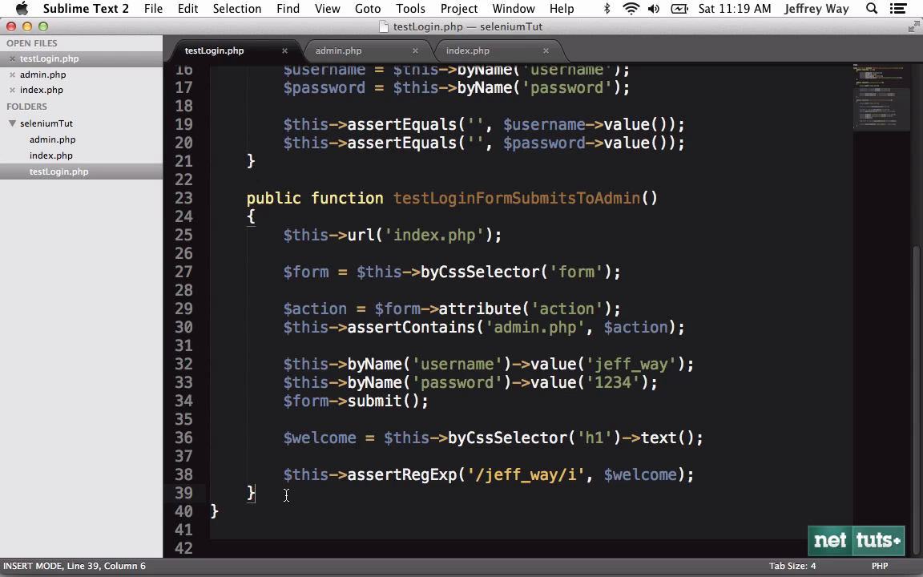
pyautogui.write("function FunctionName($value='")
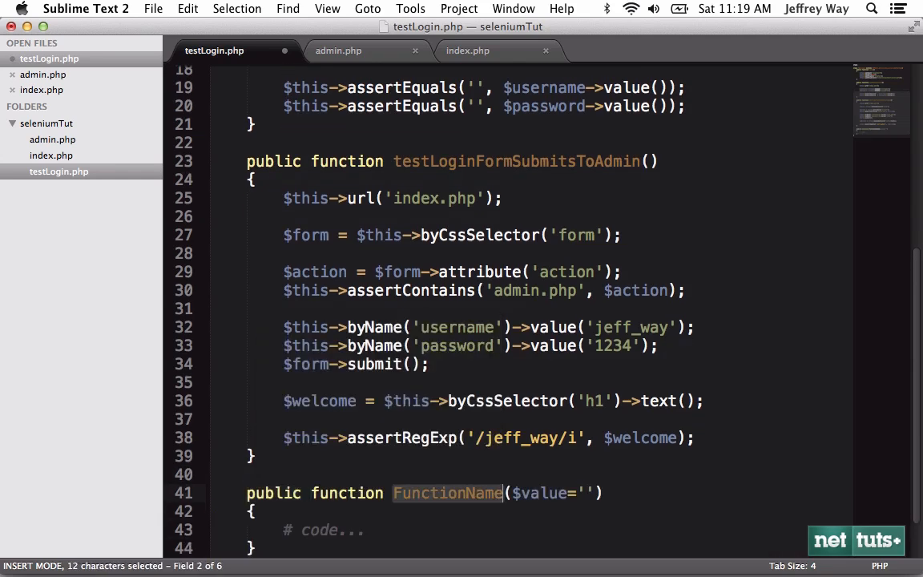
# Name the test testSubmitButtonIsDisabledUntilFieldsAreFilled and load index.php via url().
pyautogui.write('testSubmitButtonIsDisabledUntilFieldsAreFilled')
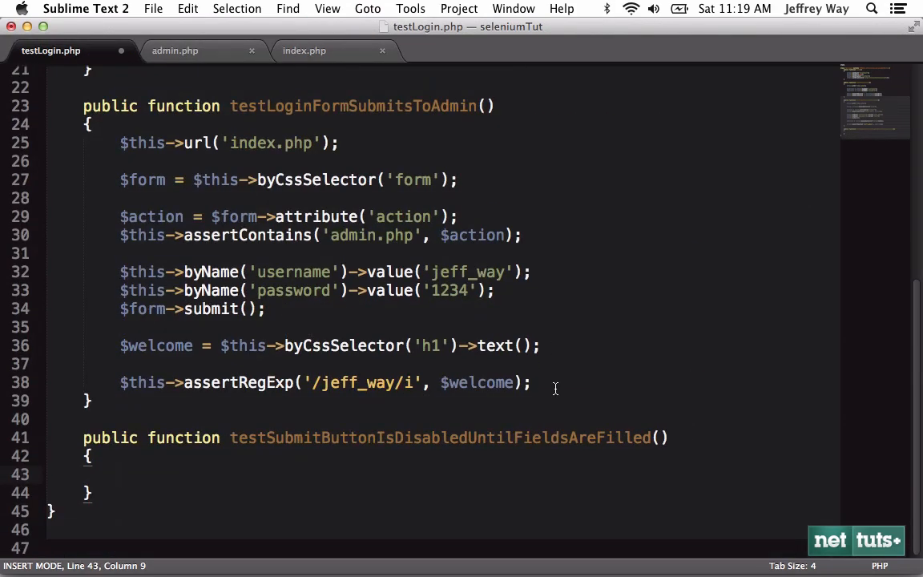
pyautogui.scroll(-3)
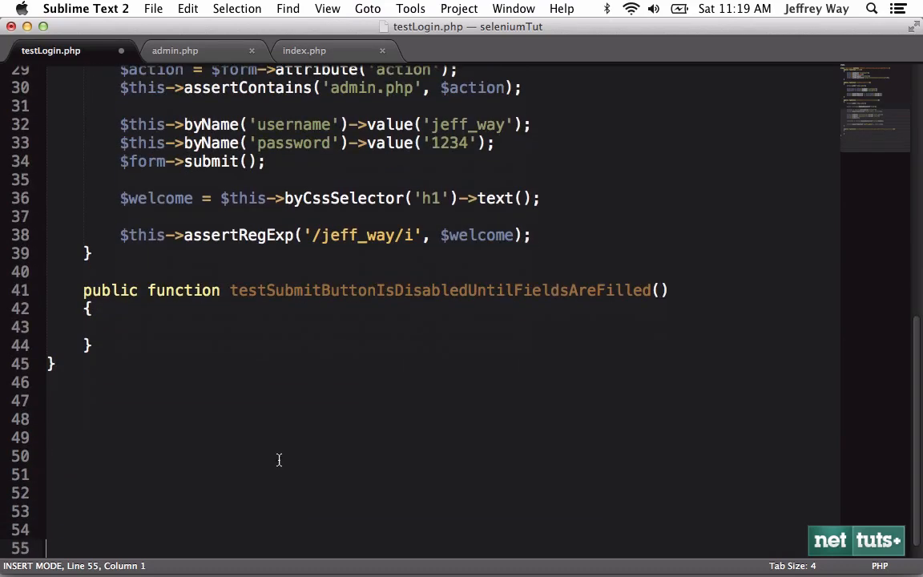
pyautogui.write("$this->url('index')")
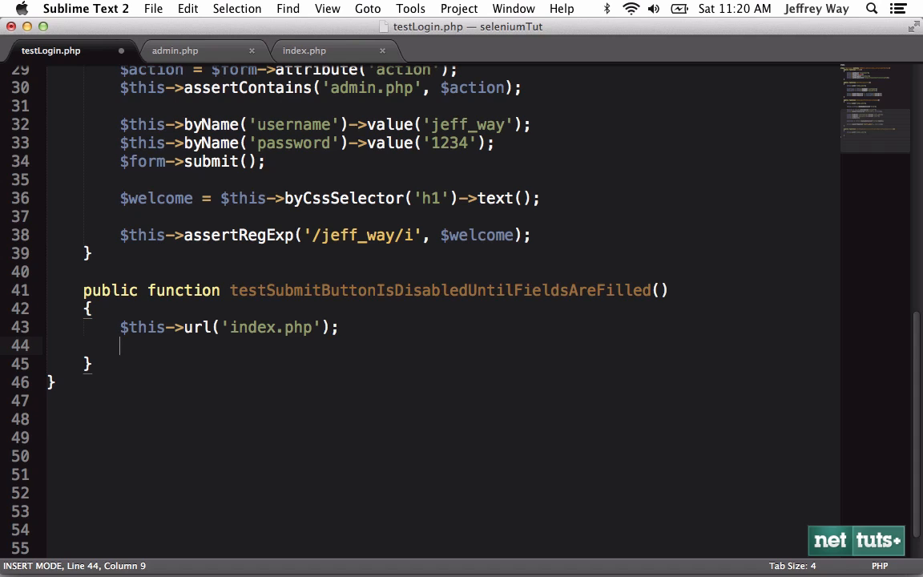
# Assert false on $this->byId('submit')->enabled(), checking index.php for the input ids.
pyautogui.write('$this->assertFalse')
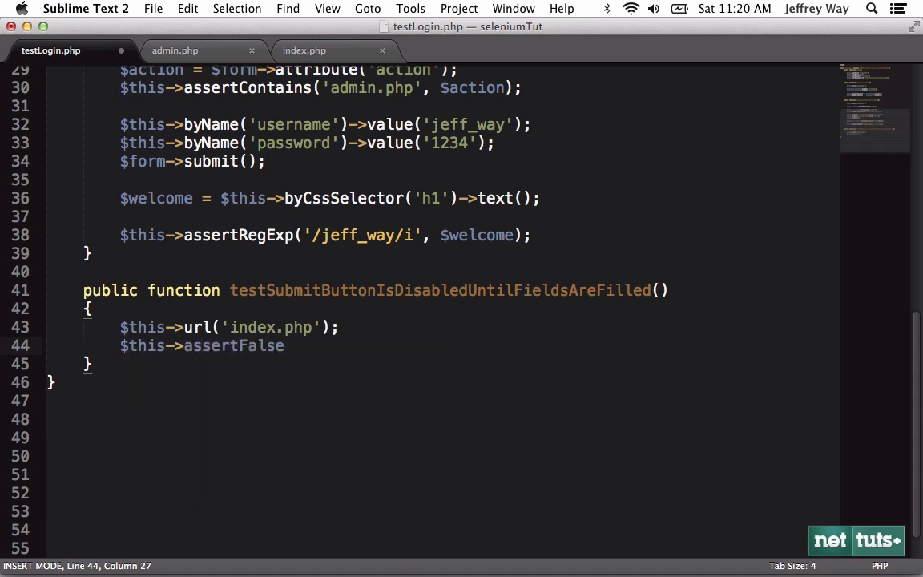
pyautogui.write('($this->n')
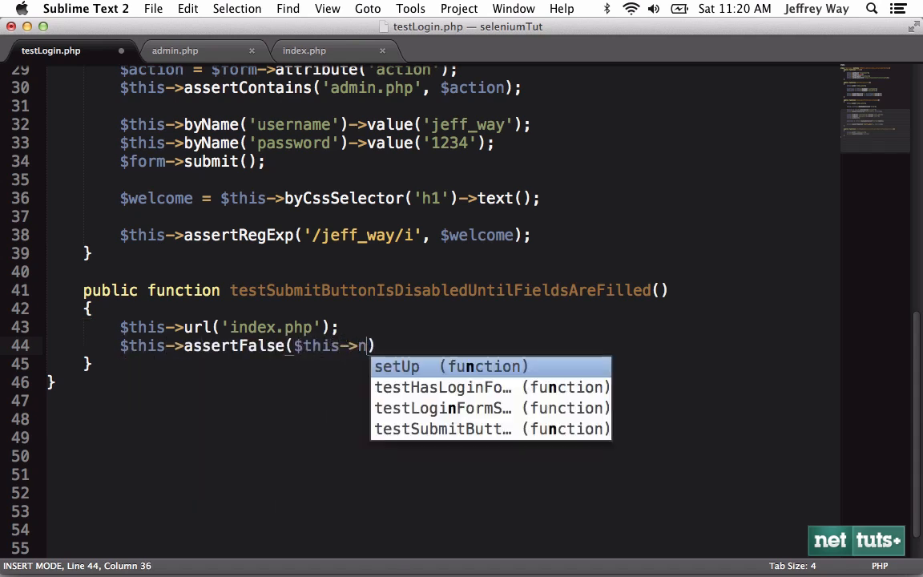
pyautogui.write('b')
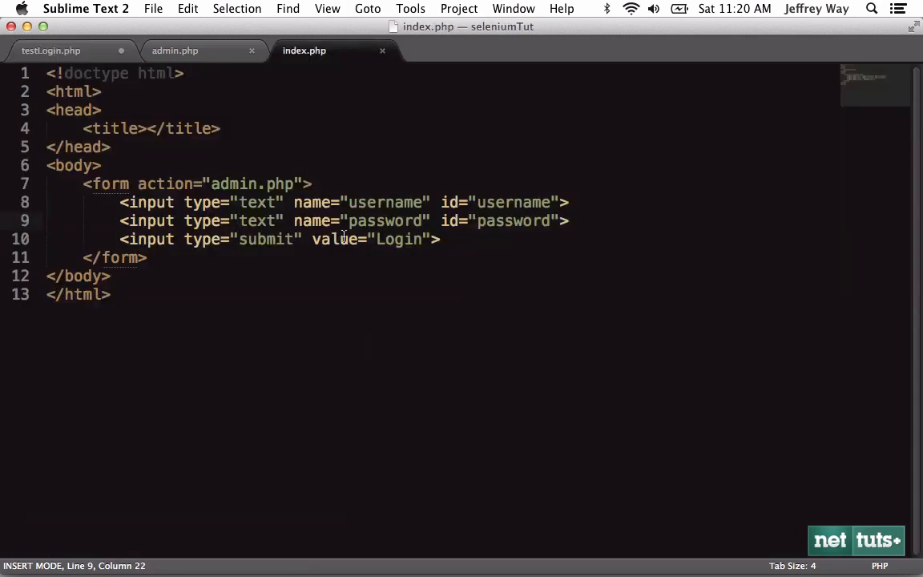
pyautogui.write('i')
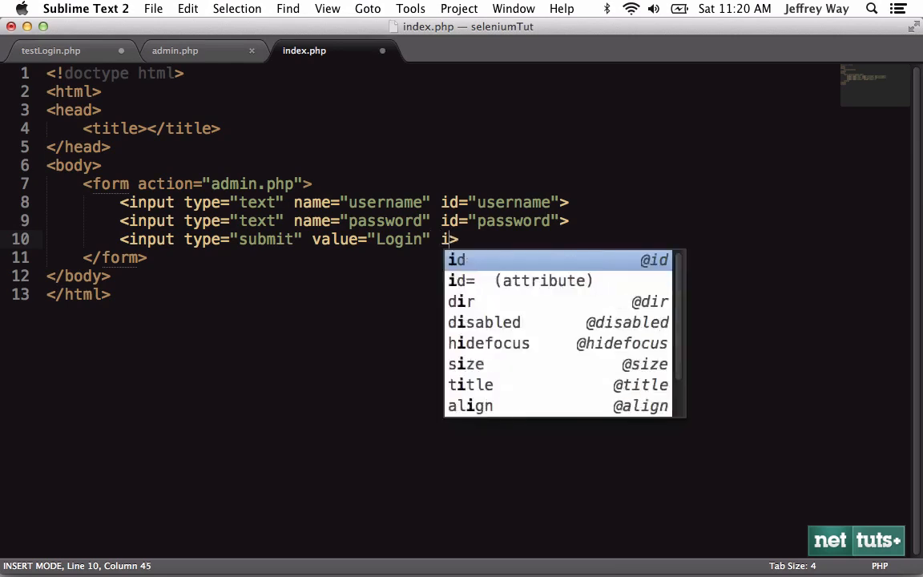
pyautogui.click(51, 50)
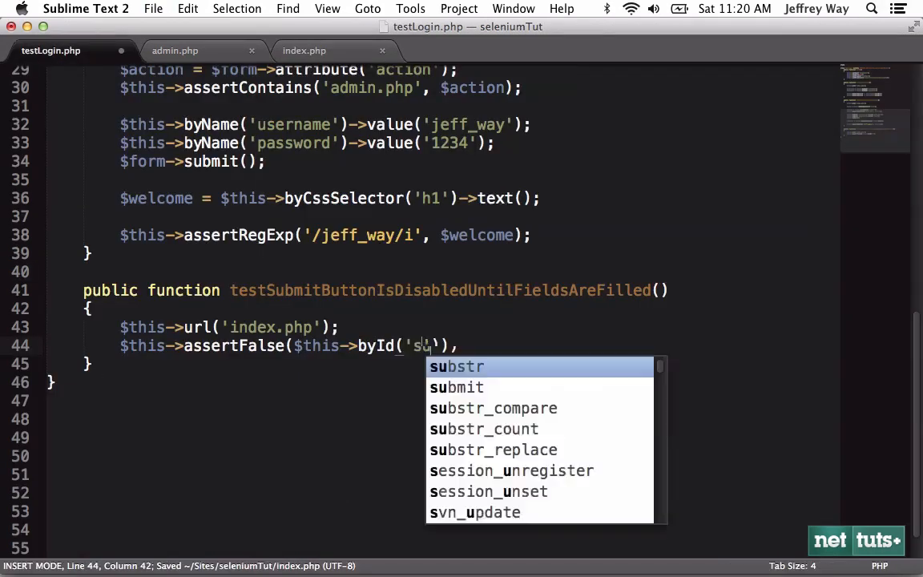
pyautogui.write("ubmit')->")
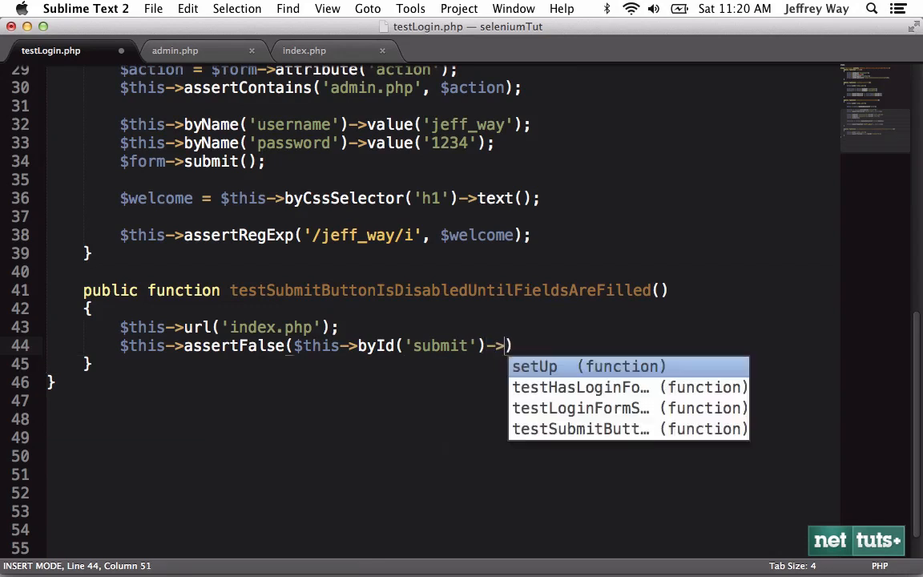
pyautogui.write('enabled(')
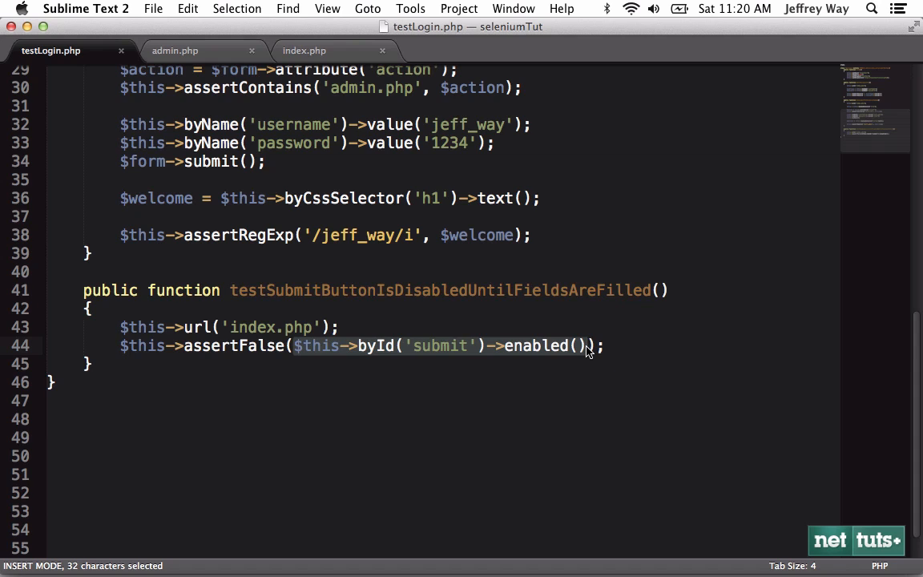
pyautogui.moveTo(585, 353)
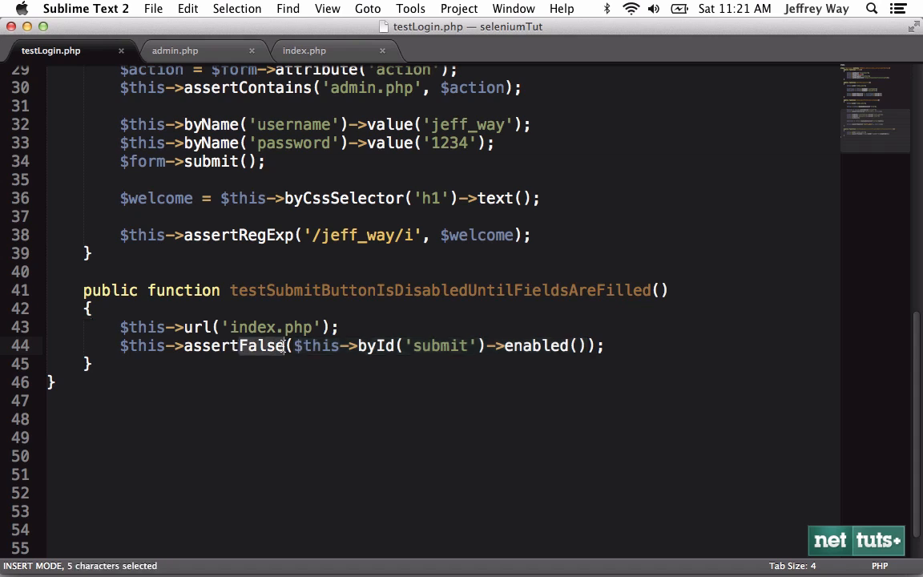
pyautogui.moveTo(286, 349)
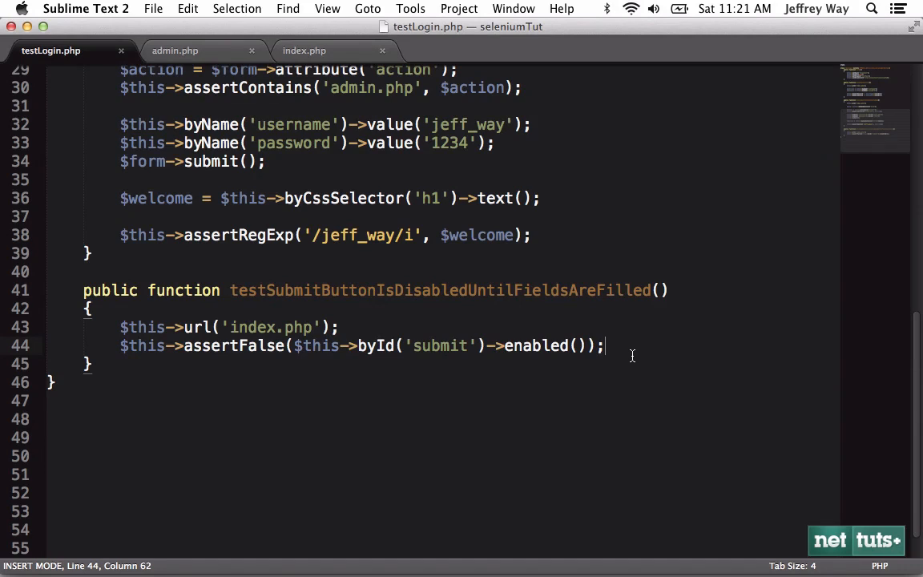
pyautogui.write("$this->byName('")
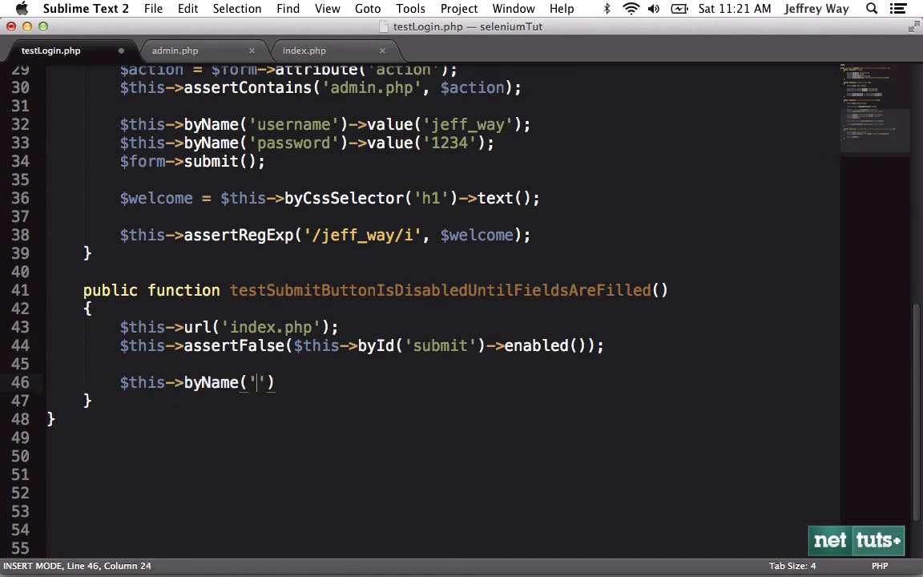
pyautogui.write("username')->value('jeff_way');")
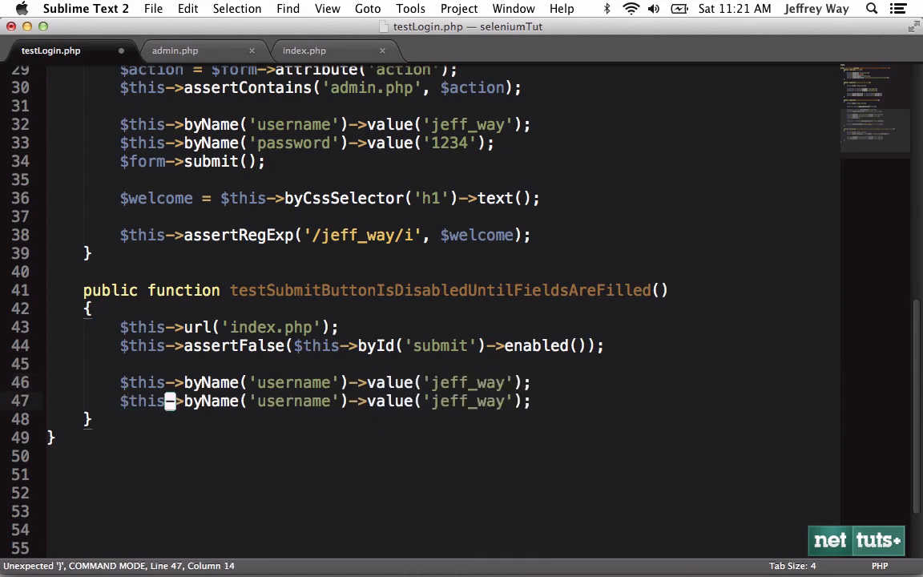
pyautogui.write('password')
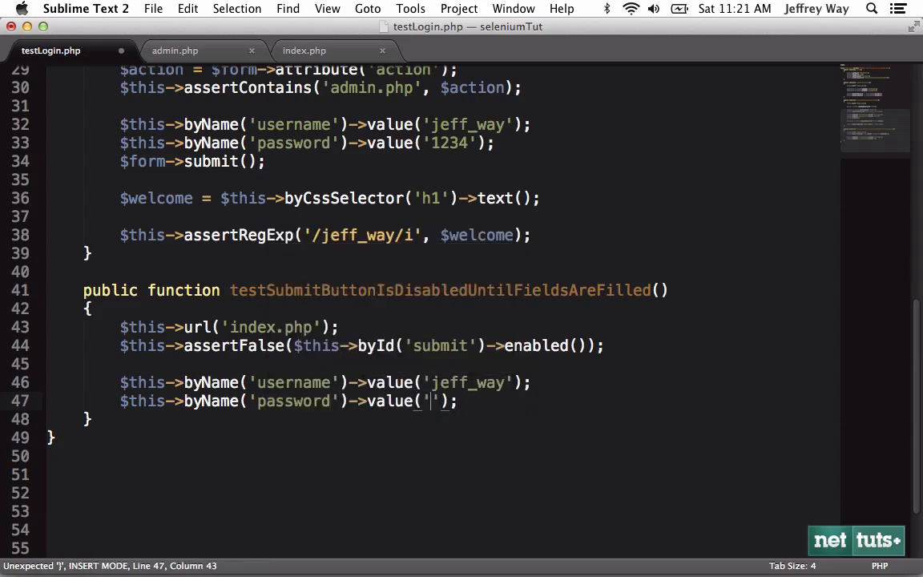
pyautogui.write('1234')
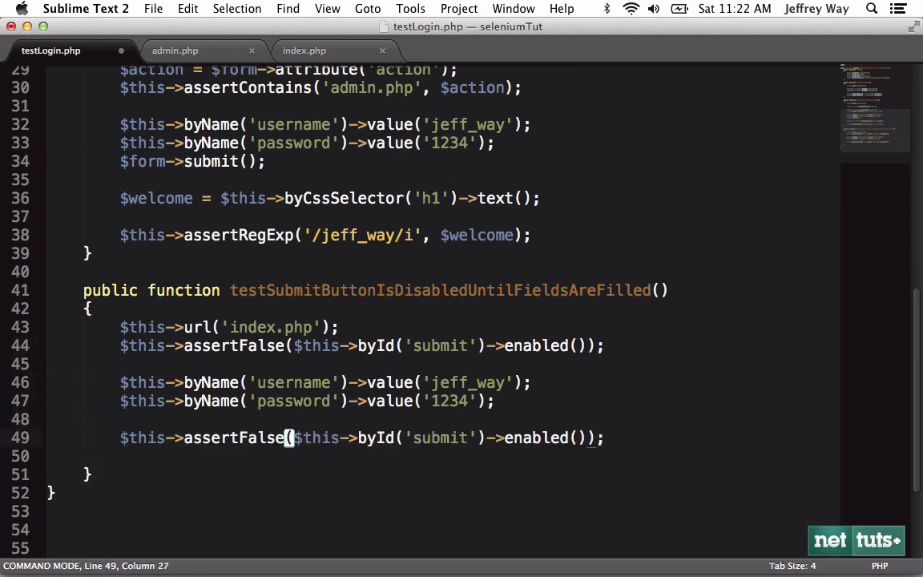
pyautogui.write('assertTrue')
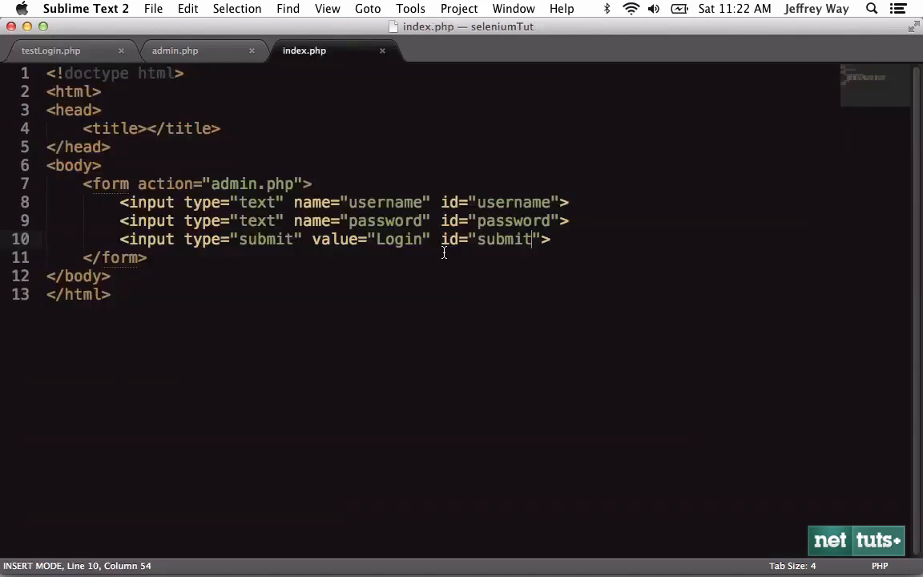
# Load jQuery in index.php, cache #username and #password, and set submit's disabled attribute.
pyautogui.write('<script src="http://code.jquery.com/jquery.js"></script>')
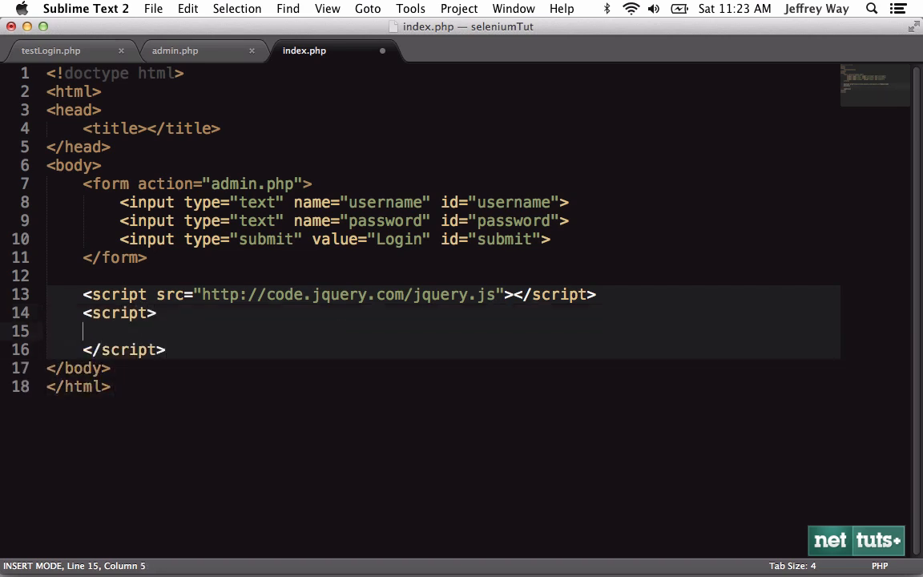
pyautogui.write('(function() {})')
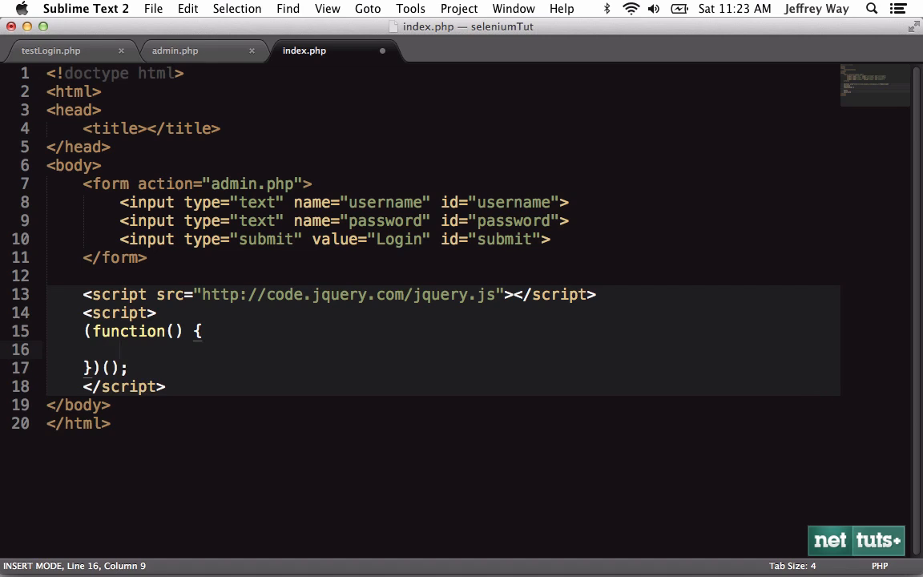
pyautogui.write('var')
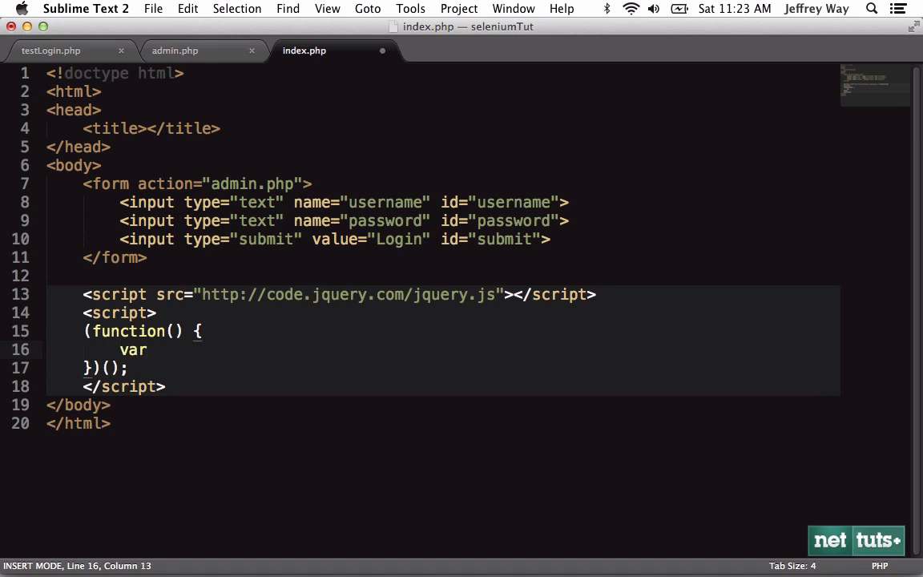
pyautogui.write("username = $('')")
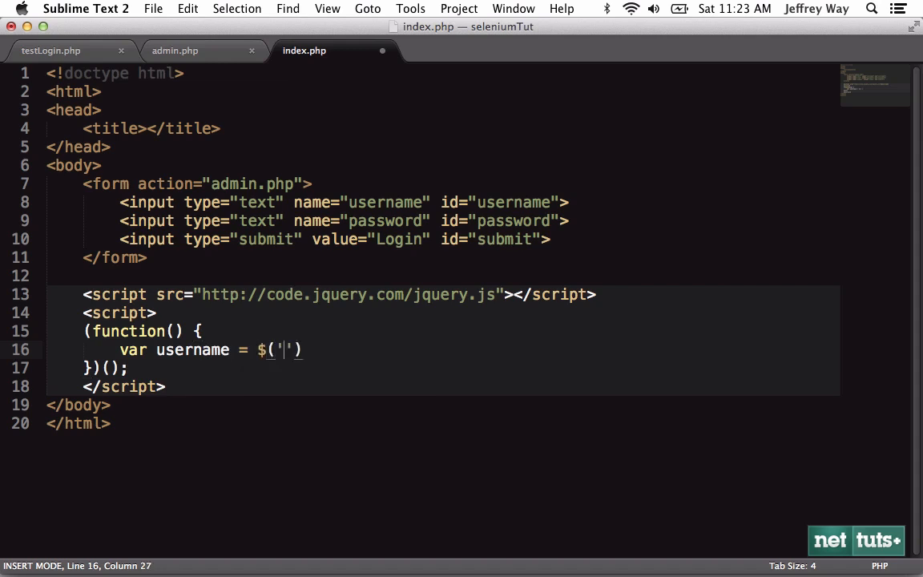
pyautogui.write('#username')
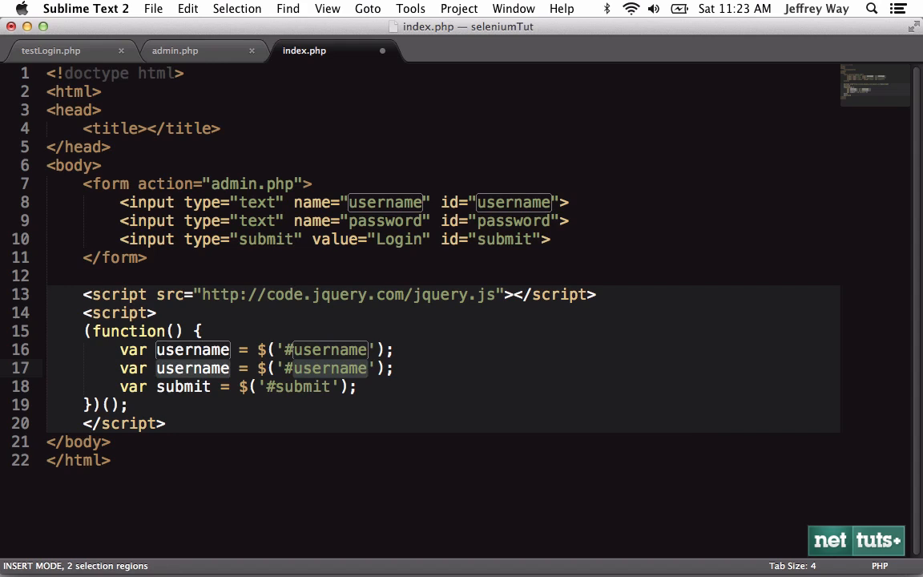
pyautogui.write('password')
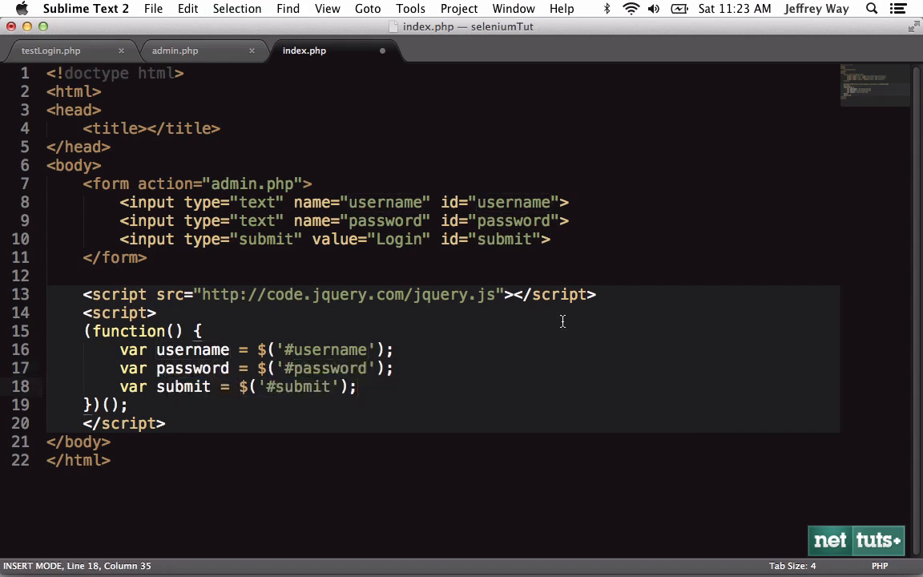
pyautogui.write('.attr(')
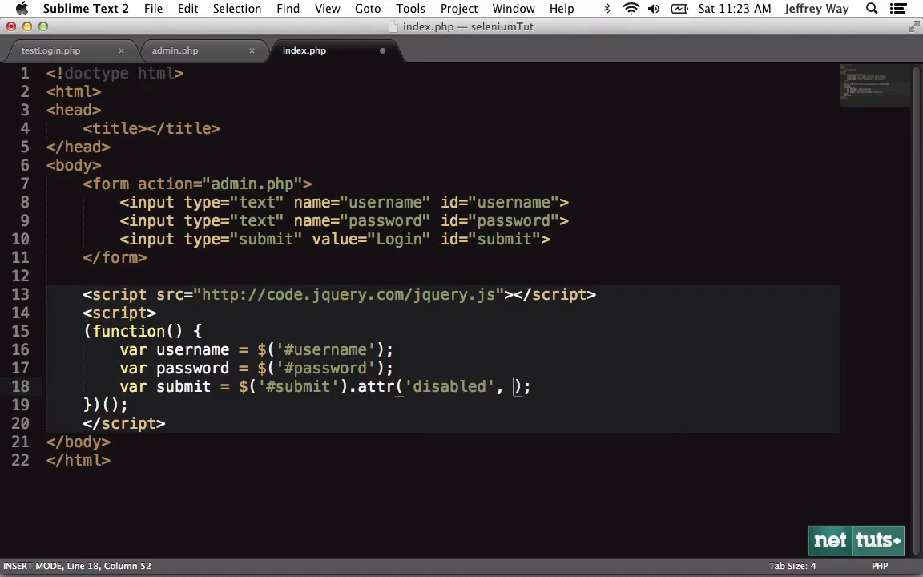
pyautogui.write("'disabled'")
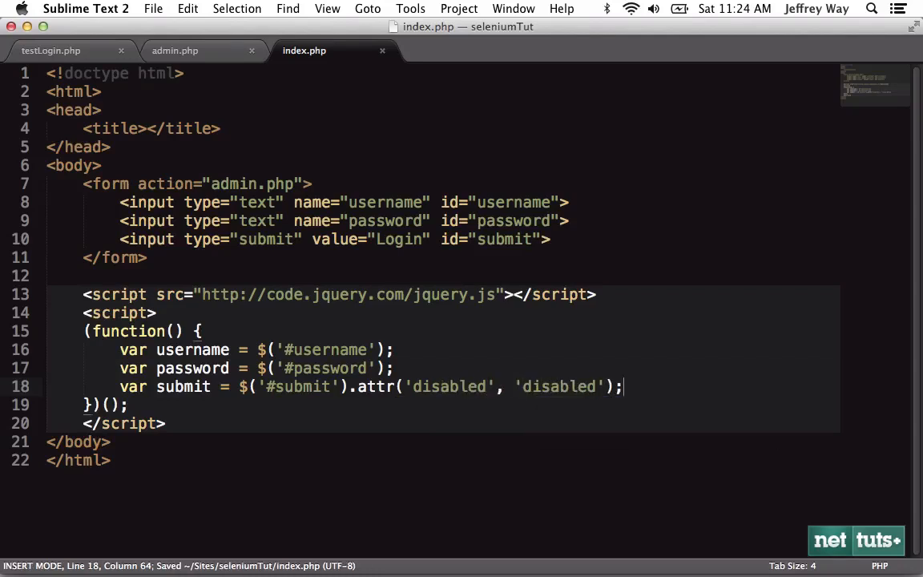
pyautogui.press('enter')
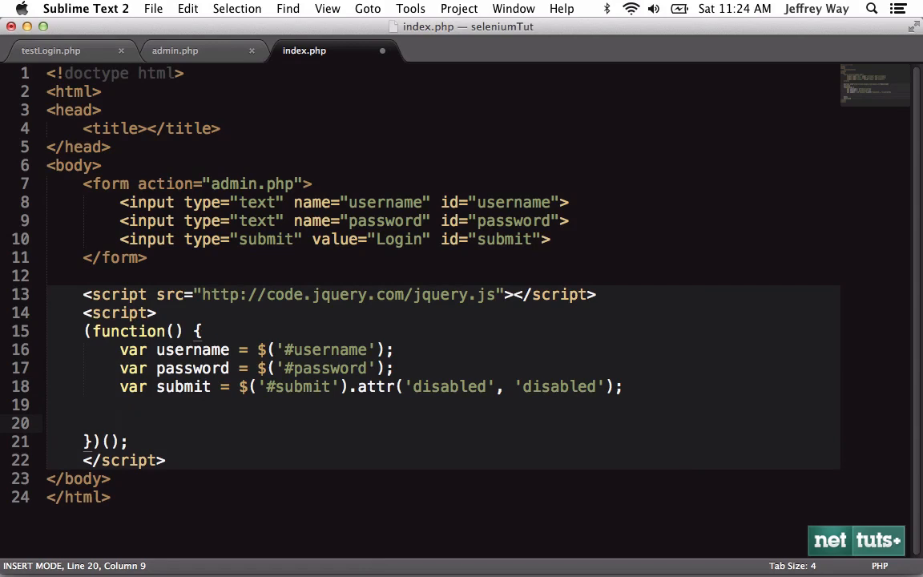
# On input keyup, remove submit's disabled attribute when both fields have values, else re-disable; save.
pyautogui.write("$('inpu')")
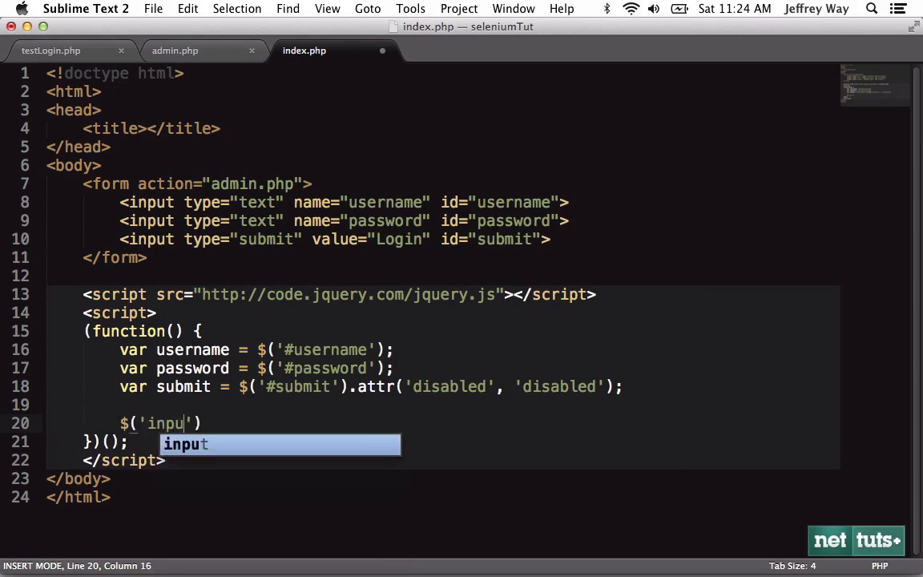
pyautogui.write("t').on")
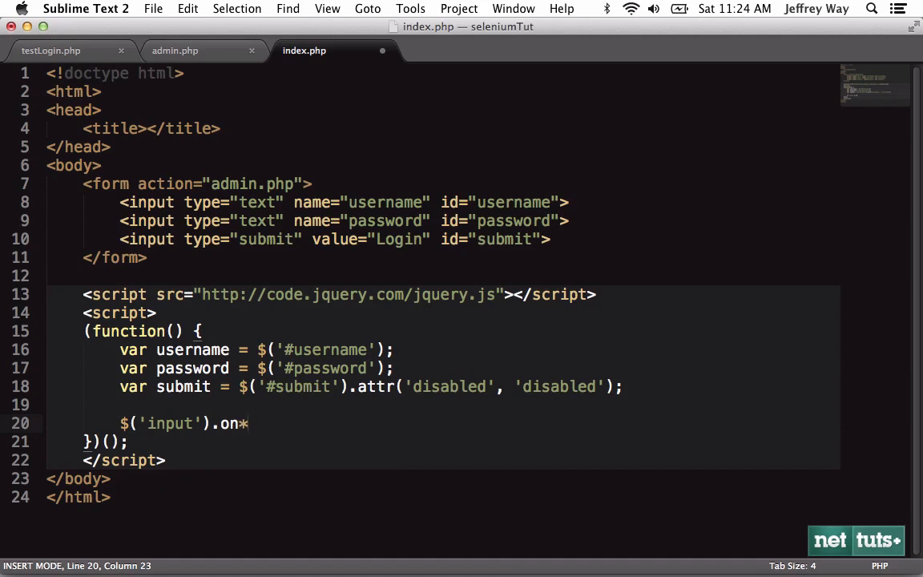
pyautogui.write("('keyup', function() {")
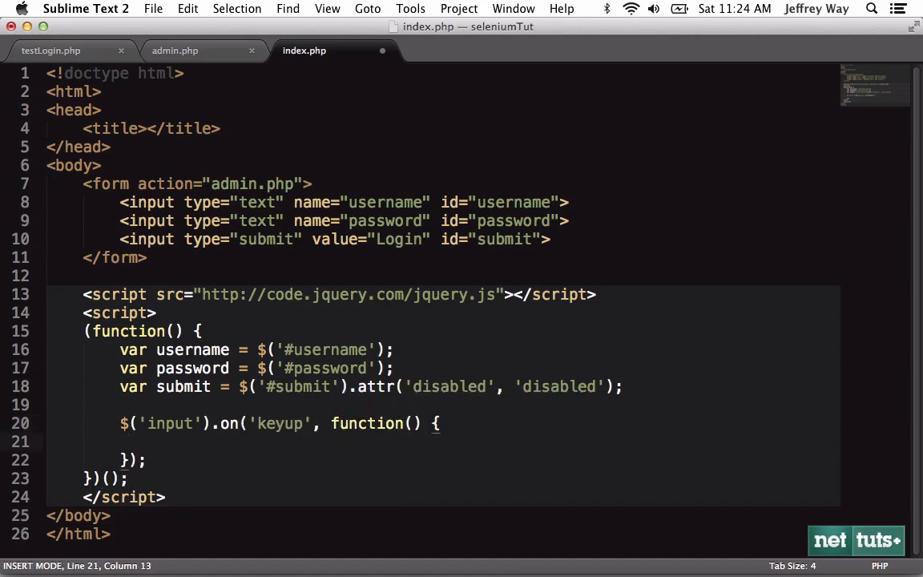
pyautogui.write('if ( username.val() && password.val()')
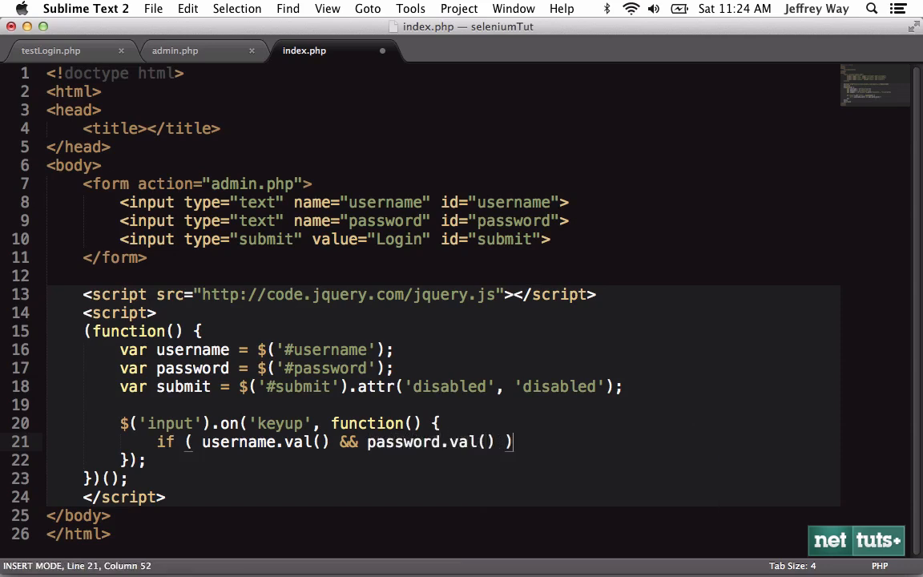
pyautogui.write('{')
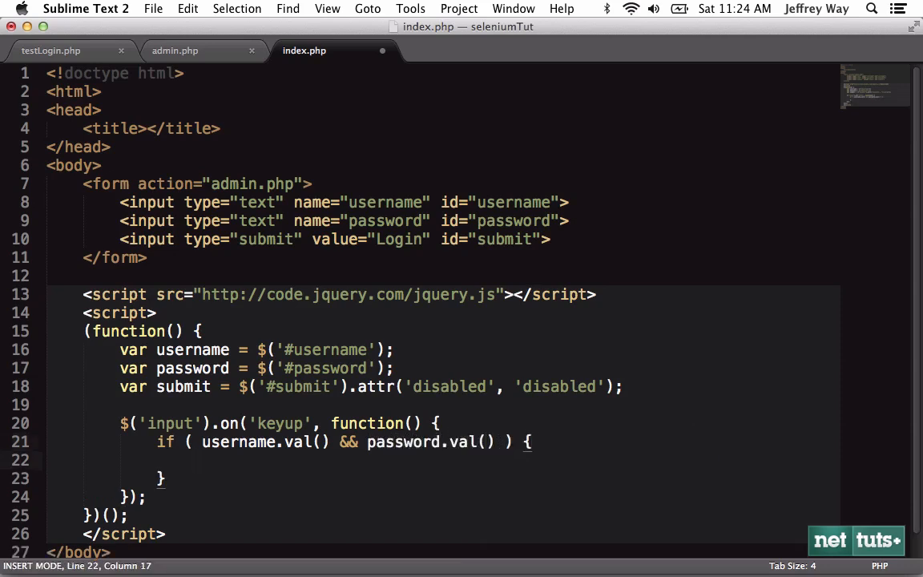
pyautogui.write("submit.removeAttr(''")
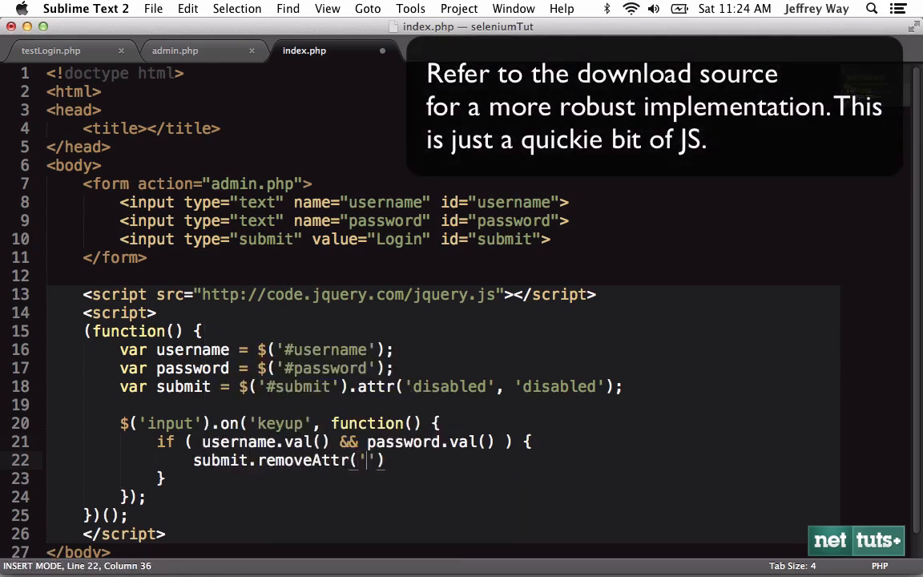
pyautogui.write("disabled');")
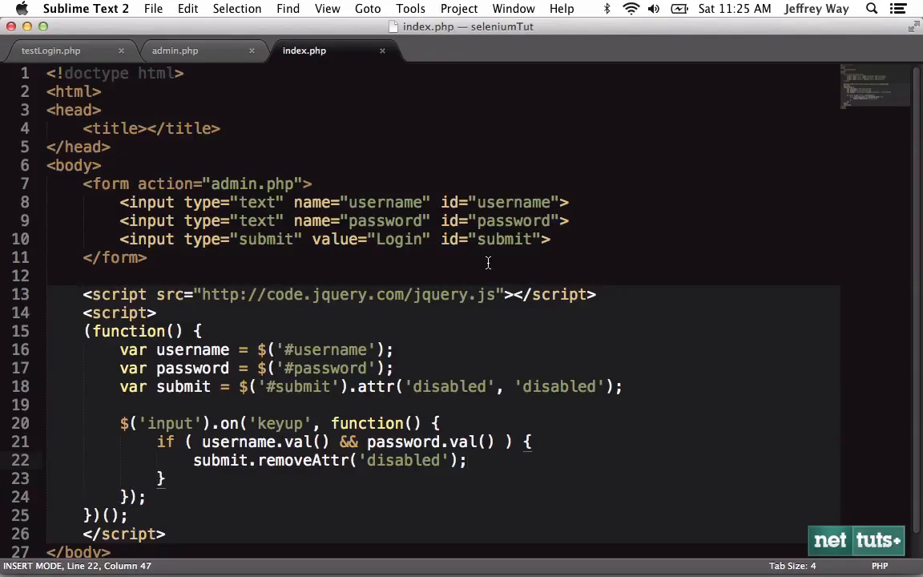
pyautogui.write('disa')
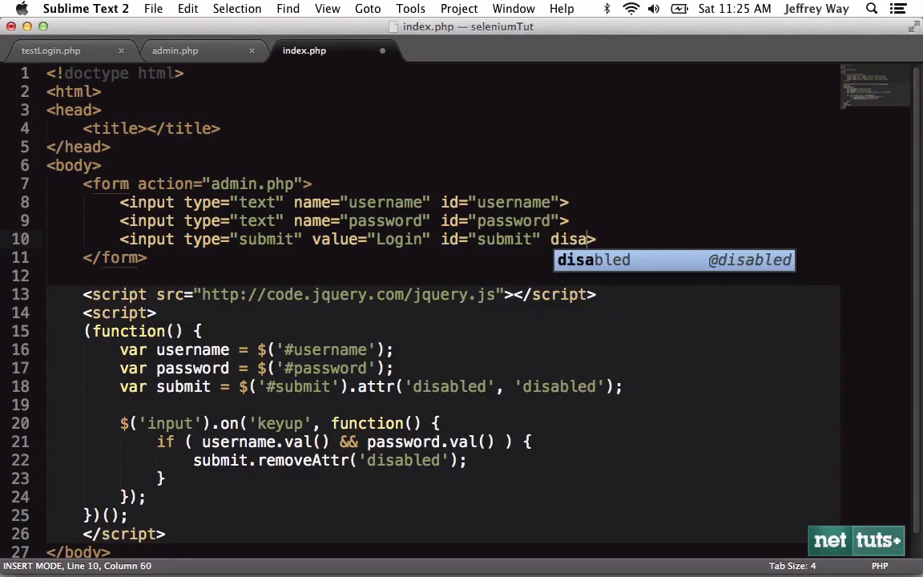
pyautogui.press('cmd+s')
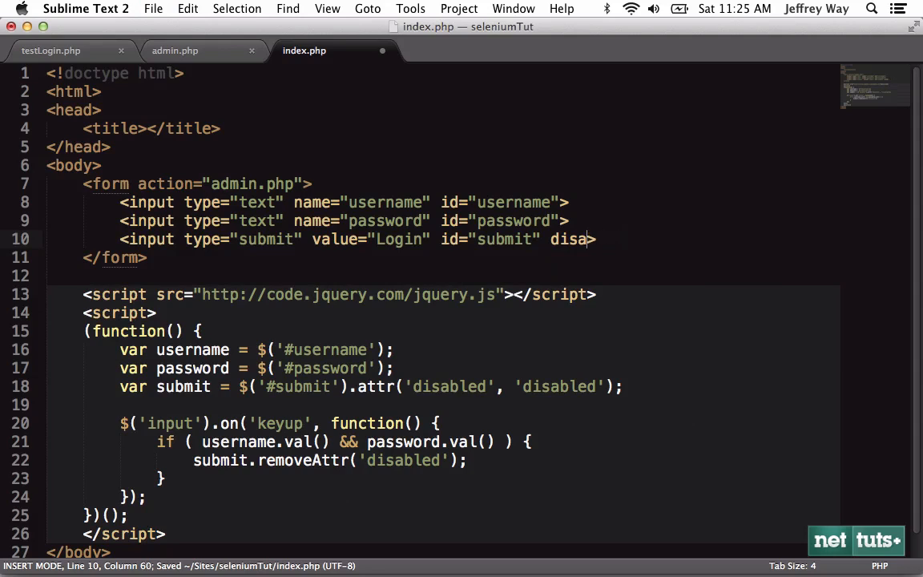
# Write testOffersSignUpLink loading index.php and asserting source() matches '/sign ?up/i'.
pyautogui.press('backspace')
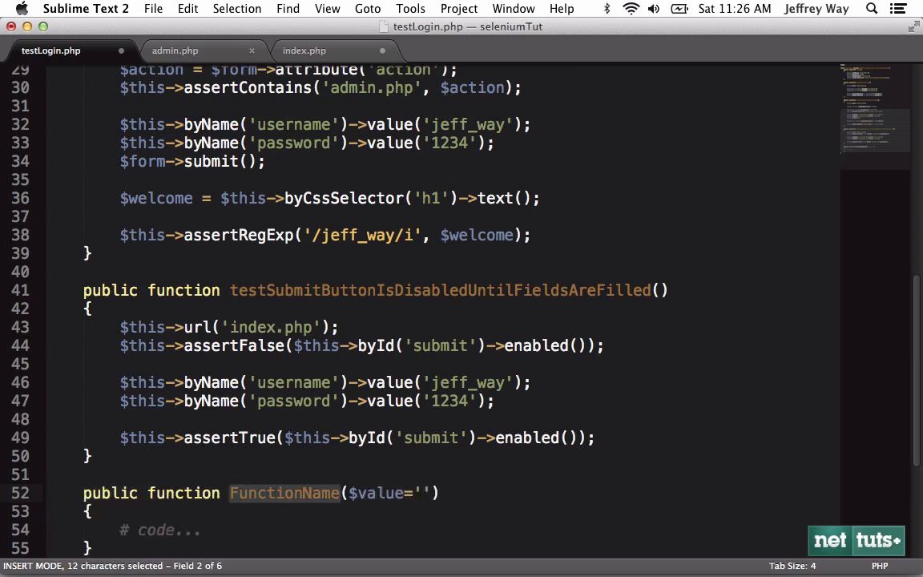
pyautogui.write('testOffersSignUpLink')
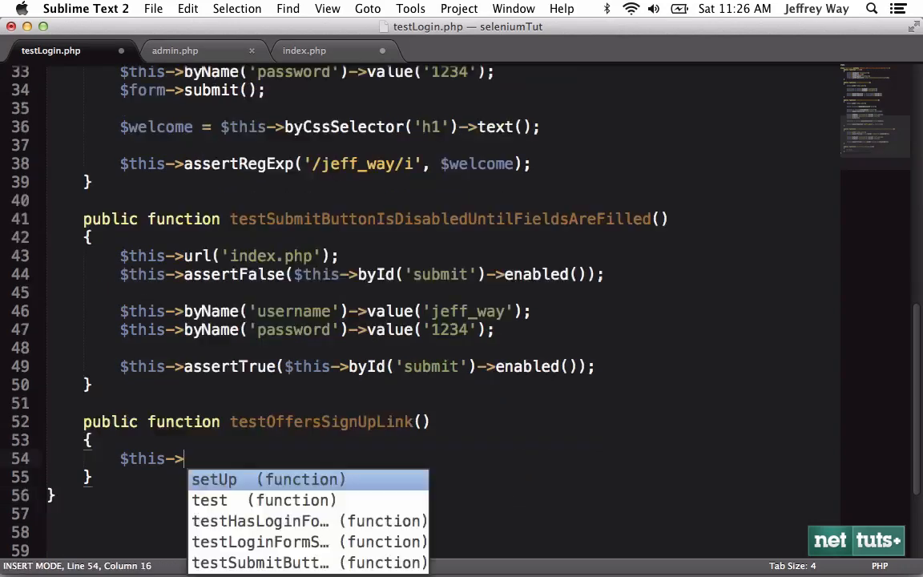
pyautogui.write("url('index.php');")
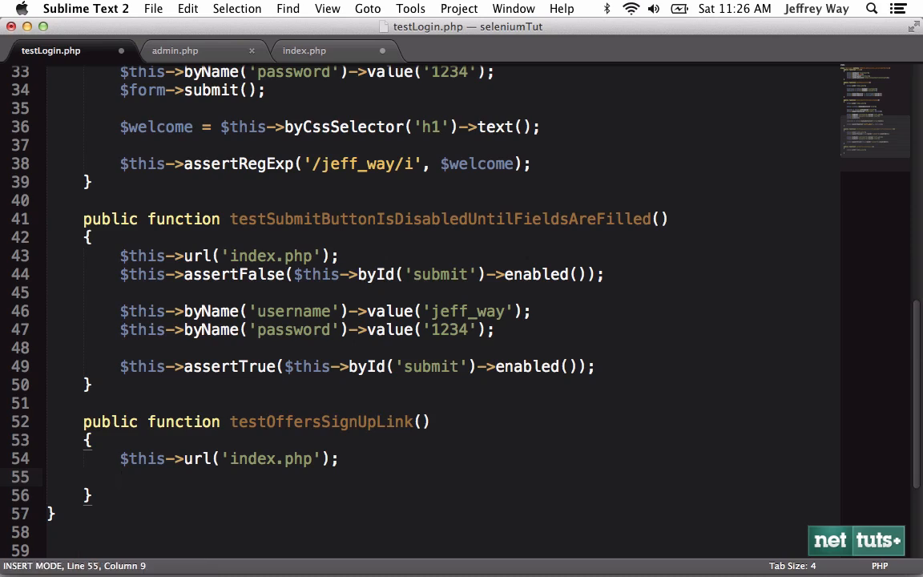
pyautogui.write('assr')
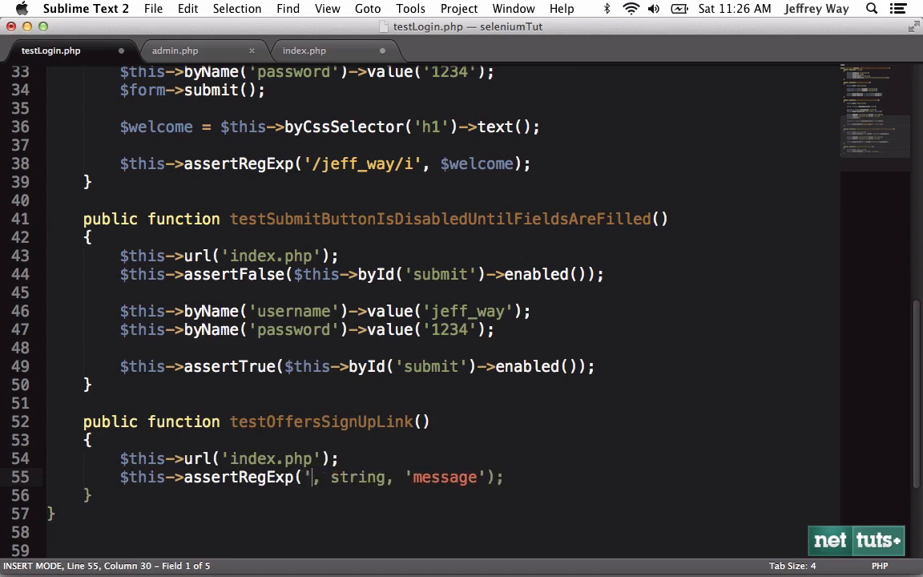
pyautogui.write('//')
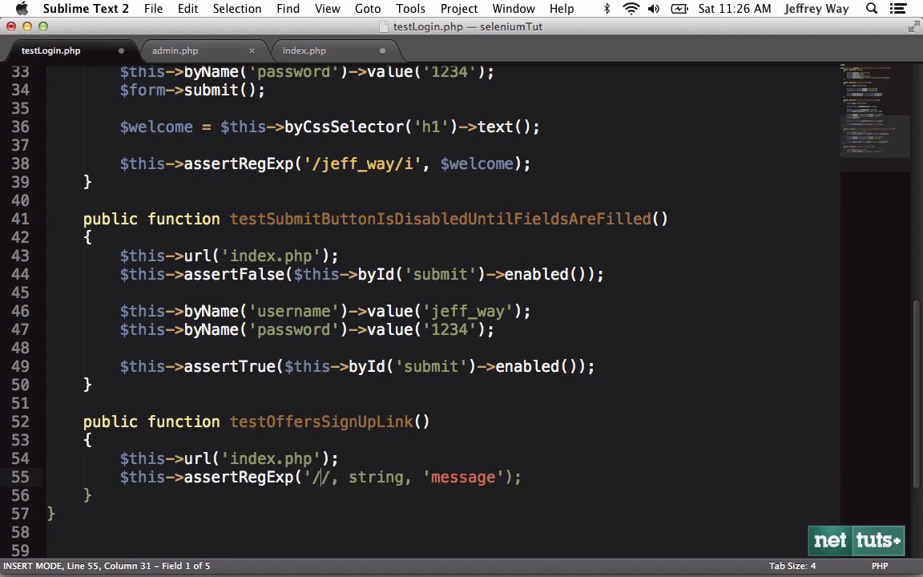
pyautogui.write('sign /up')
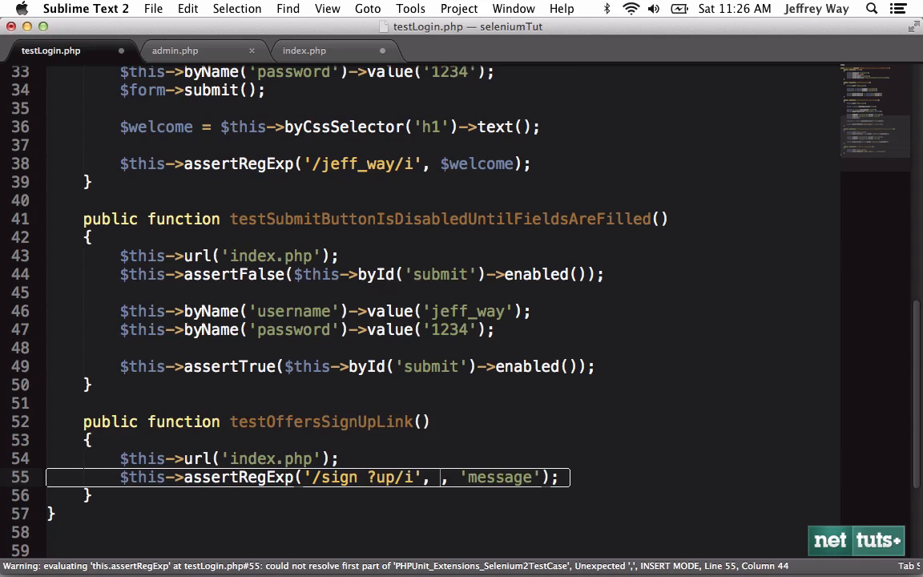
pyautogui.write('$this->source(')
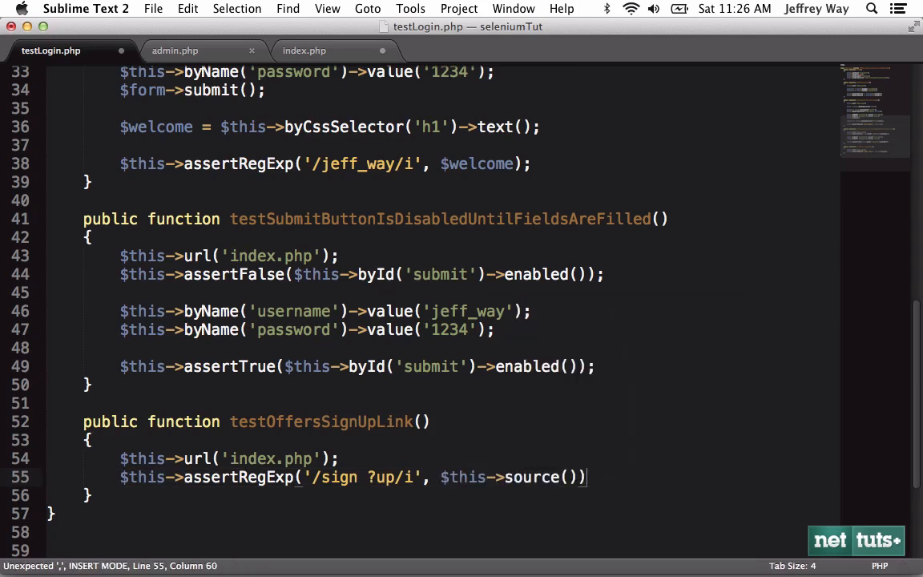
pyautogui.write(';')
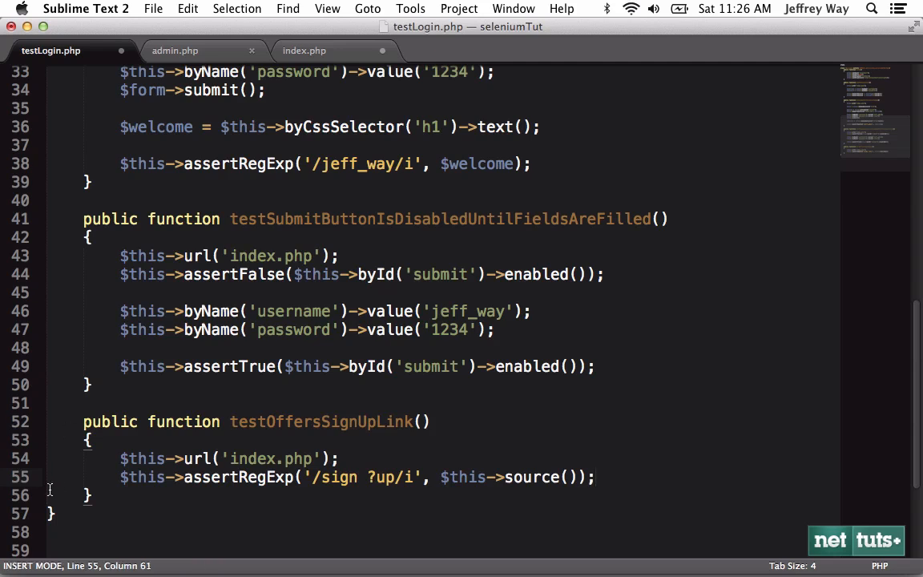
pyautogui.doubleClick(355, 477)
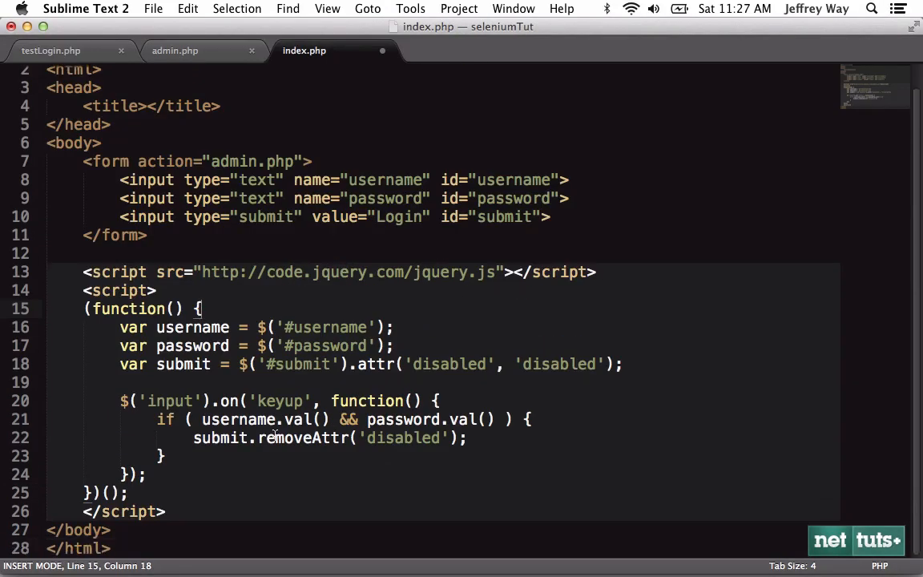
# Insert an <a href="">Sign Up! anchor after the submit input in index.php's form.
pyautogui.click(552, 217)
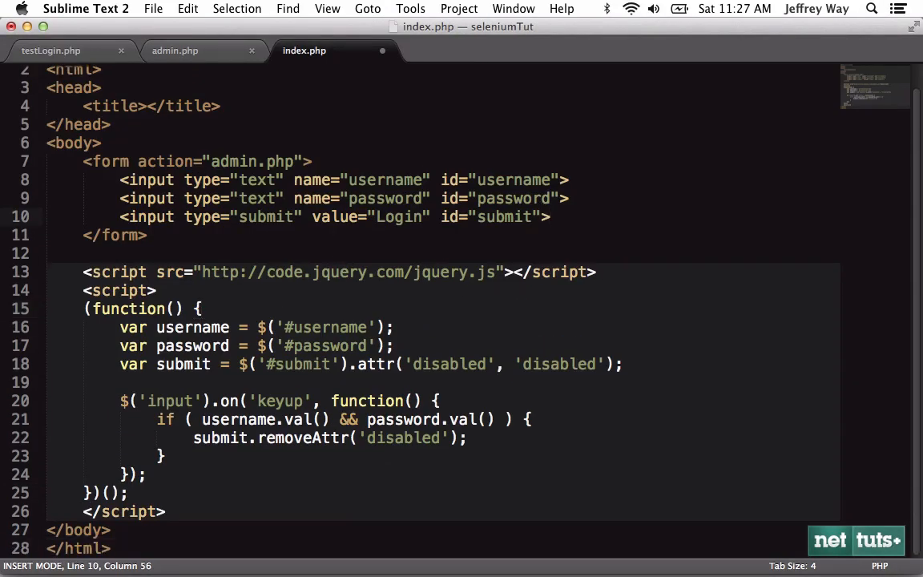
pyautogui.write('<a href="">')
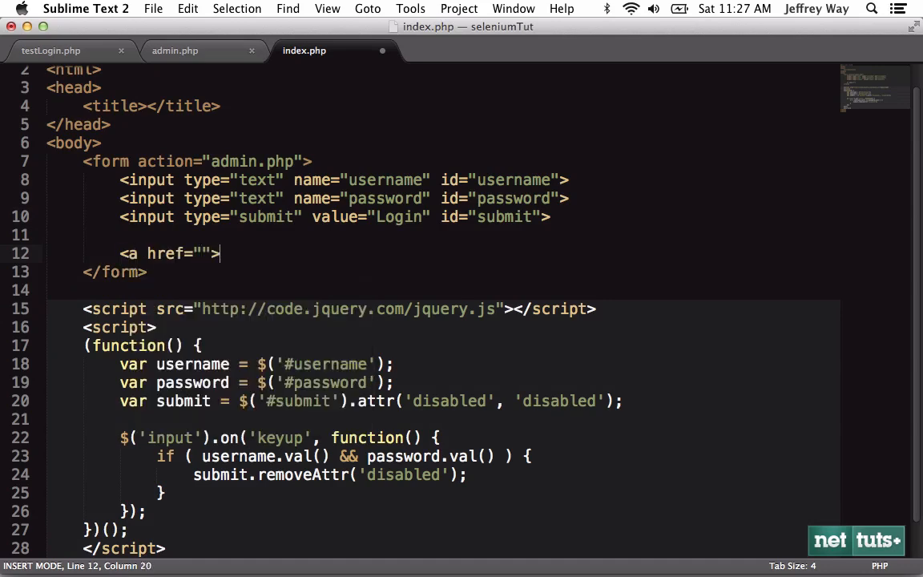
pyautogui.write('Sign Up!')
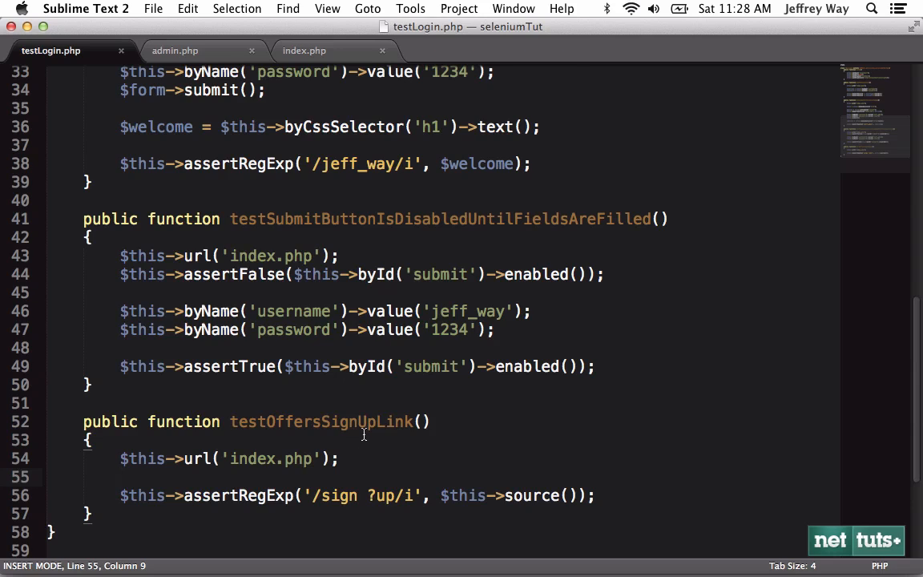
# Rename the link test toward testOffersSignUpAndForgotPasswordLinks in testLogin.php.
pyautogui.write('A')
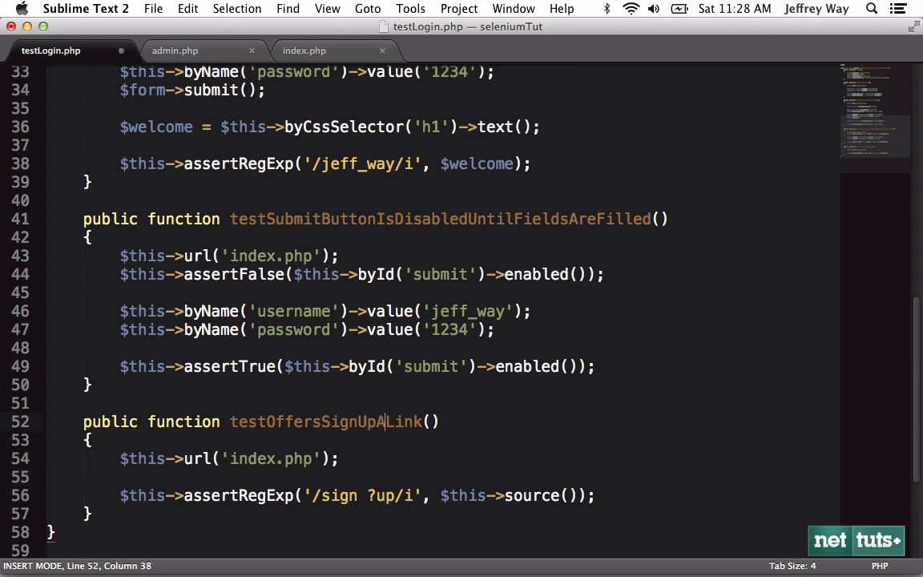
pyautogui.write('ndForg')
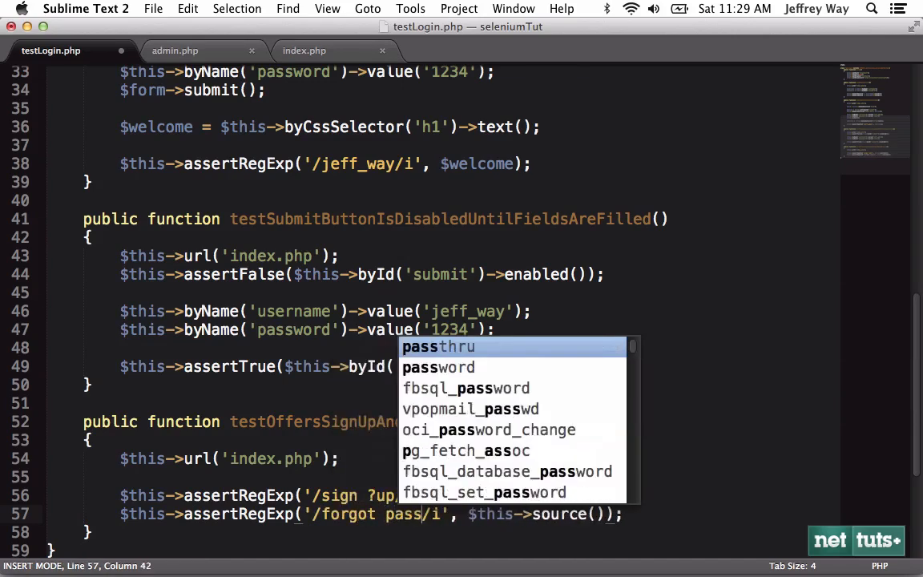
pyautogui.click(305, 50)
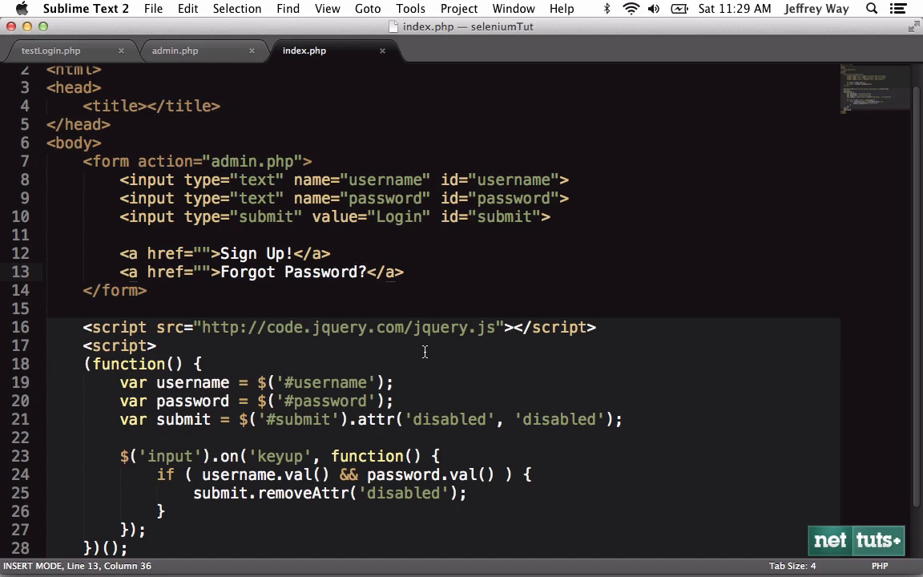
pyautogui.moveTo(388, 336)
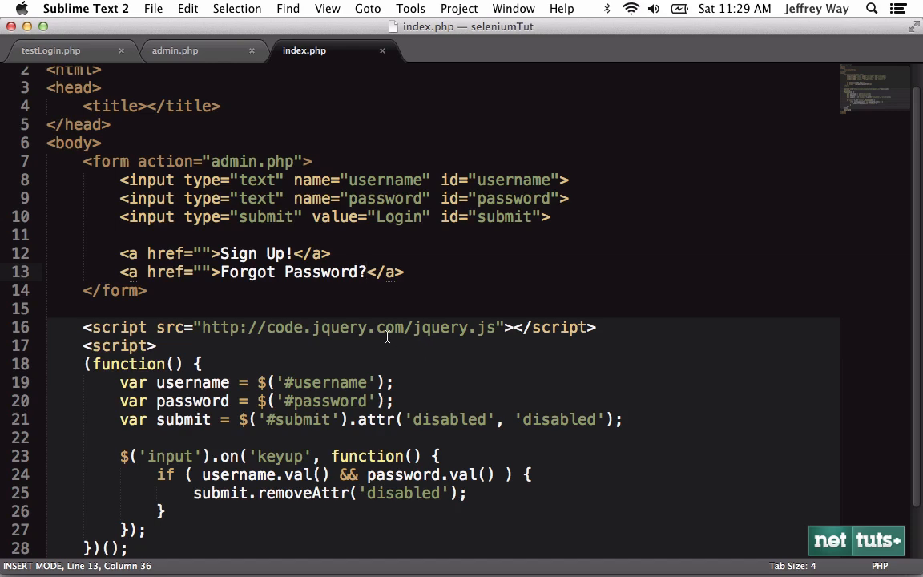
# Return to the testLogin.php file after adding the Forgot Password? link.
pyautogui.click(51, 50)
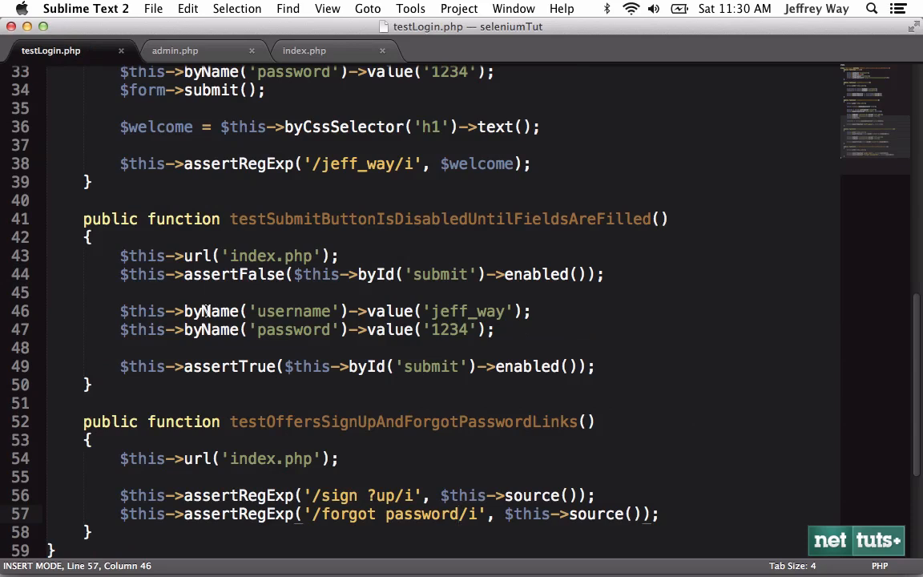
pyautogui.write('byName')
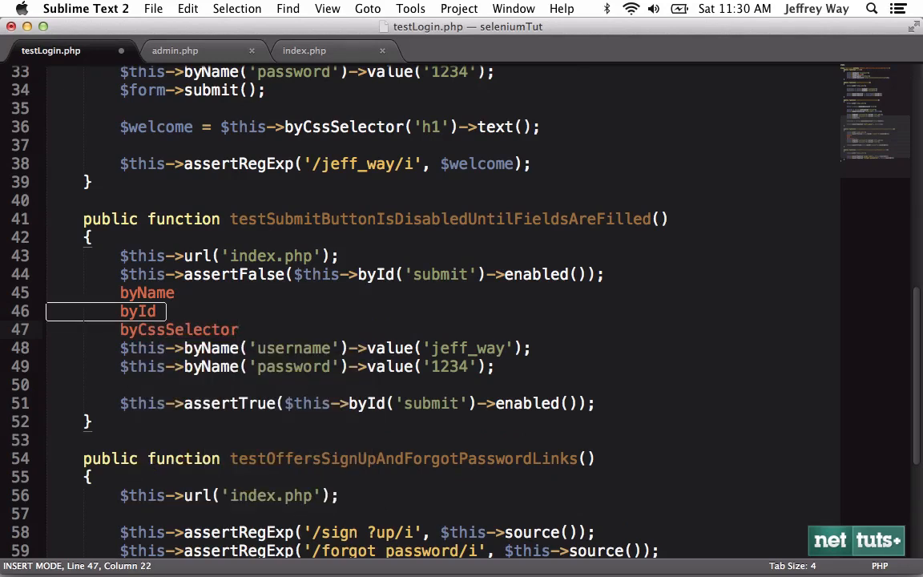
pyautogui.write('byLink')
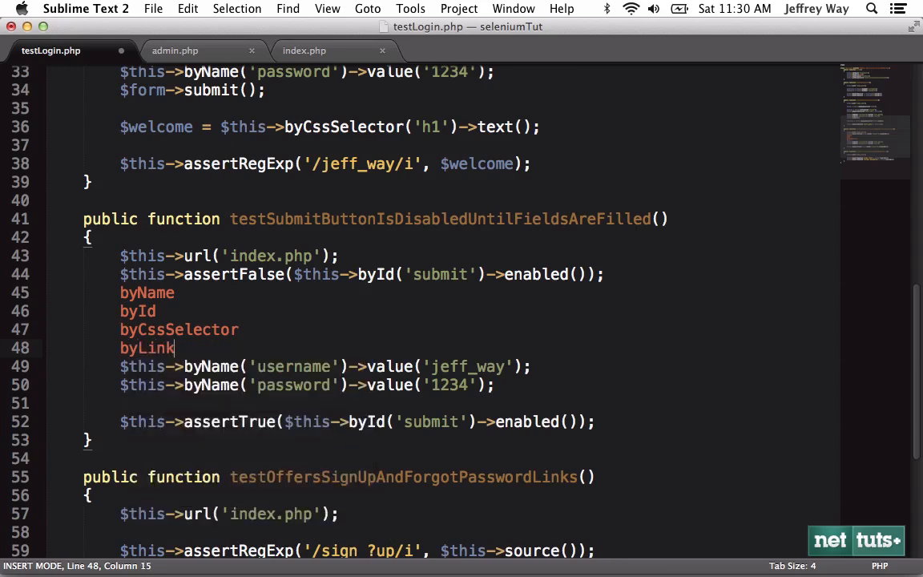
pyautogui.write('Text')
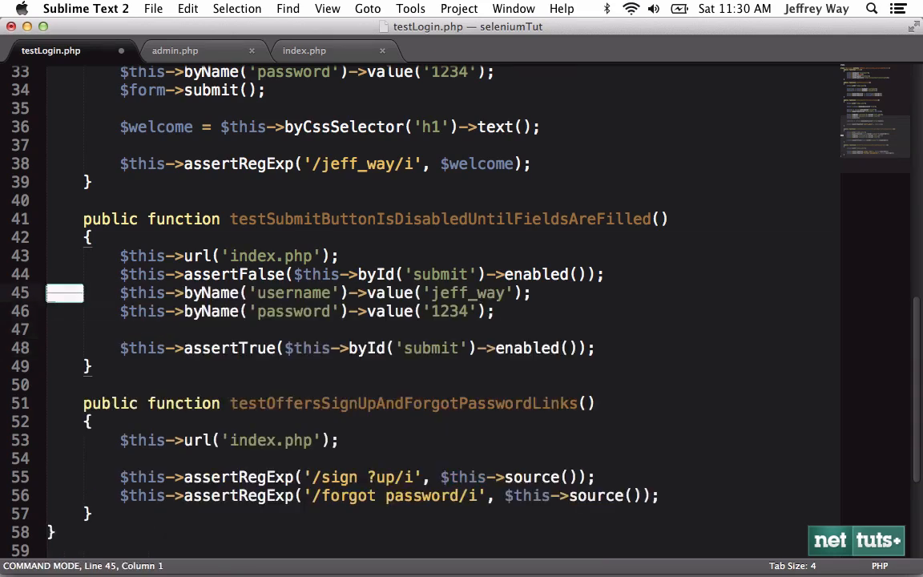
pyautogui.press('enter')
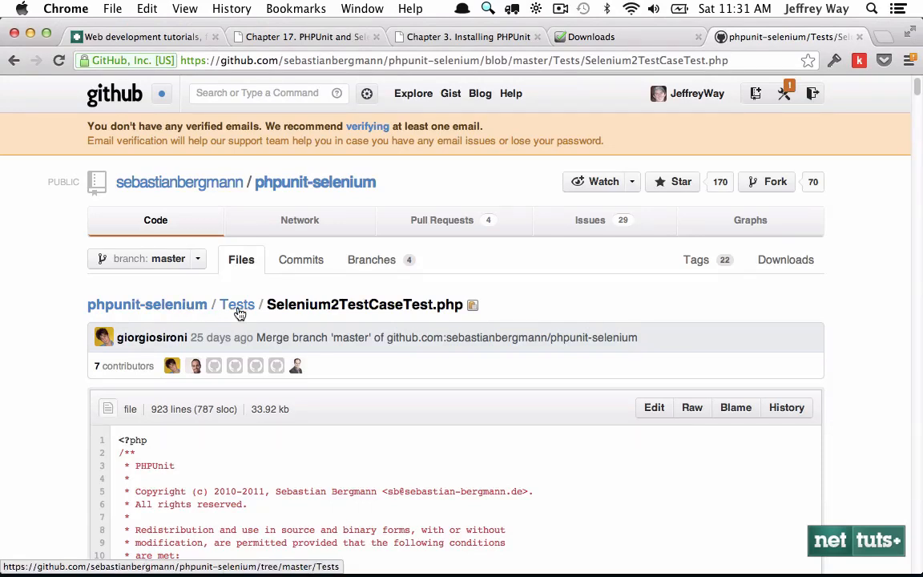
# Search Selenium2TestCaseTest.php on GitHub for 'LinkText' to locate testByLinkText.
pyautogui.scroll(-3)
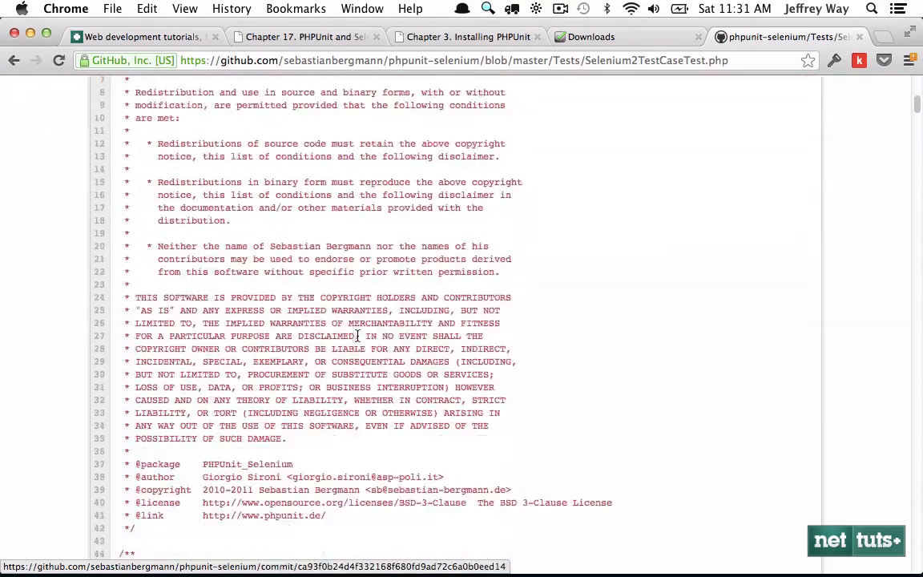
pyautogui.scroll(-3)
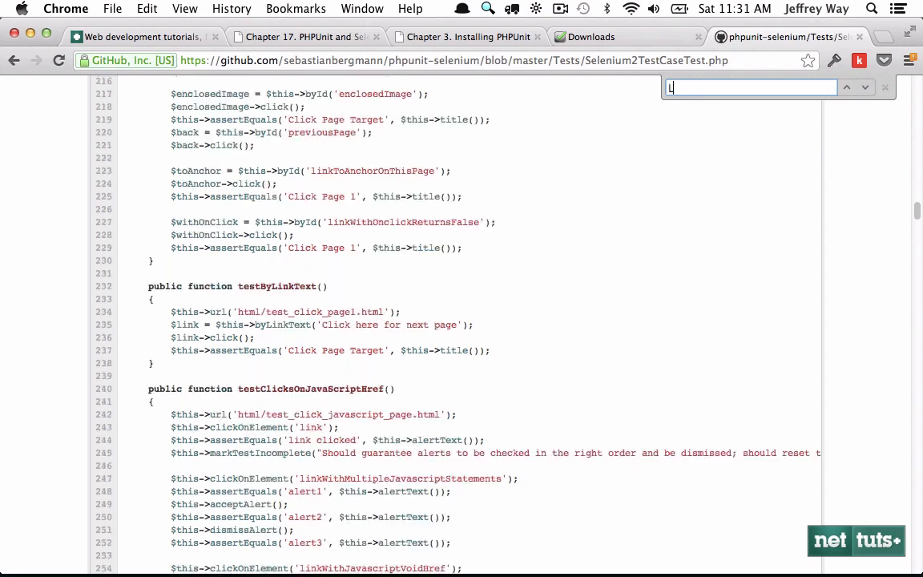
pyautogui.write('LinkText')
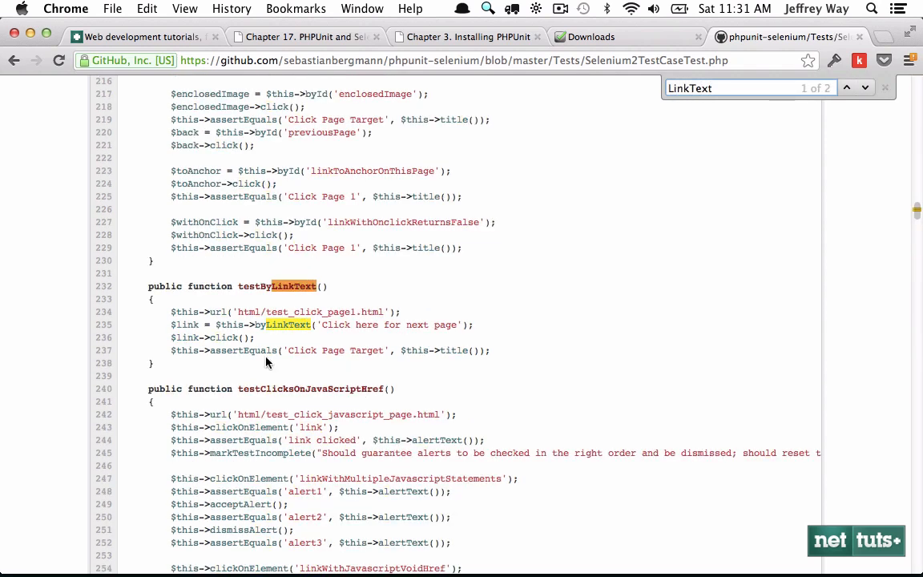
pyautogui.scroll(-3)
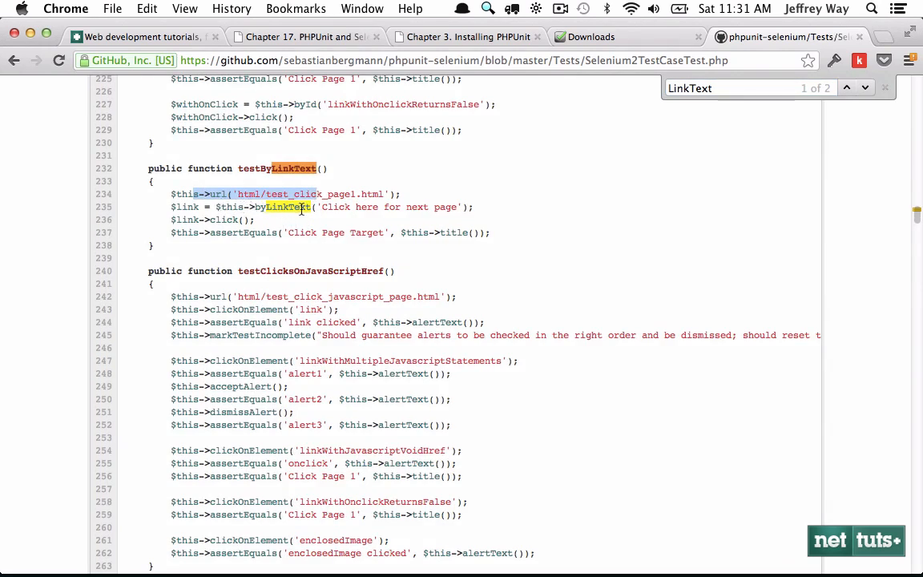
# Highlight the byLinkText usage and the dismissAlert call in the example tests.
pyautogui.doubleClick(391, 207)
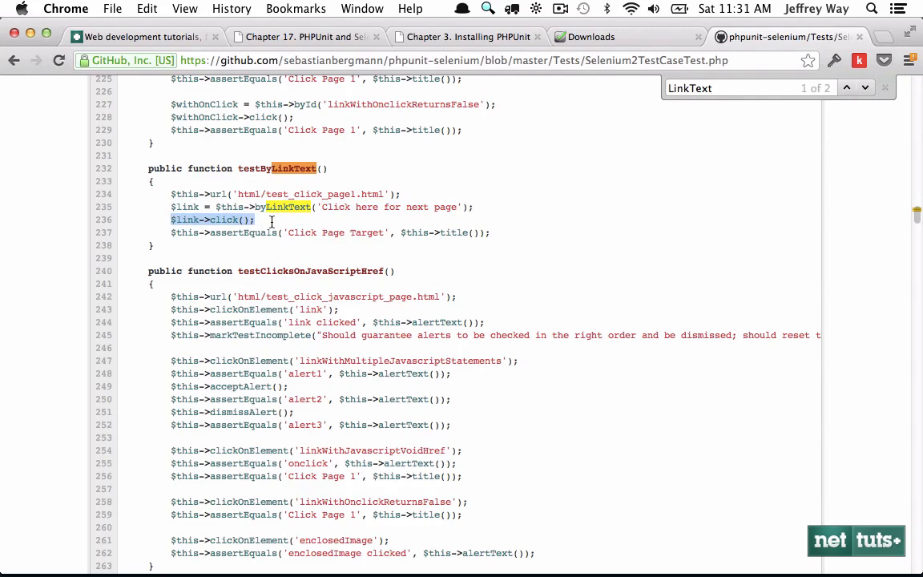
pyautogui.moveTo(298, 254)
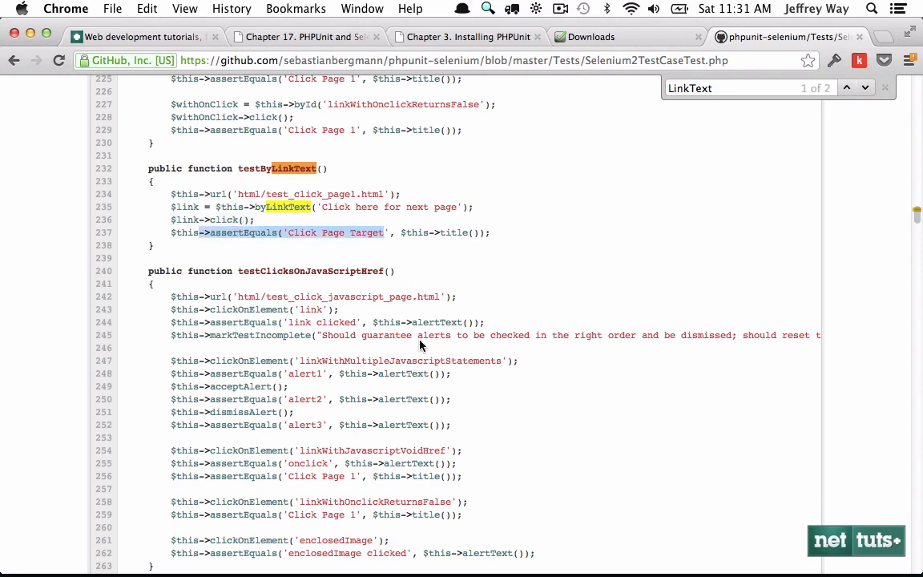
pyautogui.scroll(-3)
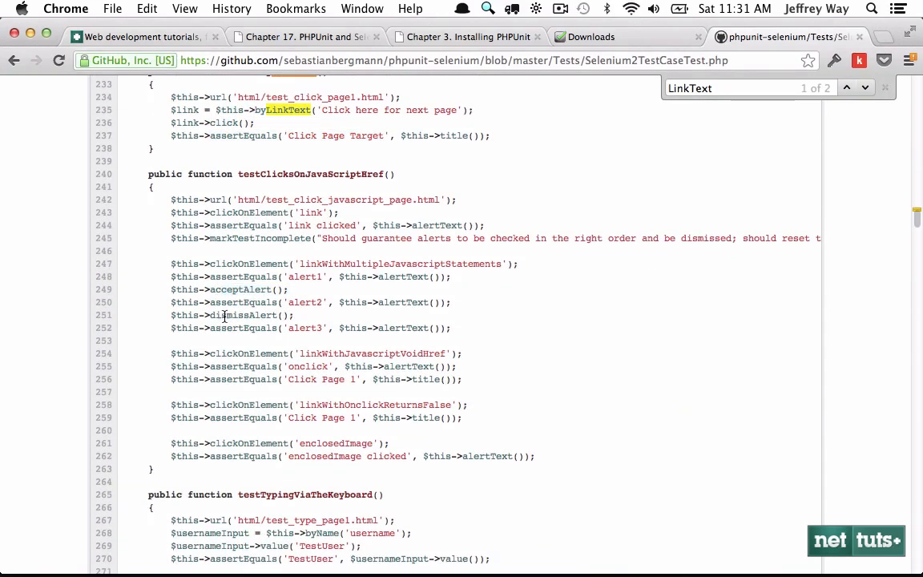
pyautogui.doubleClick(247, 314)
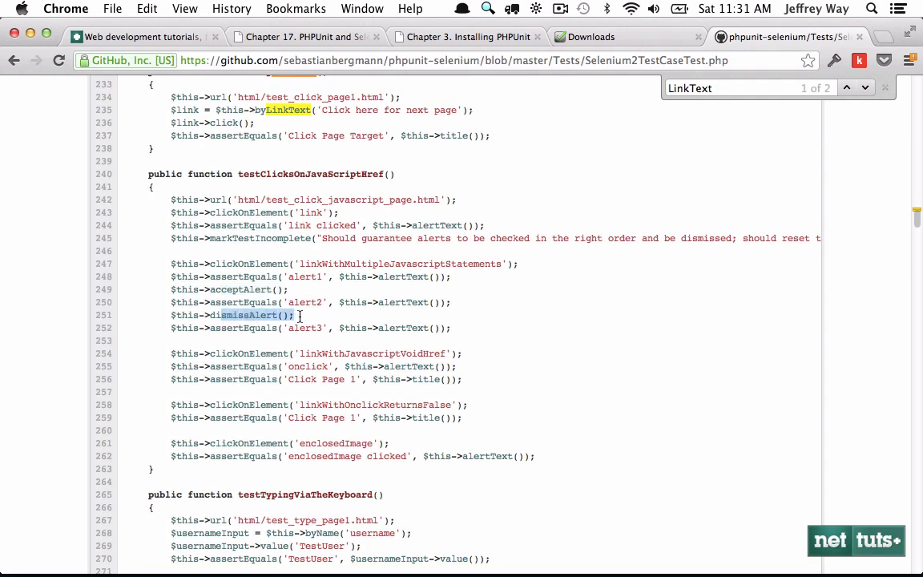
pyautogui.moveTo(382, 371)
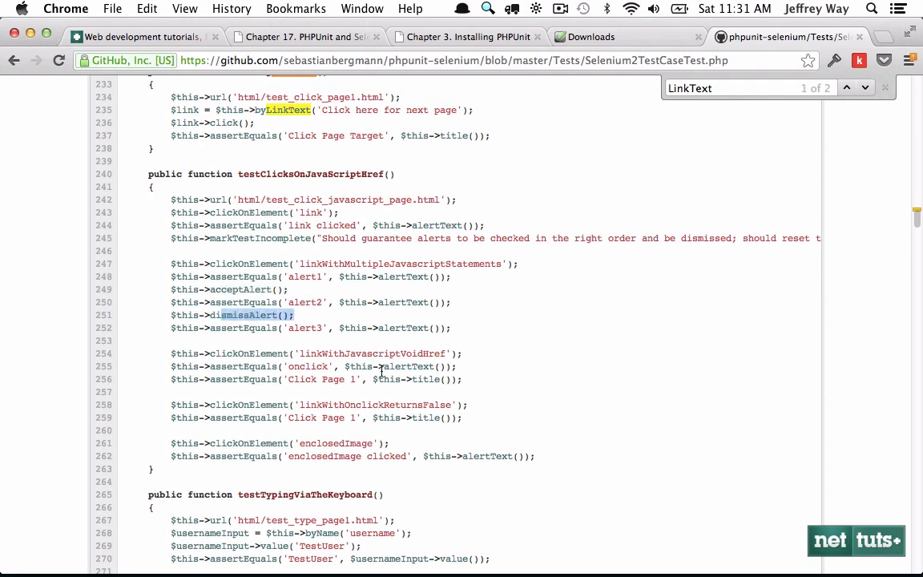